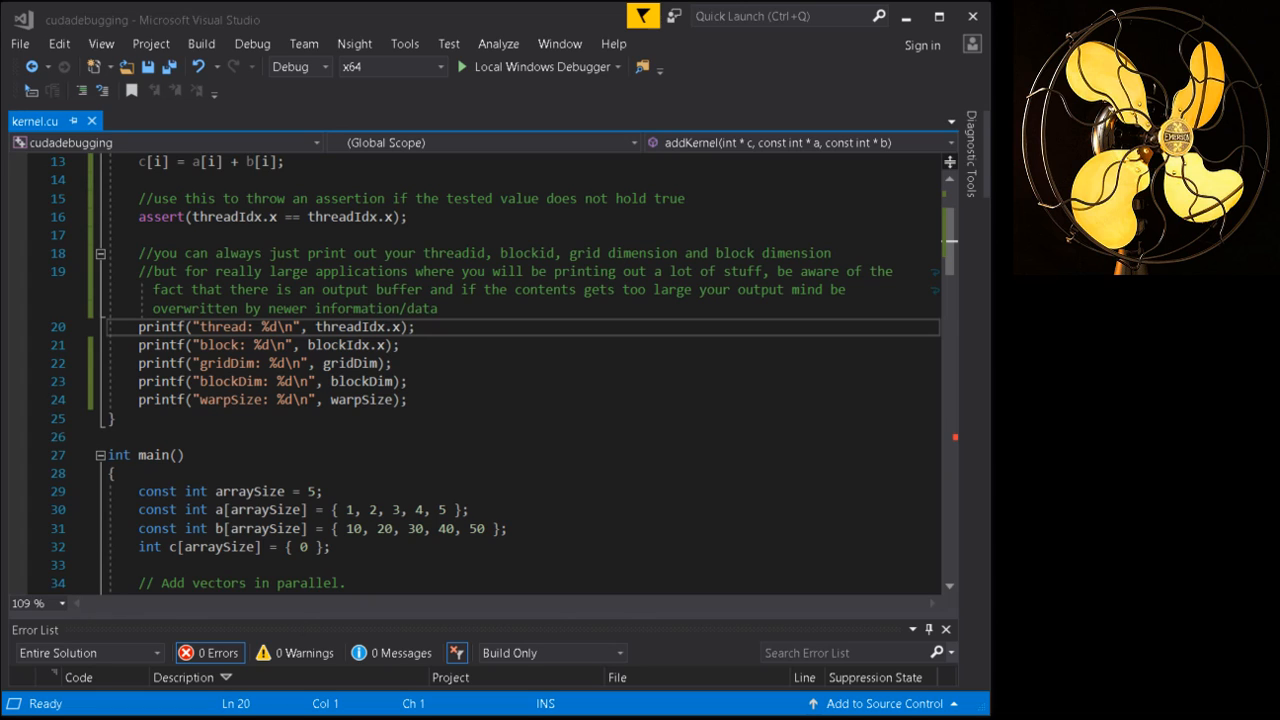
{"action": "mouse_move", "coordinate": [488, 145]}
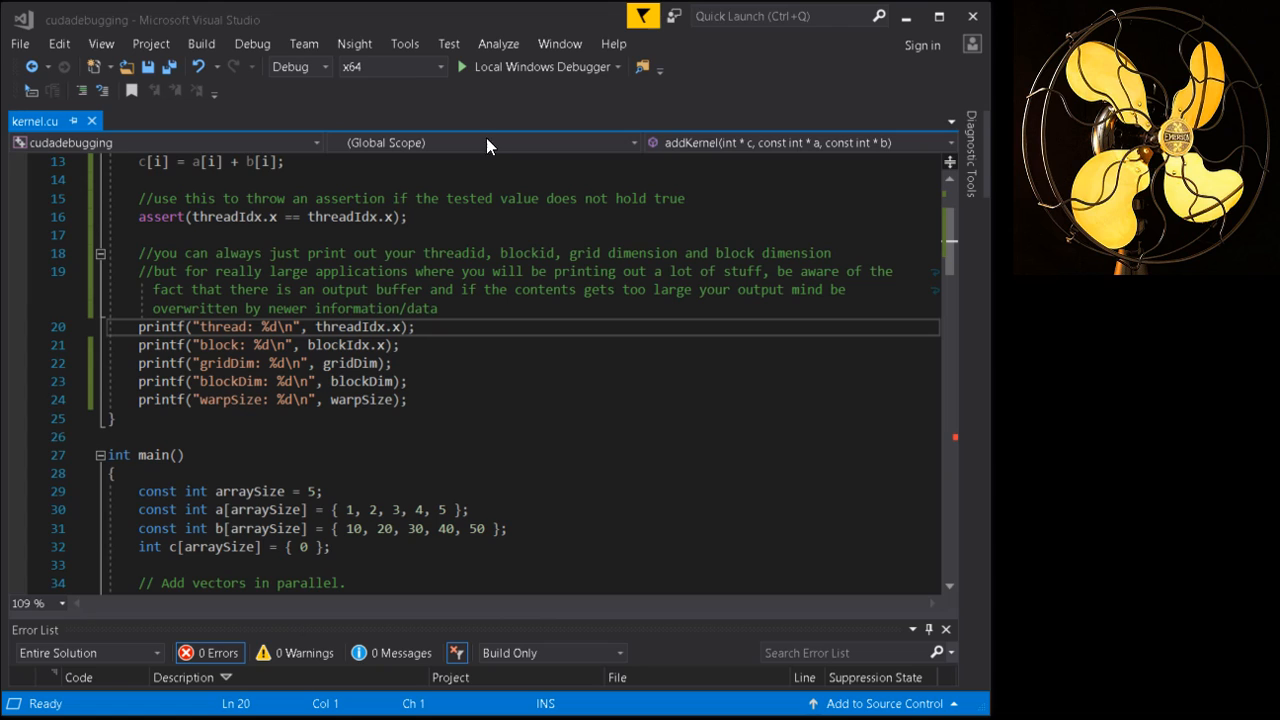
{"action": "mouse_move", "coordinate": [70, 500]}
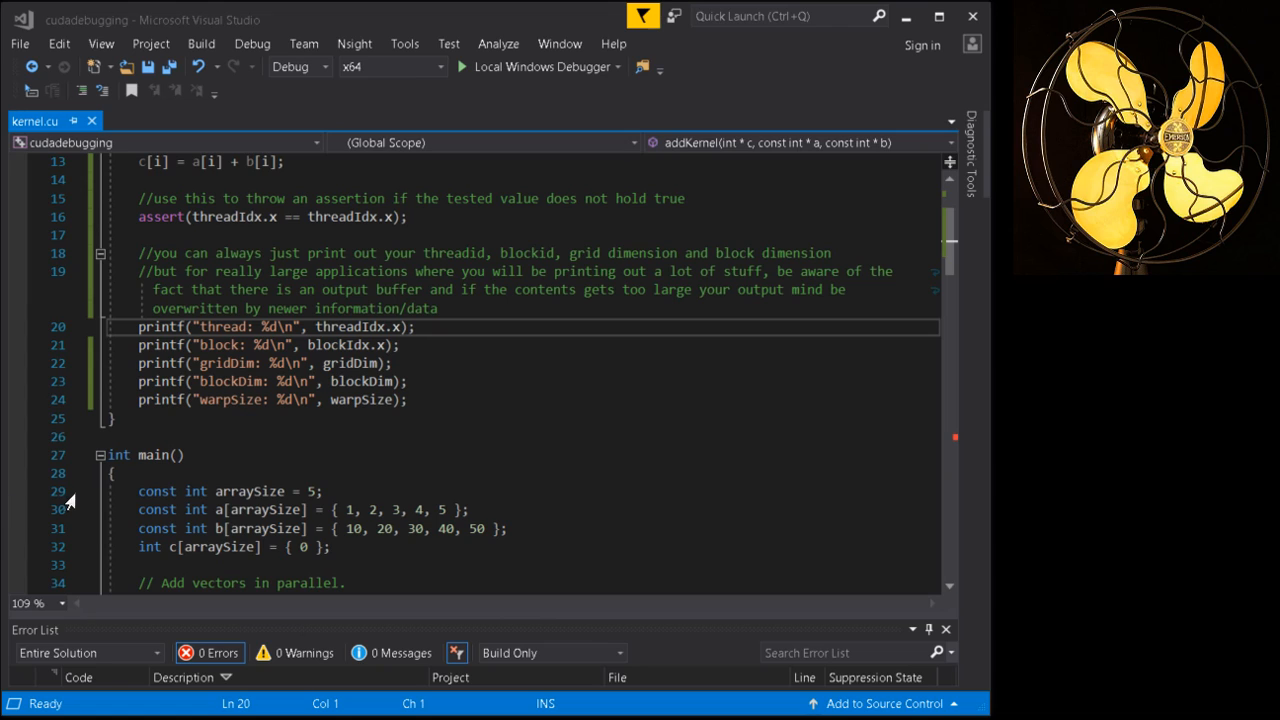
{"action": "mouse_move", "coordinate": [250, 491]}
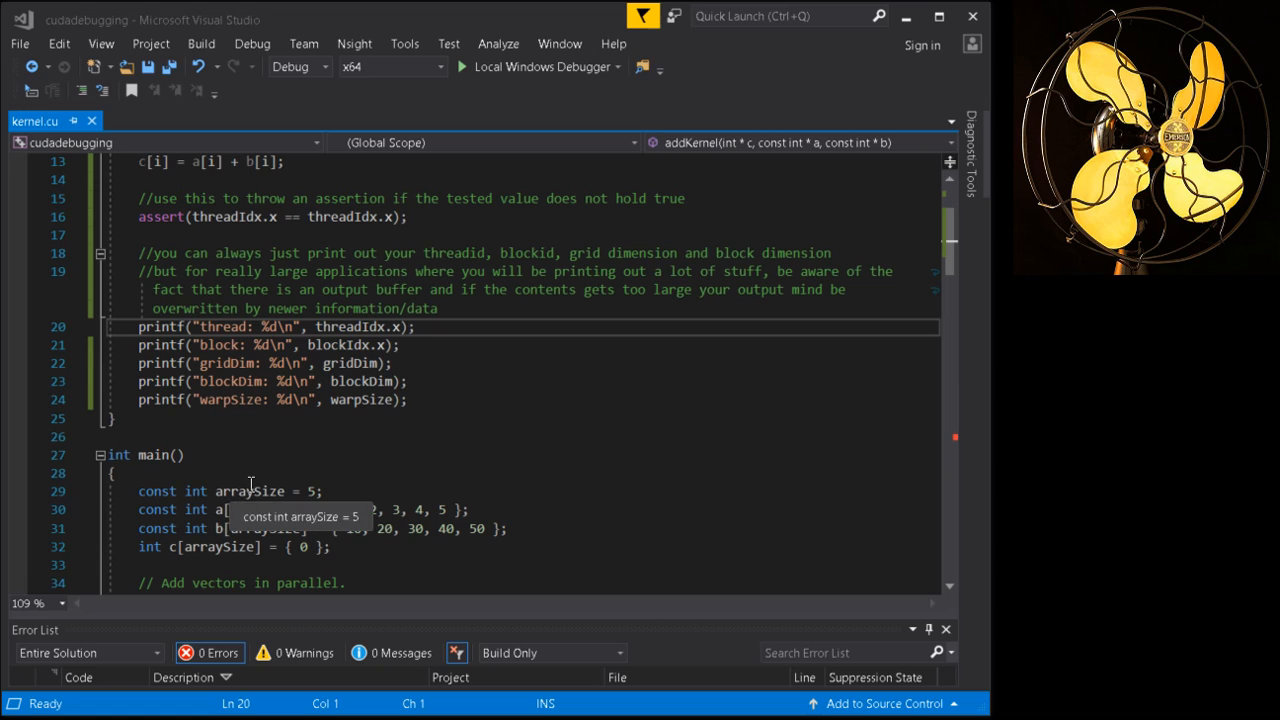
{"action": "mouse_move", "coordinate": [477, 528]}
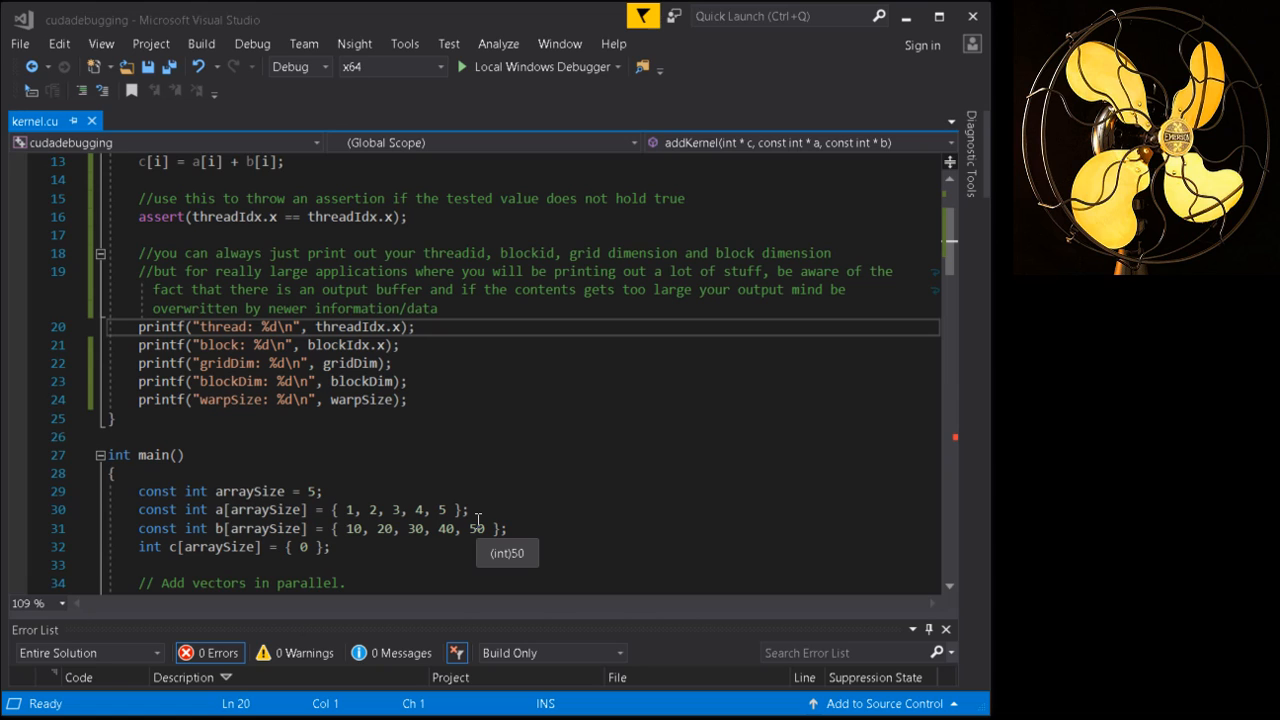
{"action": "mouse_move", "coordinate": [477, 419]}
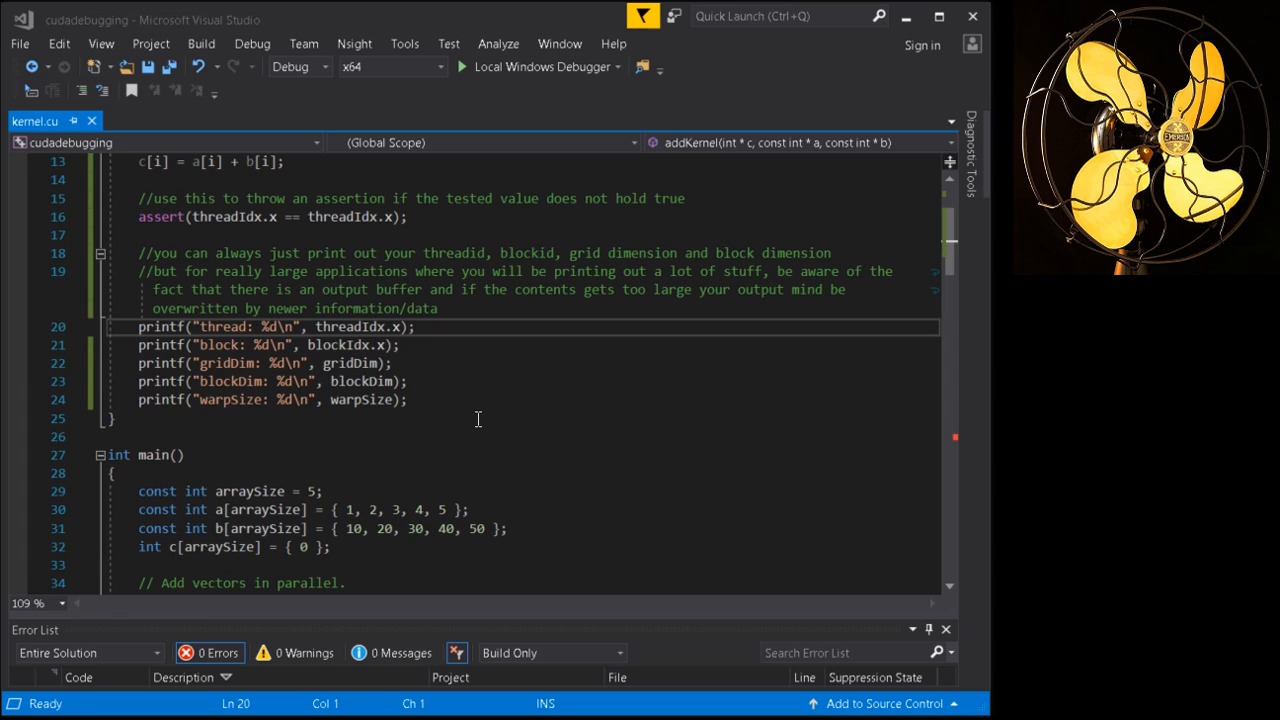
{"action": "mouse_move", "coordinate": [378, 357]}
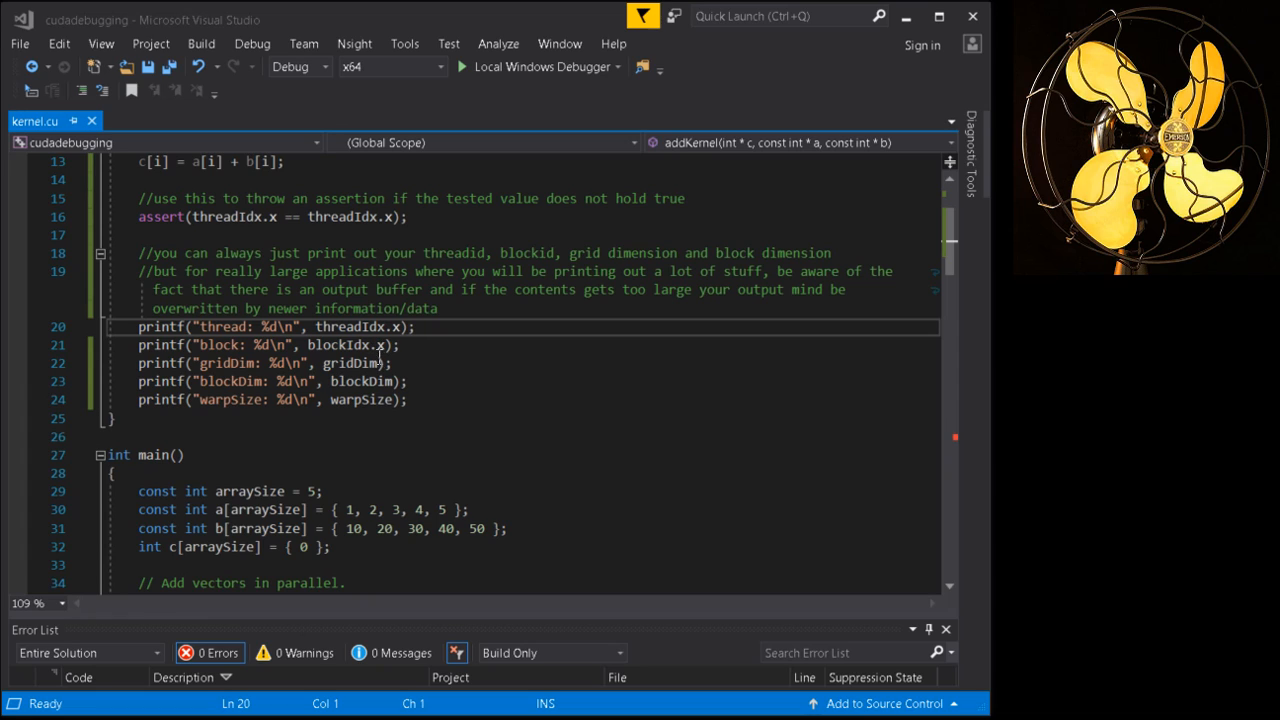
{"action": "mouse_move", "coordinate": [405, 371]}
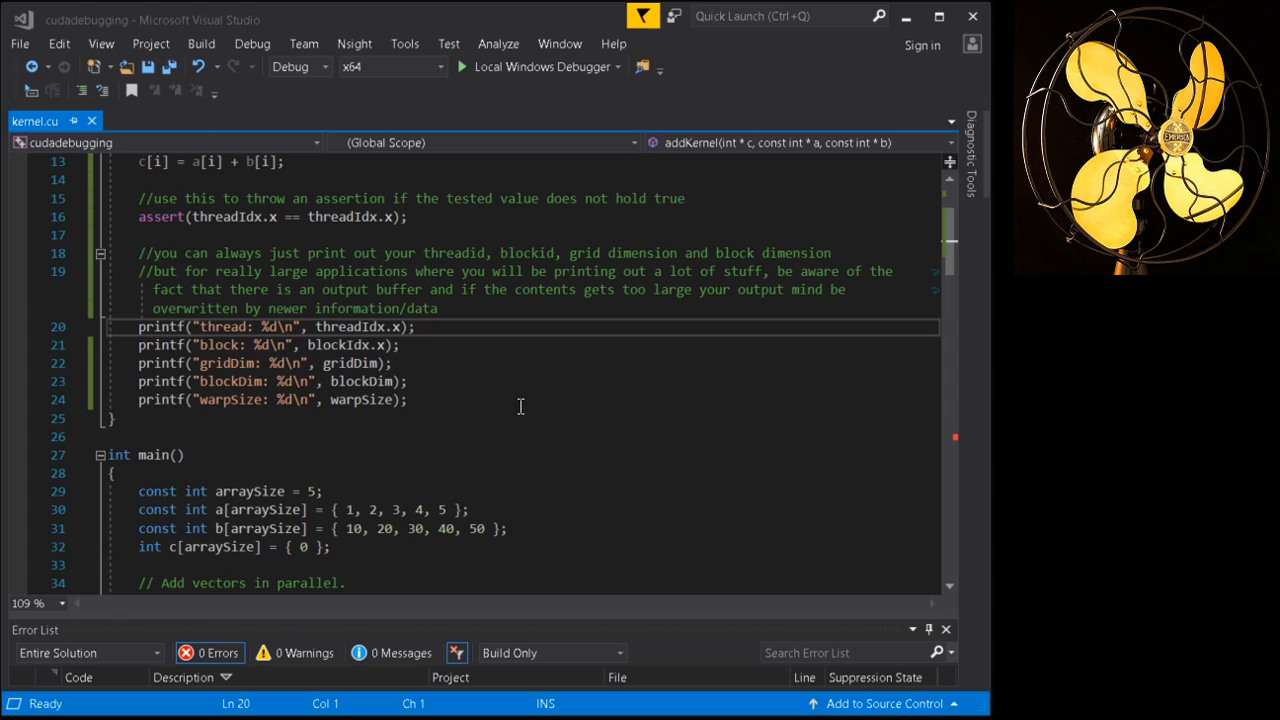
{"action": "mouse_move", "coordinate": [490, 289]}
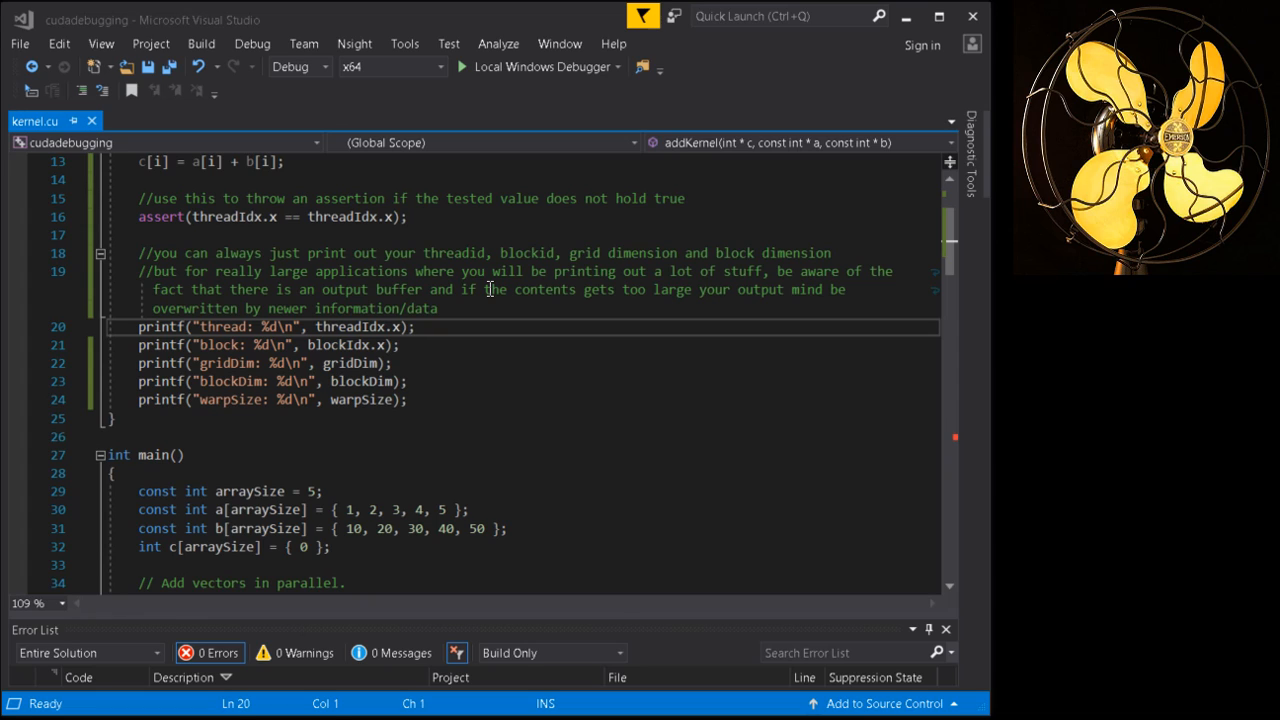
{"action": "mouse_move", "coordinate": [456, 407]}
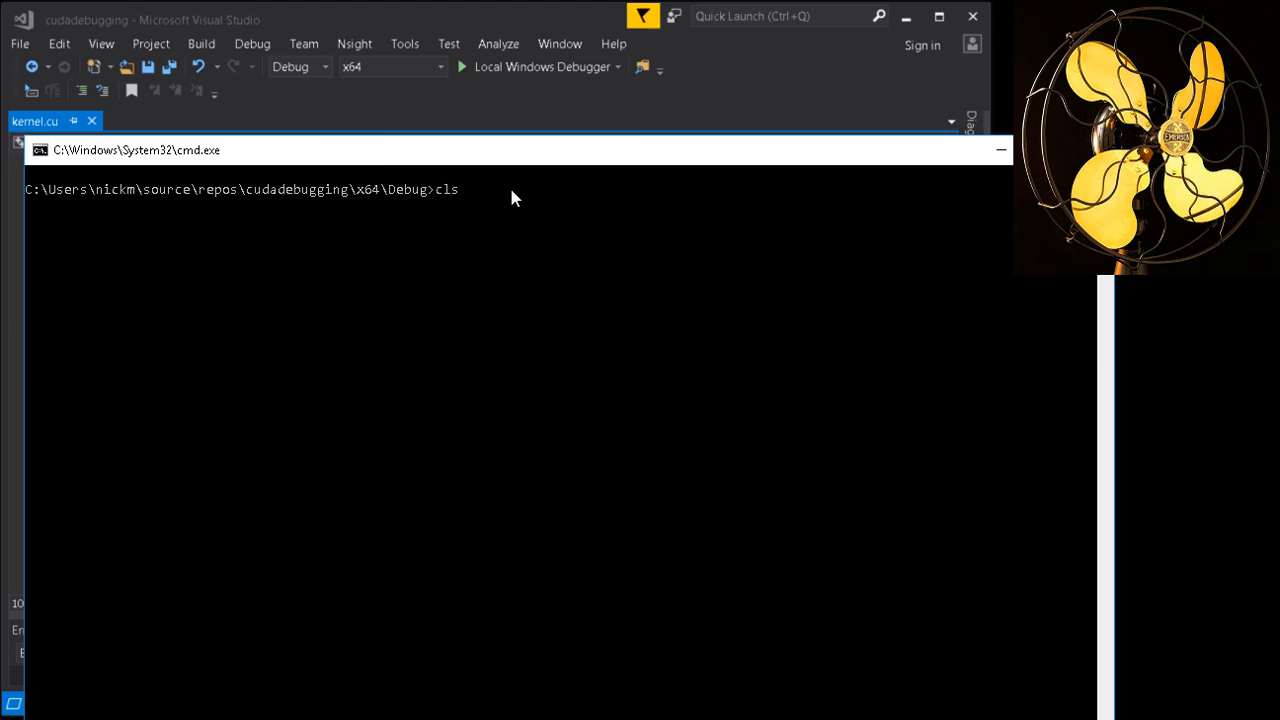
Profile cudadebugging with nvprof and scroll through its GPU and API timing table
{"action": "type", "text": "nvprof cudadebugging"}
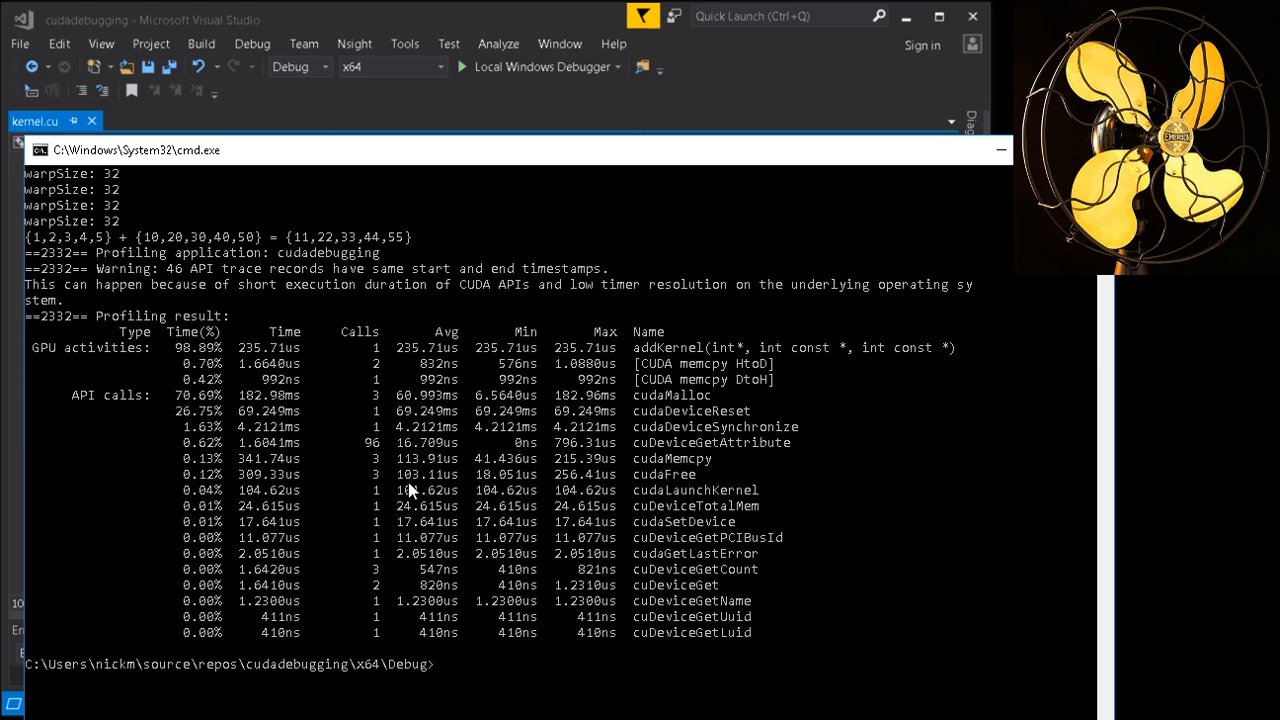
{"action": "scroll", "scroll_direction": "down", "scroll_amount": 3}
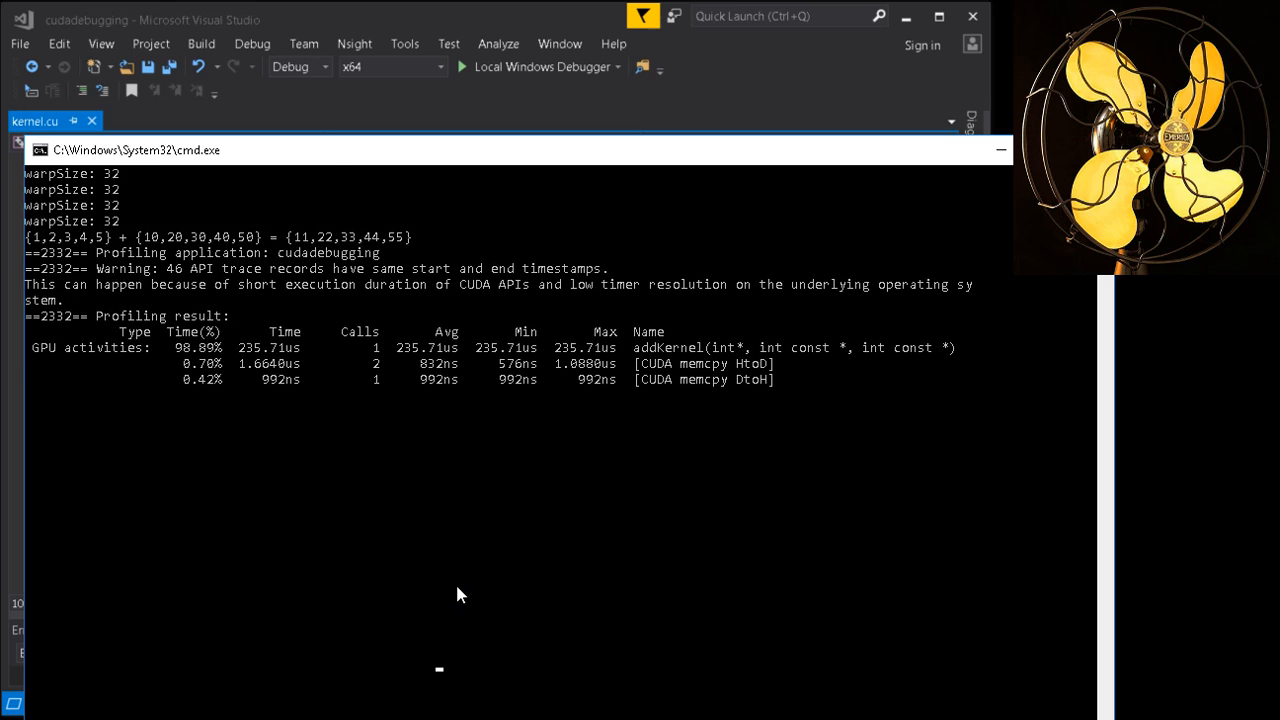
{"action": "type", "text": "cd debug"}
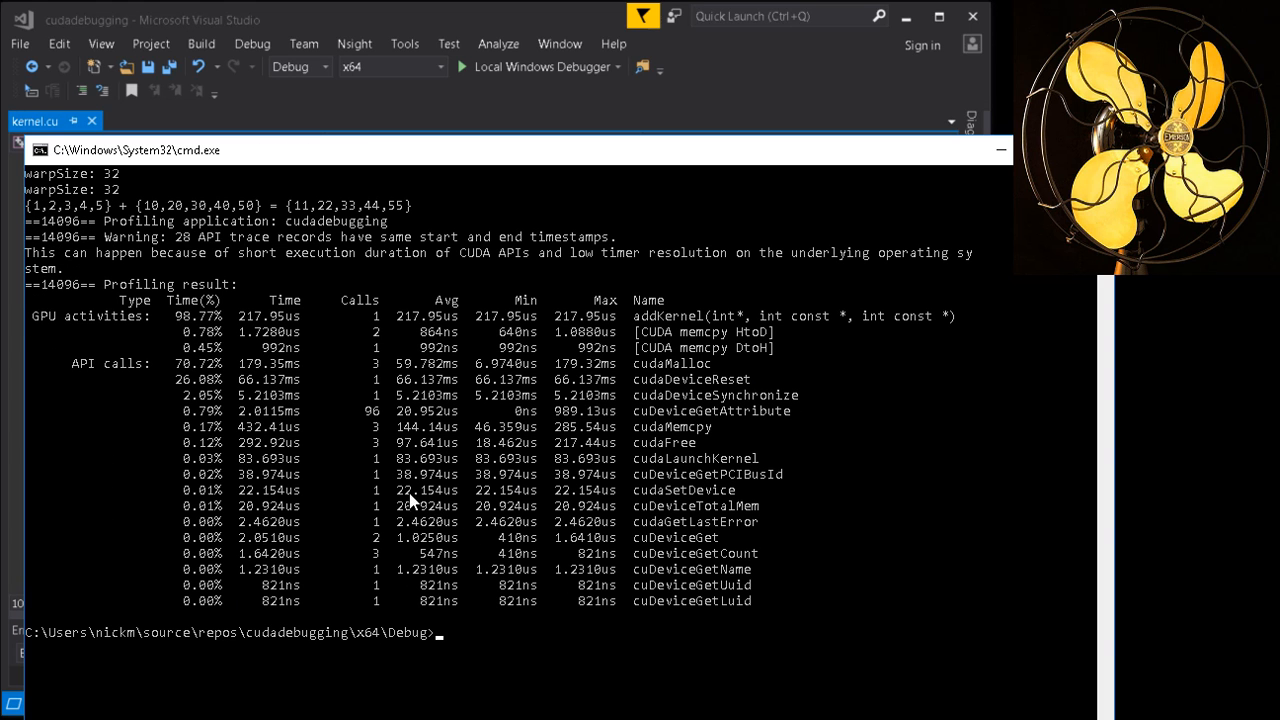
{"action": "mouse_move", "coordinate": [427, 489]}
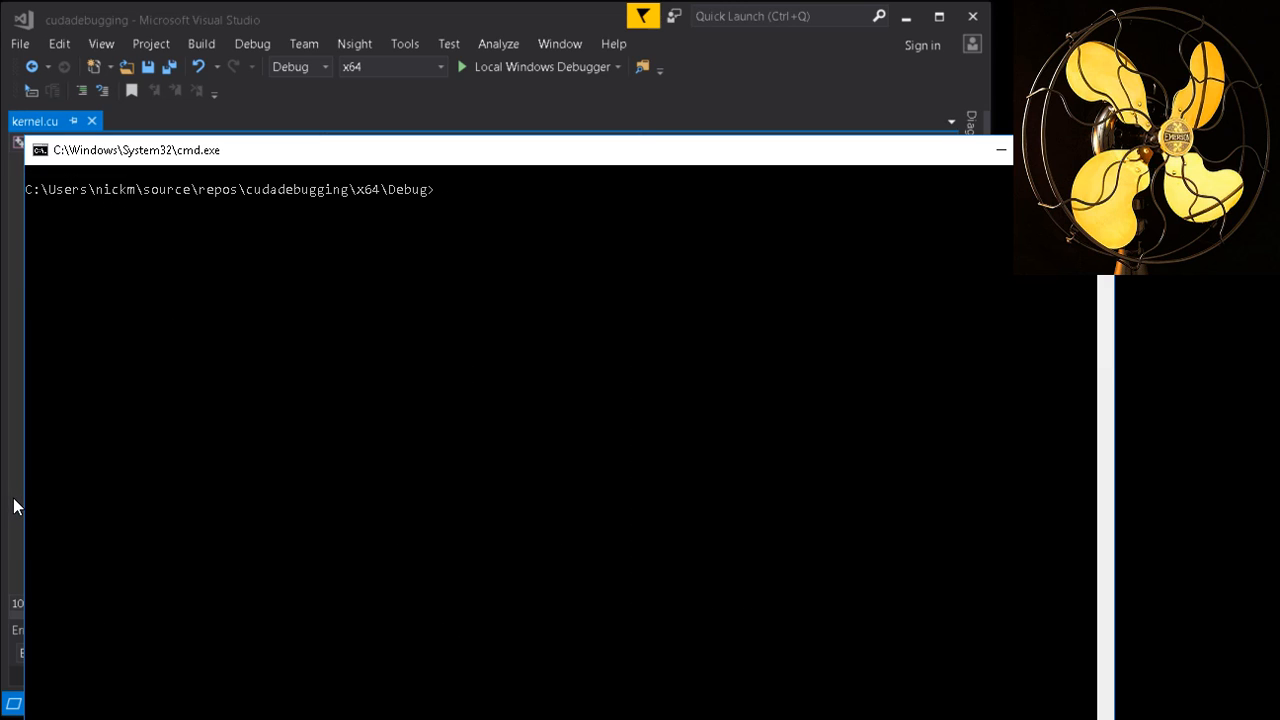
{"action": "mouse_move", "coordinate": [33, 500]}
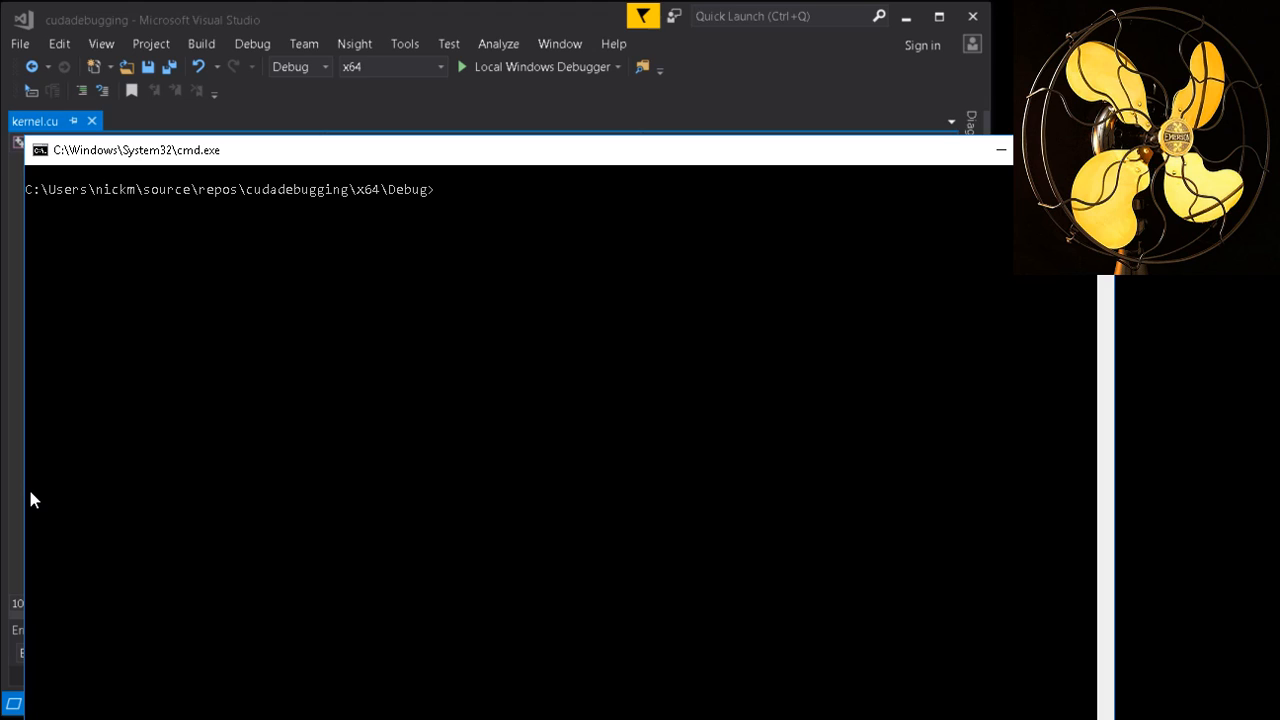
{"action": "mouse_move", "coordinate": [948, 353]}
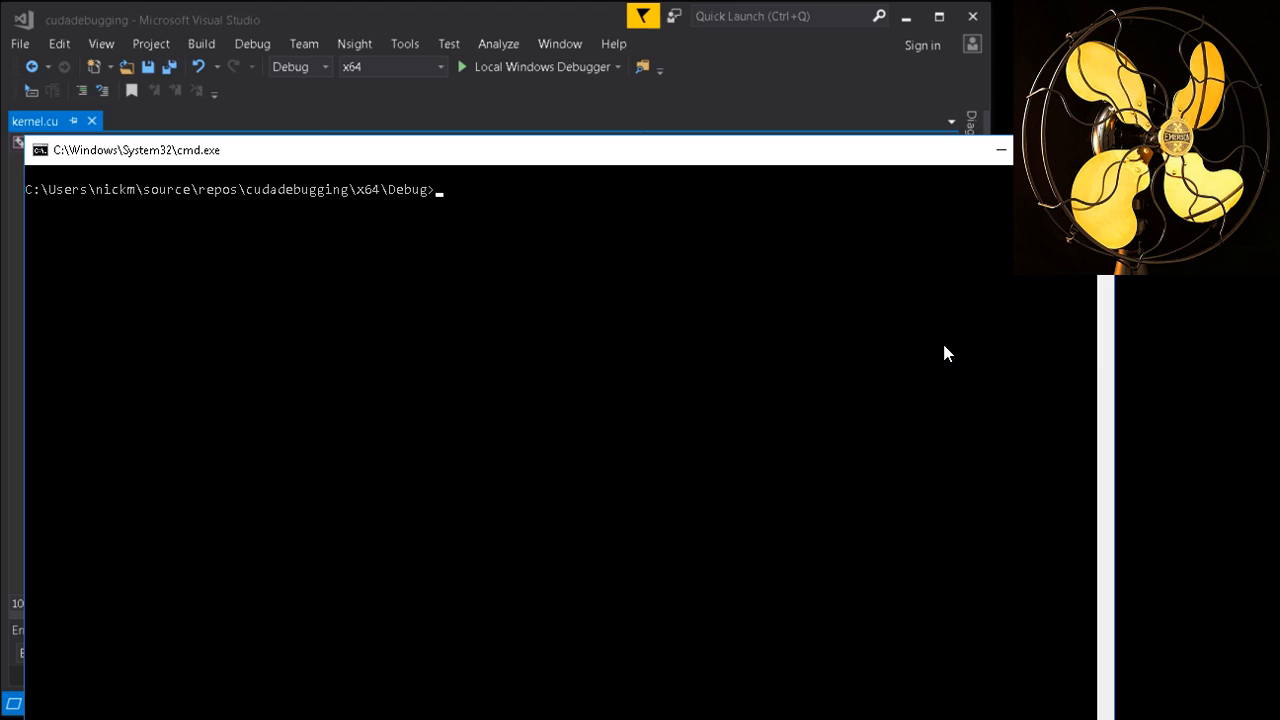
{"action": "mouse_move", "coordinate": [638, 416]}
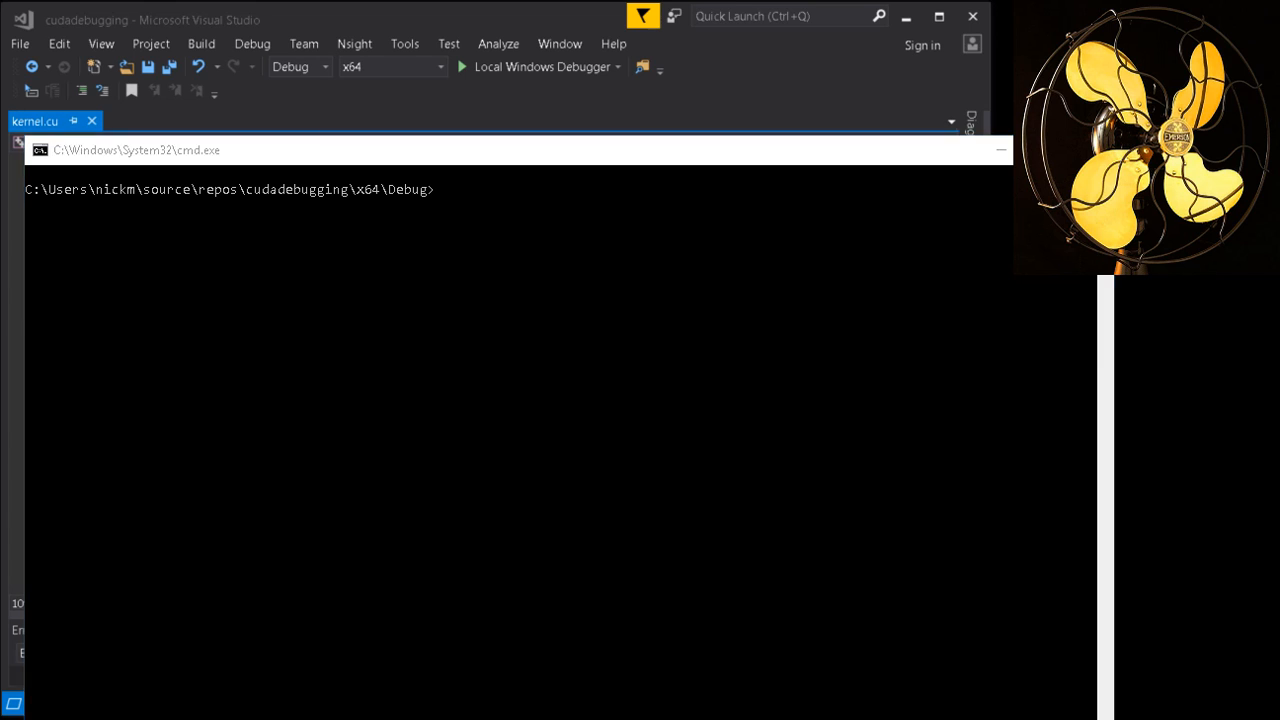
{"action": "left_click", "coordinate": [1000, 149]}
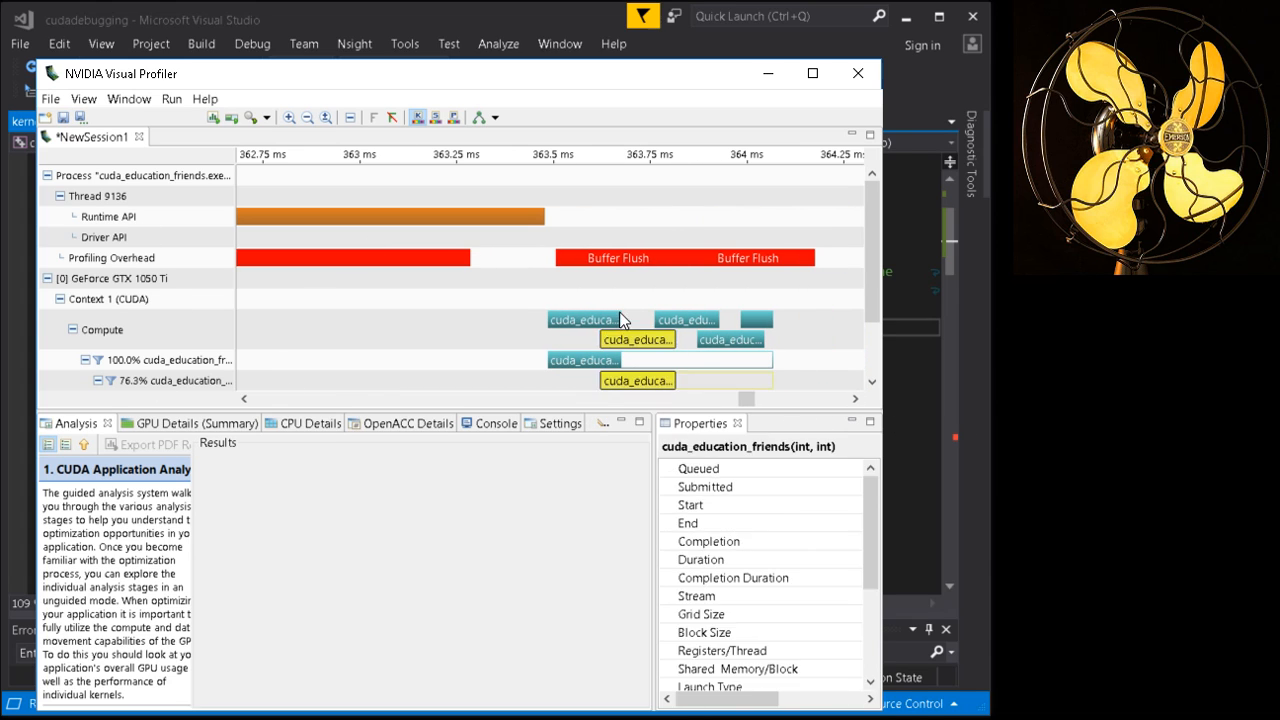
Select kernel invocation bars in the Visual Profiler timeline to inspect them
{"action": "left_click", "coordinate": [583, 359]}
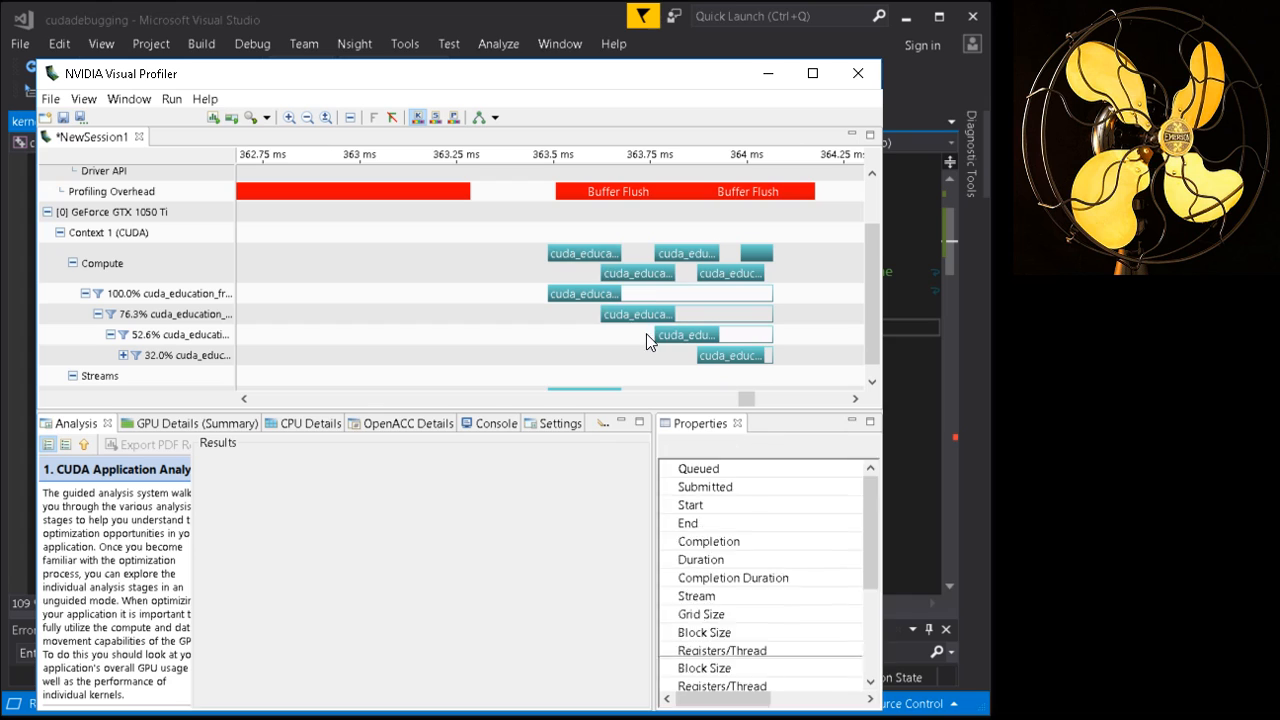
{"action": "left_click", "coordinate": [584, 293]}
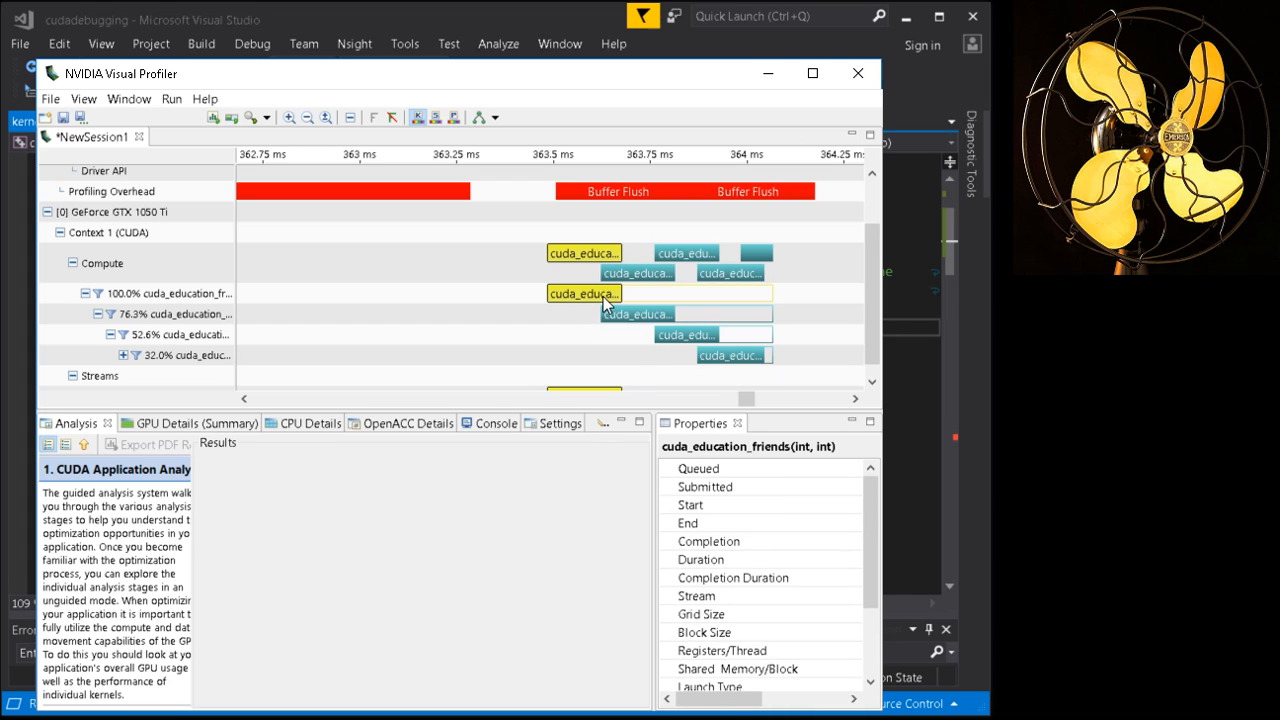
{"action": "left_click", "coordinate": [685, 334]}
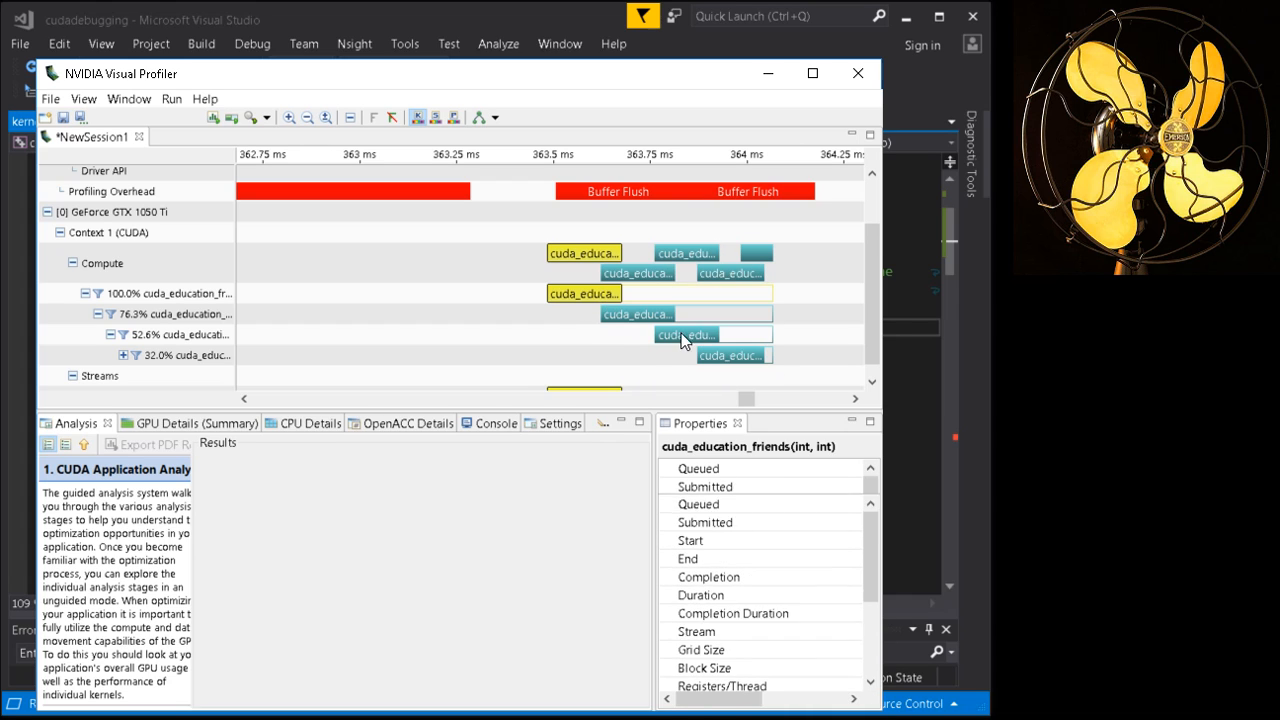
Review the GPU Details, Console, Analysis, CPU Details and OpenACC Details tabs
{"action": "left_click", "coordinate": [180, 423]}
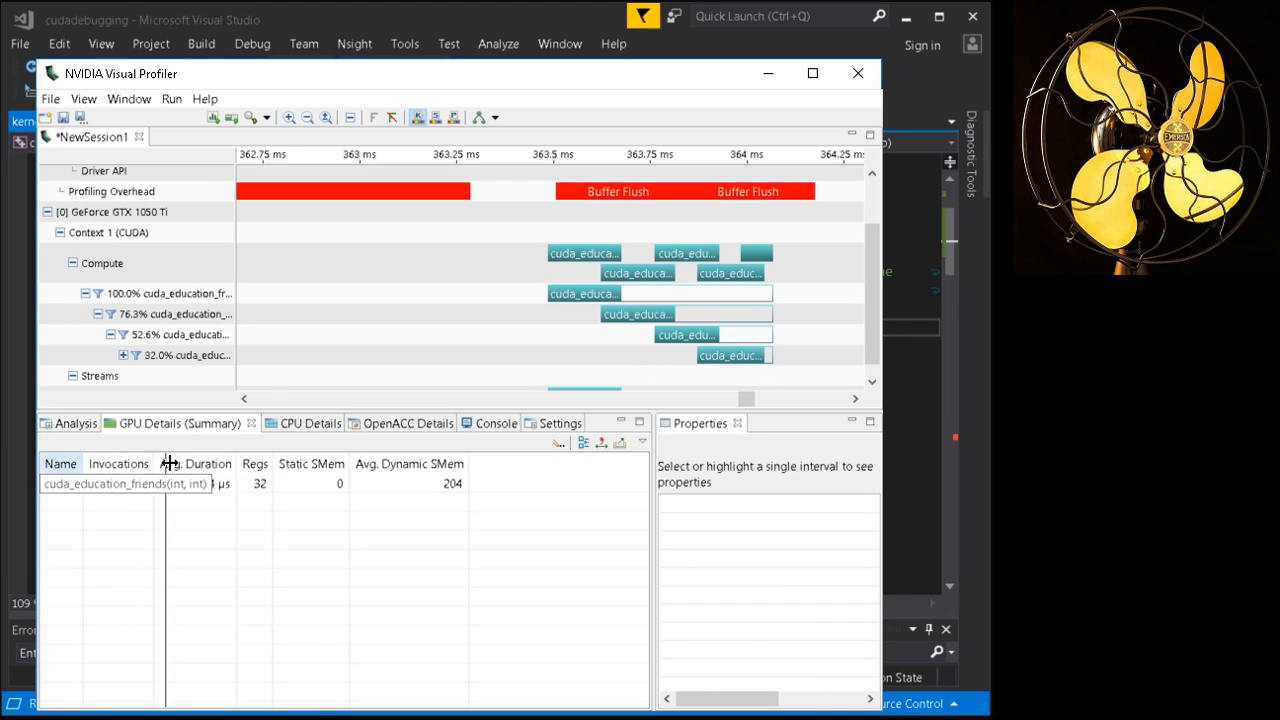
{"action": "left_click", "coordinate": [408, 423]}
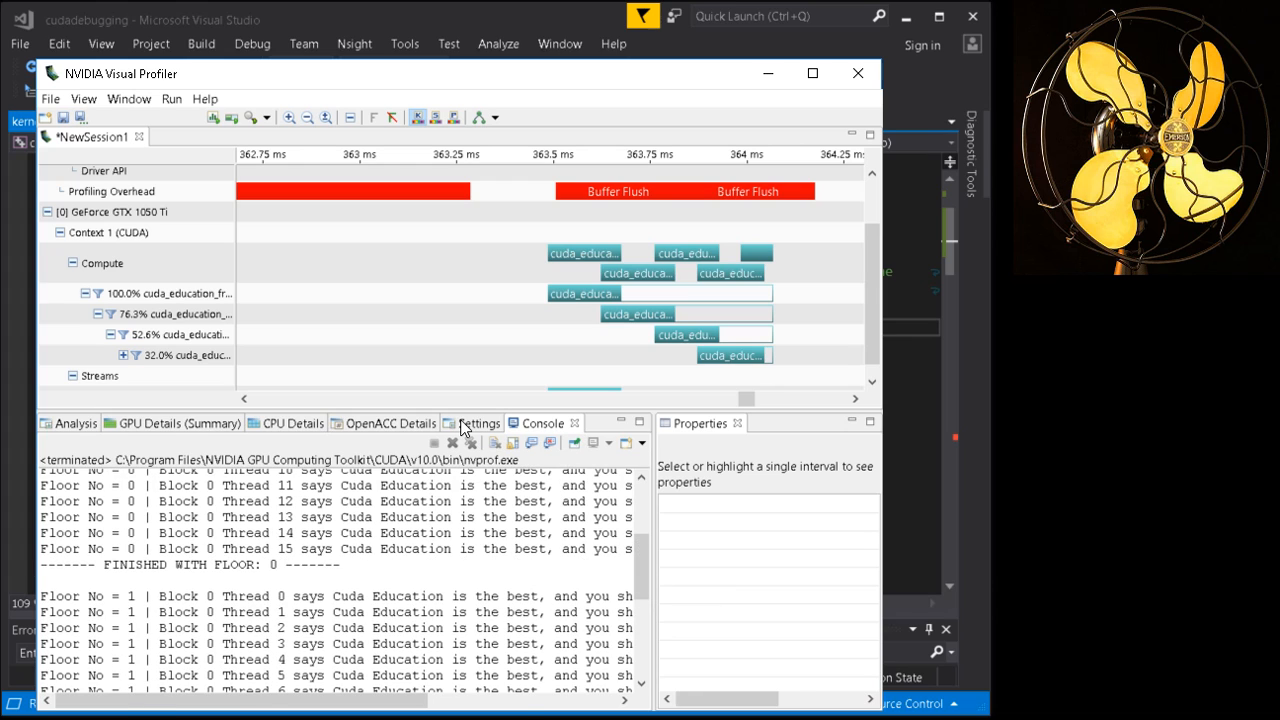
{"action": "left_click", "coordinate": [75, 423]}
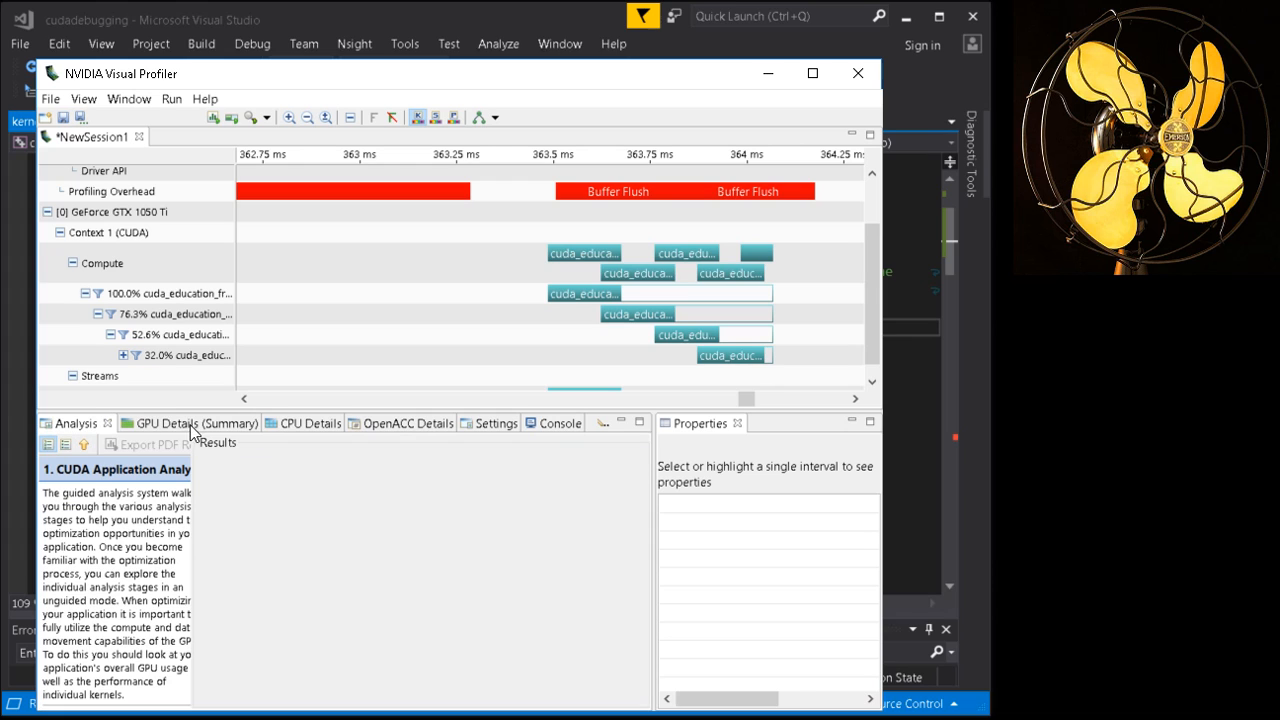
{"action": "left_click", "coordinate": [296, 423]}
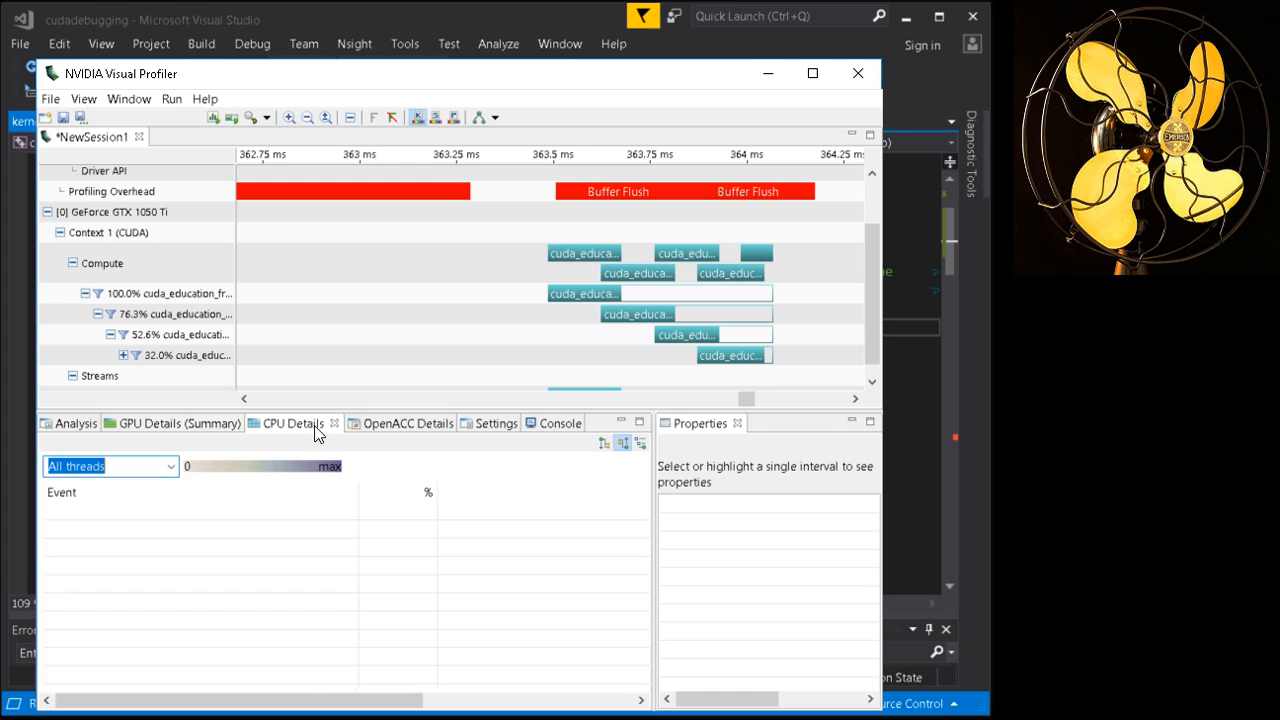
{"action": "left_click", "coordinate": [392, 423]}
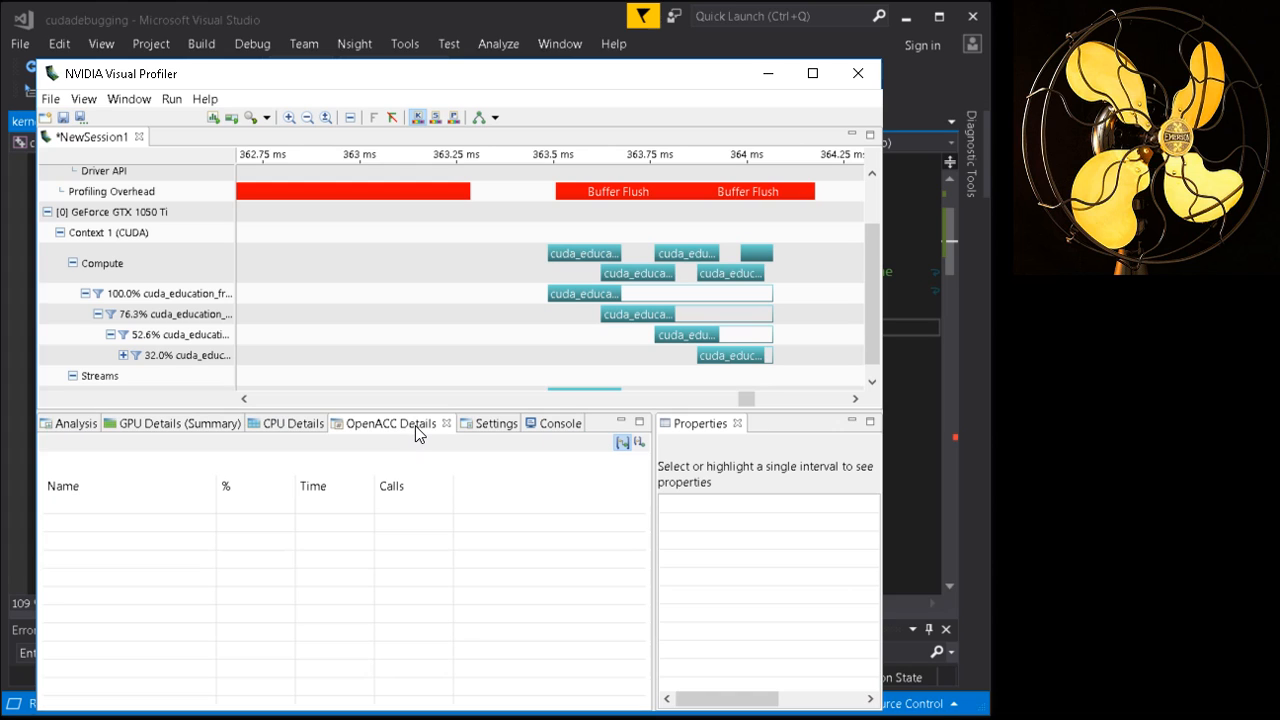
{"action": "left_click", "coordinate": [478, 422]}
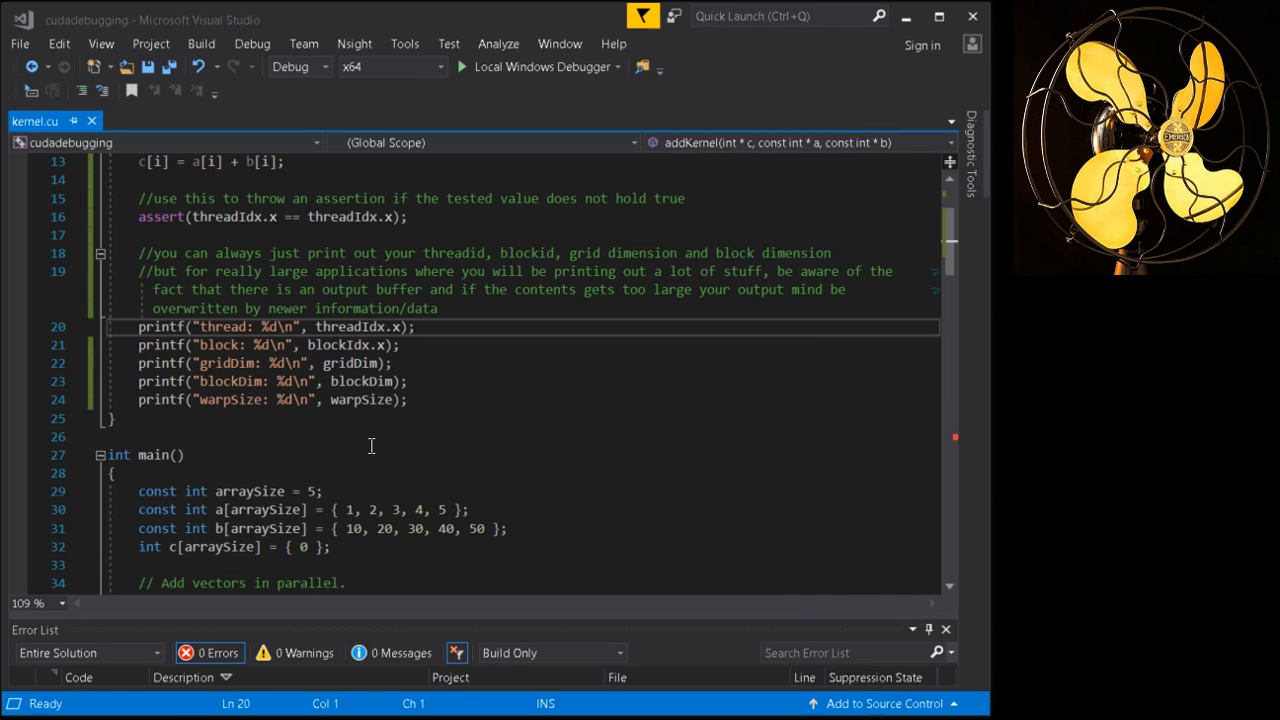
{"action": "mouse_move", "coordinate": [388, 476]}
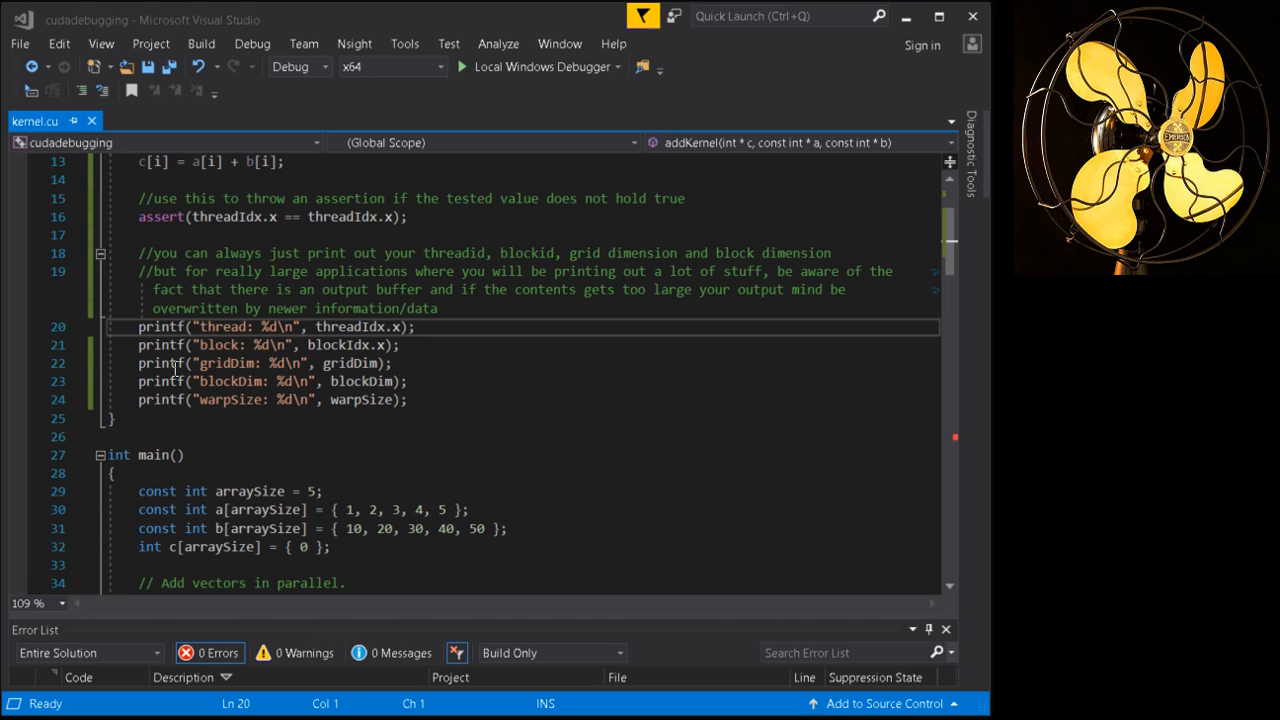
{"action": "mouse_move", "coordinate": [300, 381]}
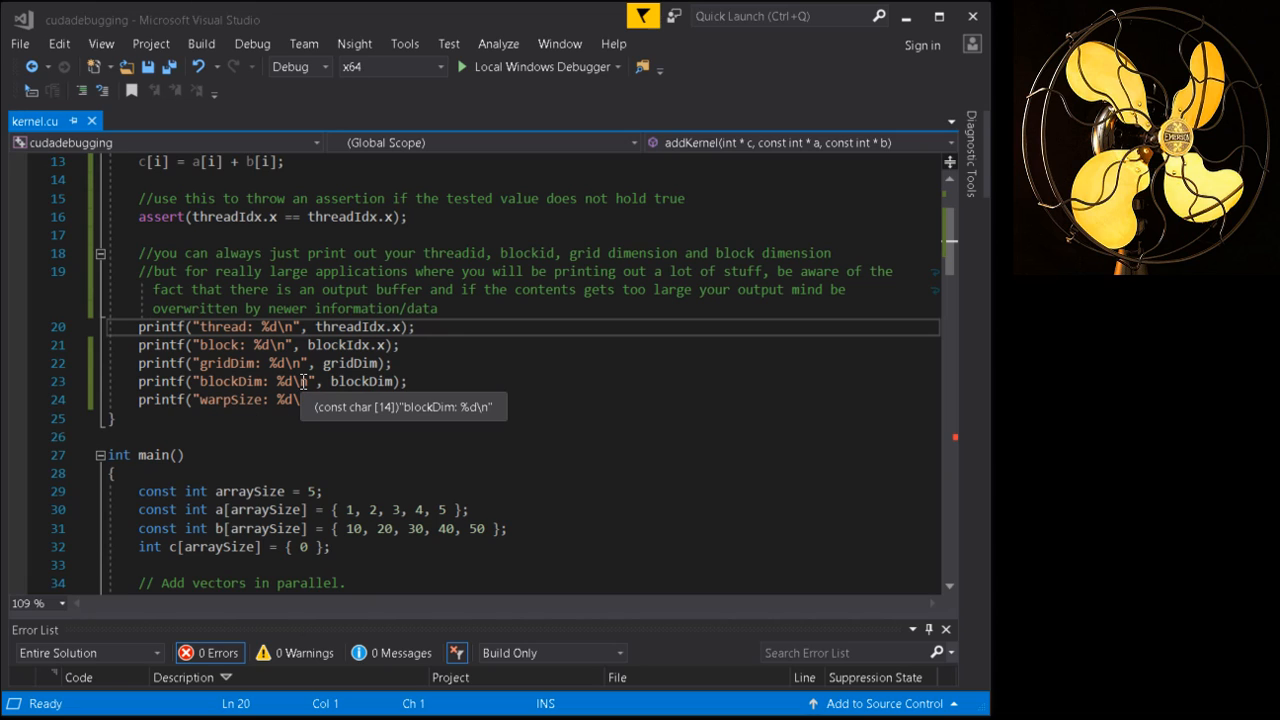
{"action": "mouse_move", "coordinate": [413, 420]}
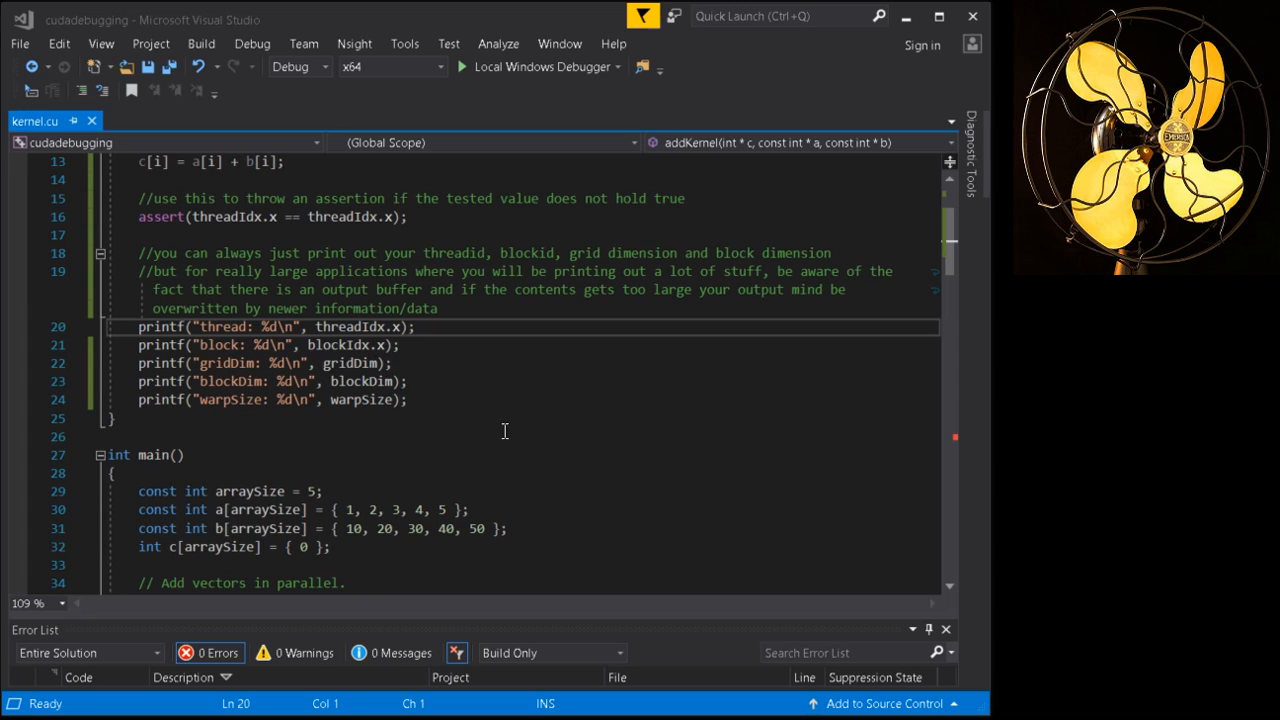
Select and review addKernel's printf debugging lines and the output-buffer comment
{"action": "left_click_drag", "start_coordinate": [138, 327], "coordinate": [406, 399]}
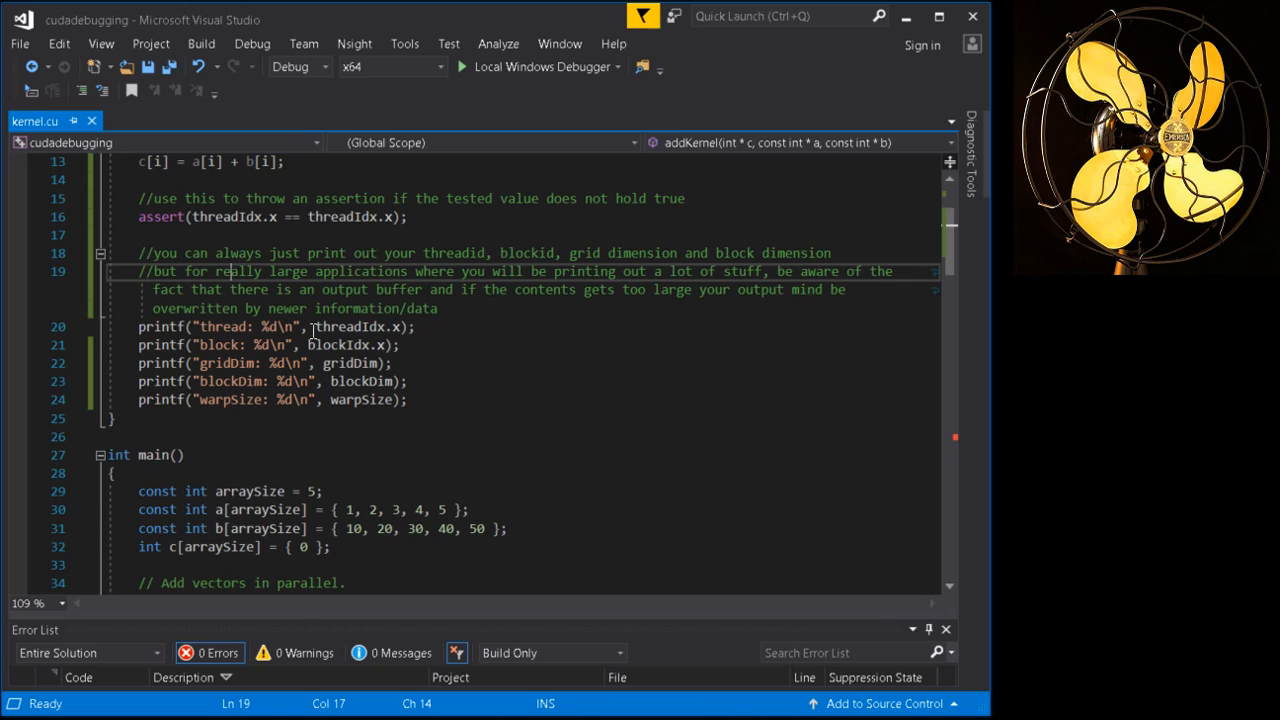
{"action": "double_click", "coordinate": [349, 326]}
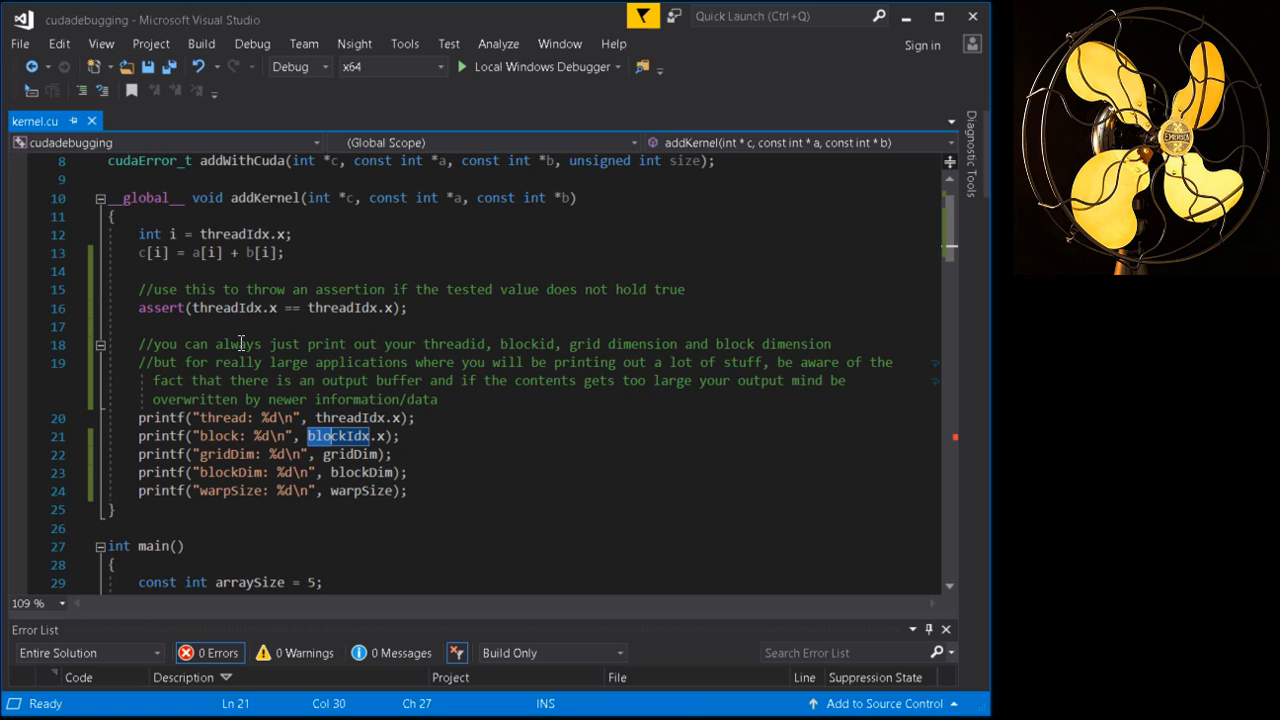
{"action": "mouse_move", "coordinate": [324, 461]}
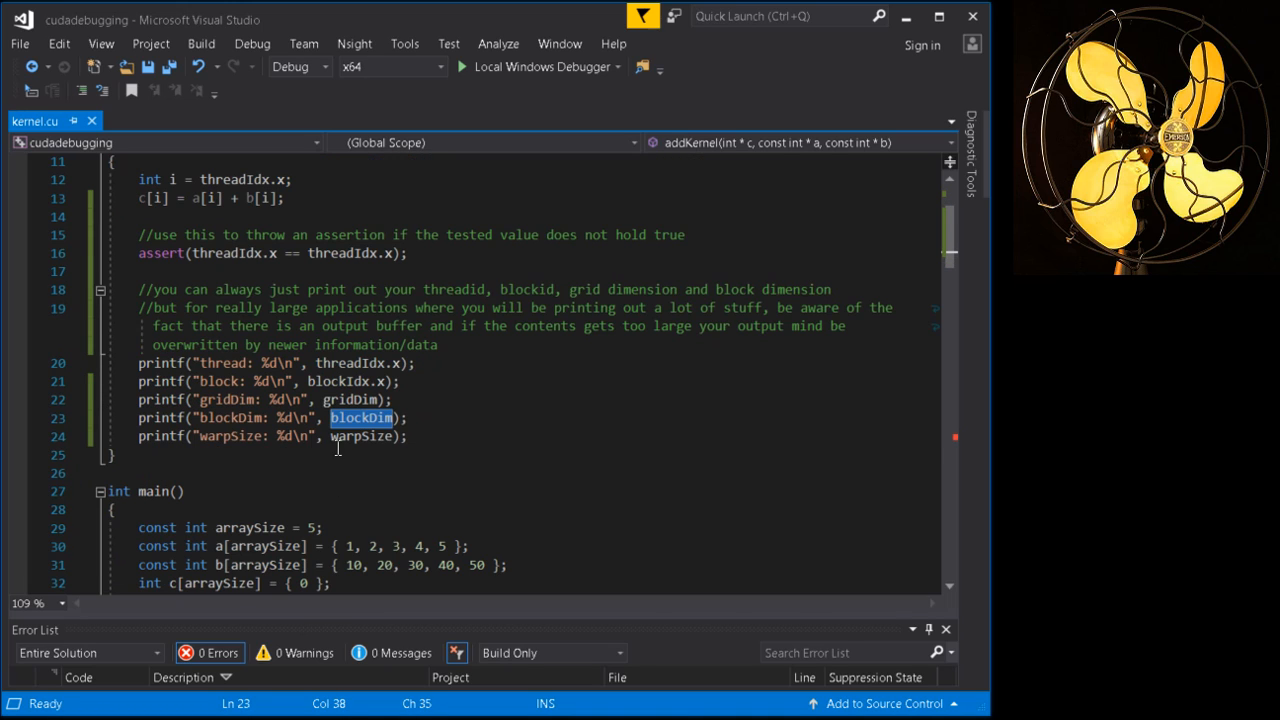
Rebuild the cudadebugging solution from the Build menu
{"action": "left_click", "coordinate": [201, 43]}
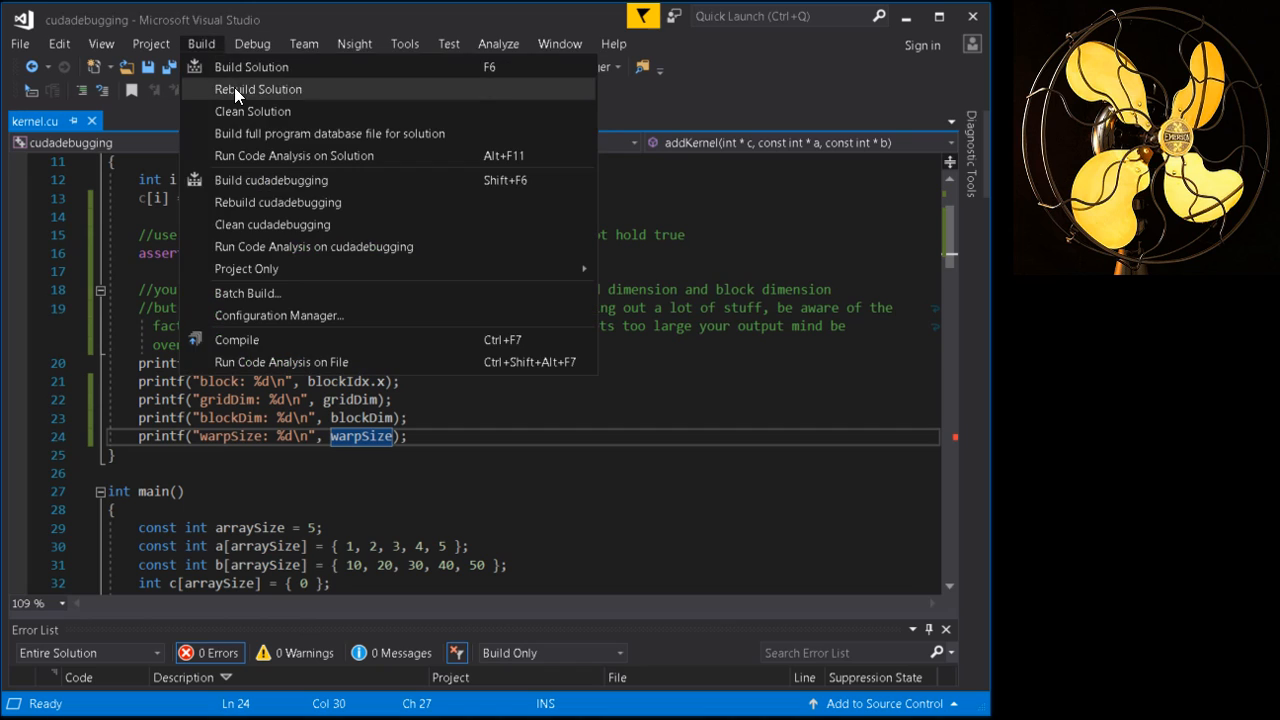
{"action": "left_click", "coordinate": [258, 89]}
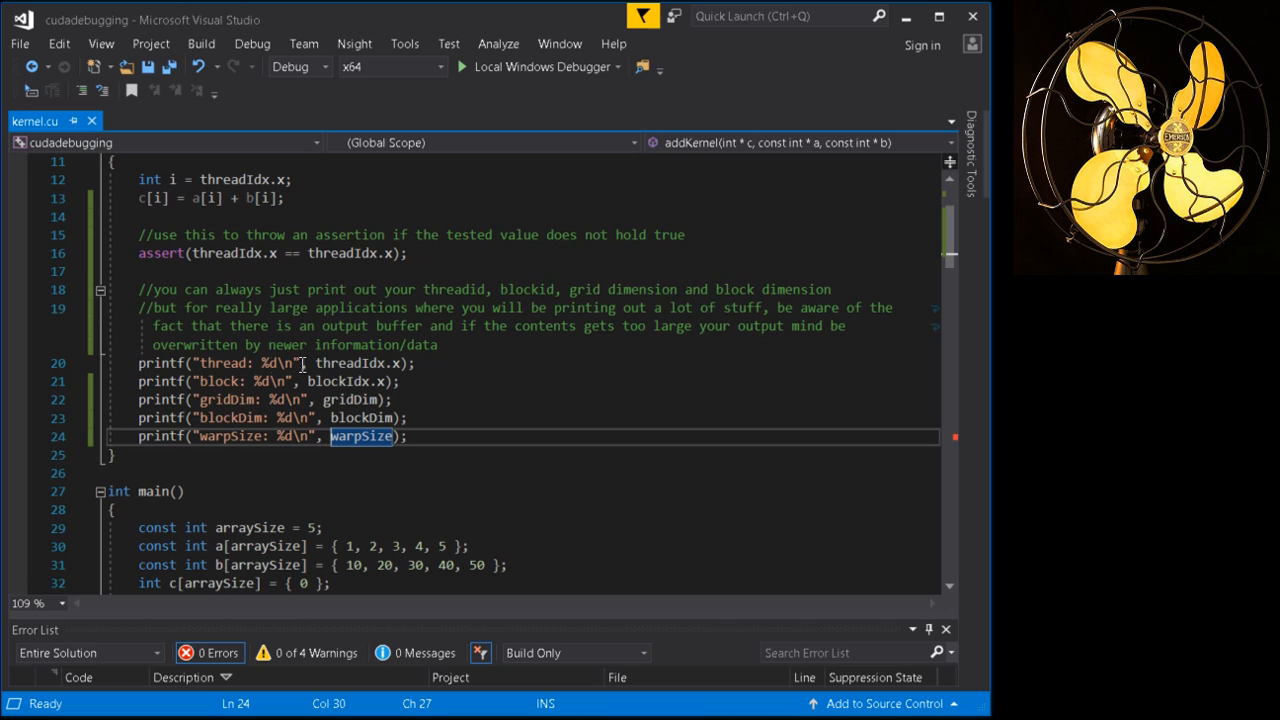
{"action": "mouse_move", "coordinate": [370, 363]}
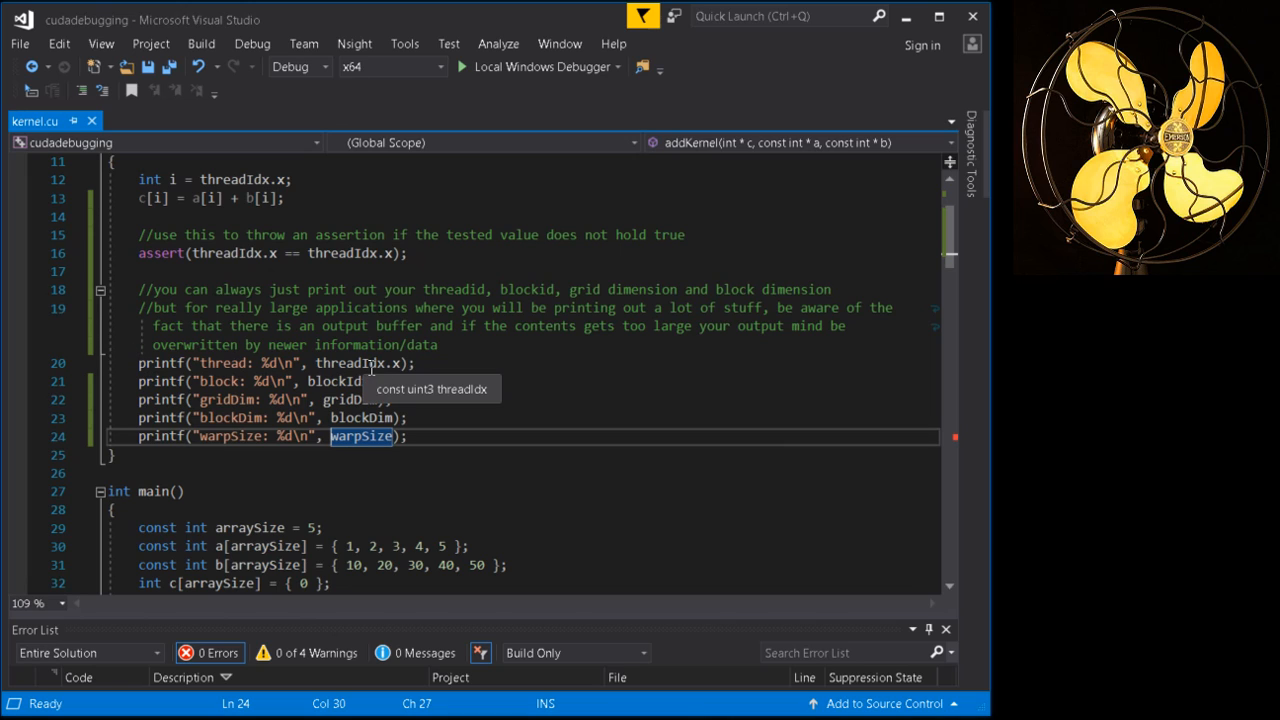
{"action": "mouse_move", "coordinate": [380, 363]}
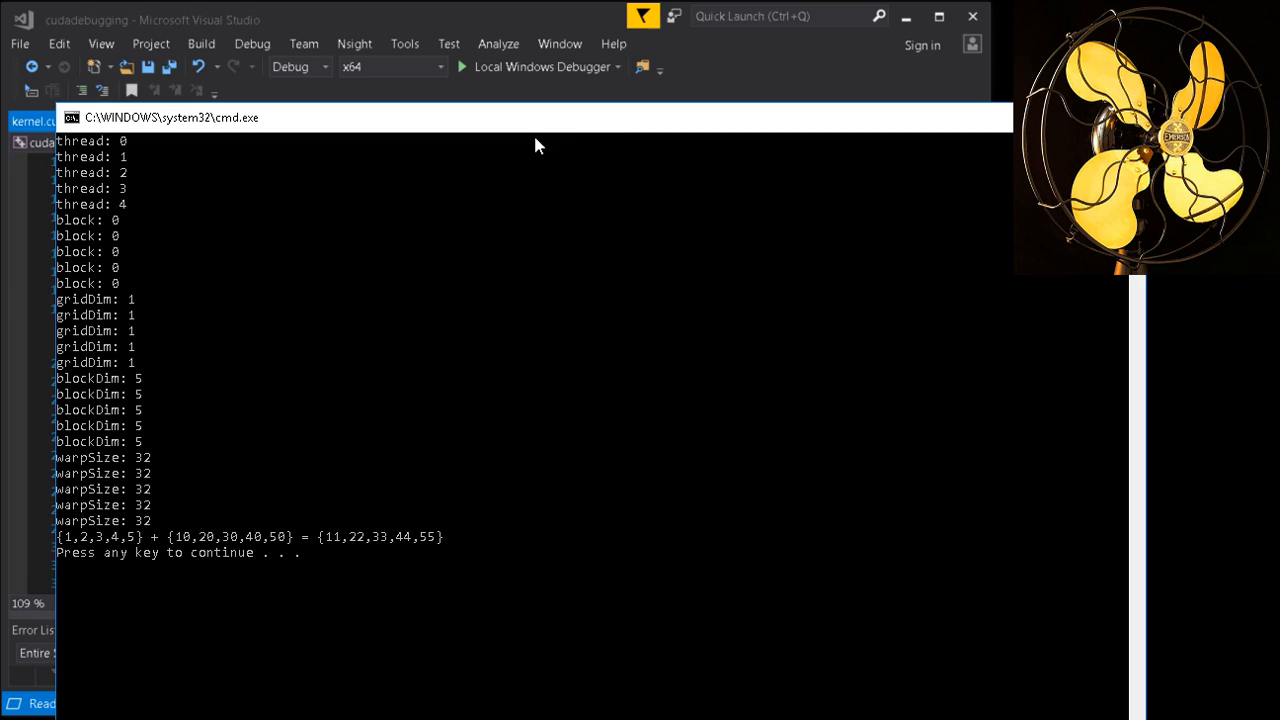
{"action": "mouse_move", "coordinate": [140, 308]}
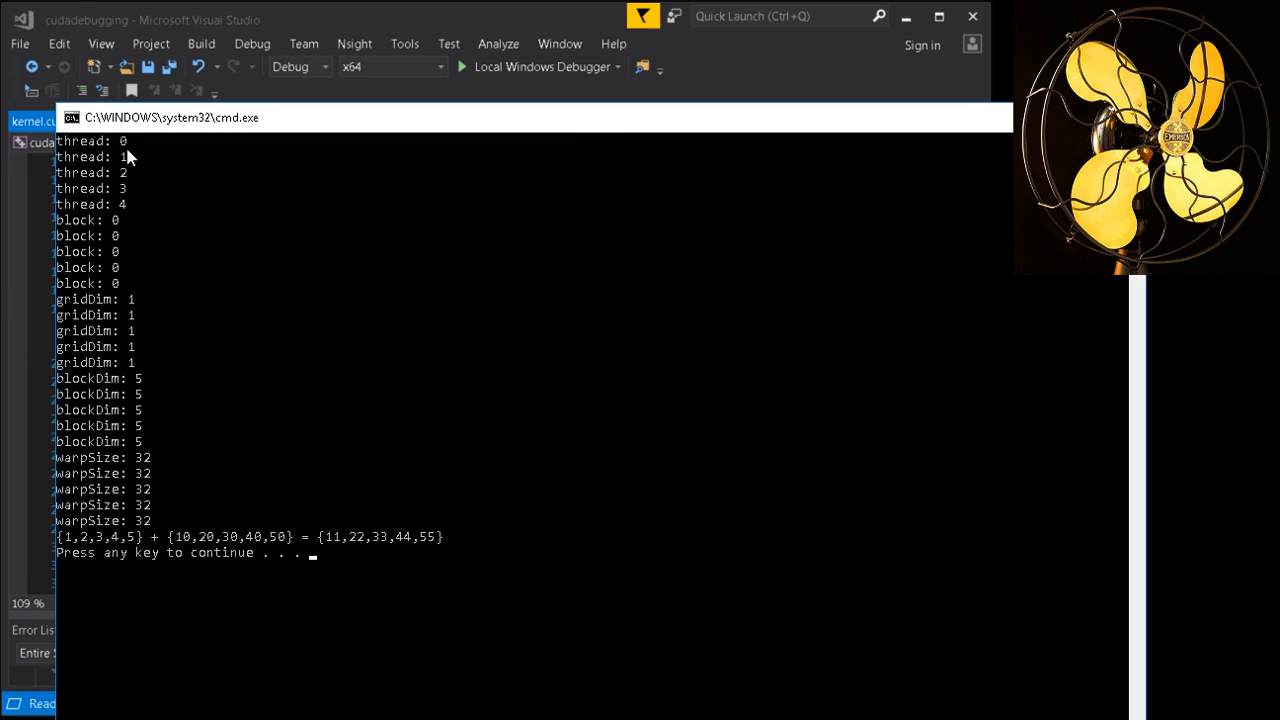
{"action": "mouse_move", "coordinate": [197, 214]}
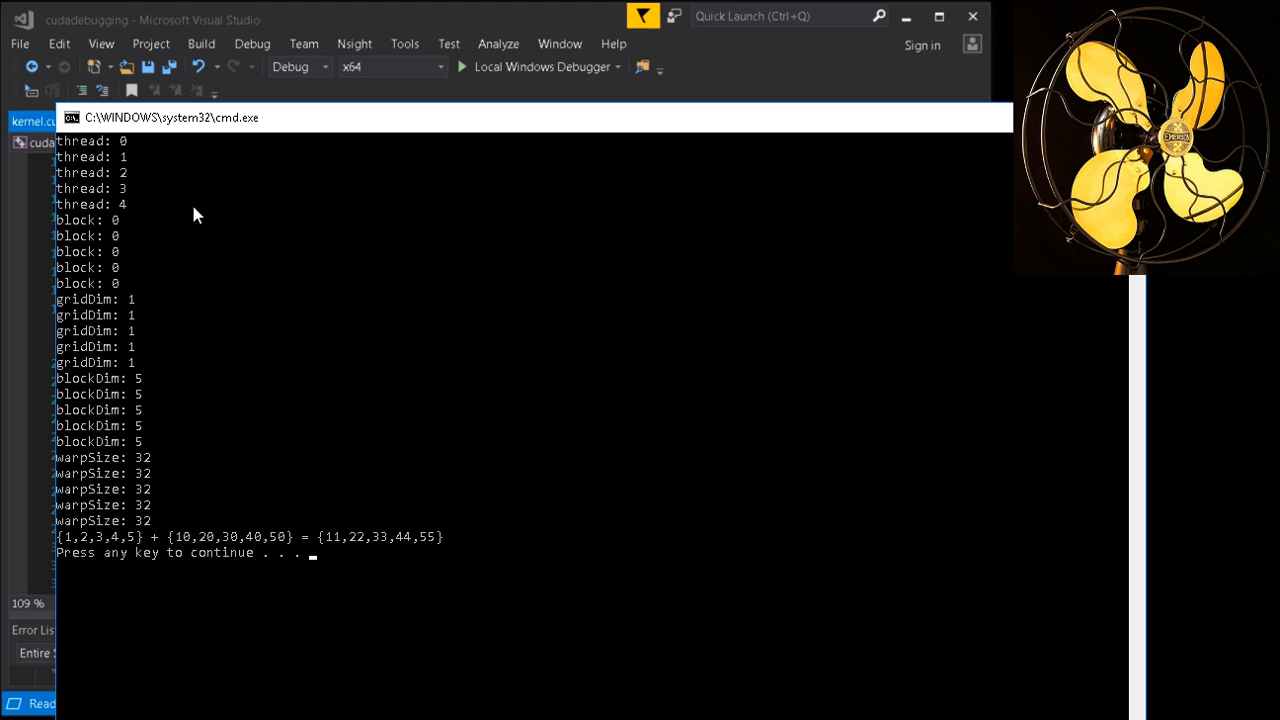
{"action": "mouse_move", "coordinate": [105, 357]}
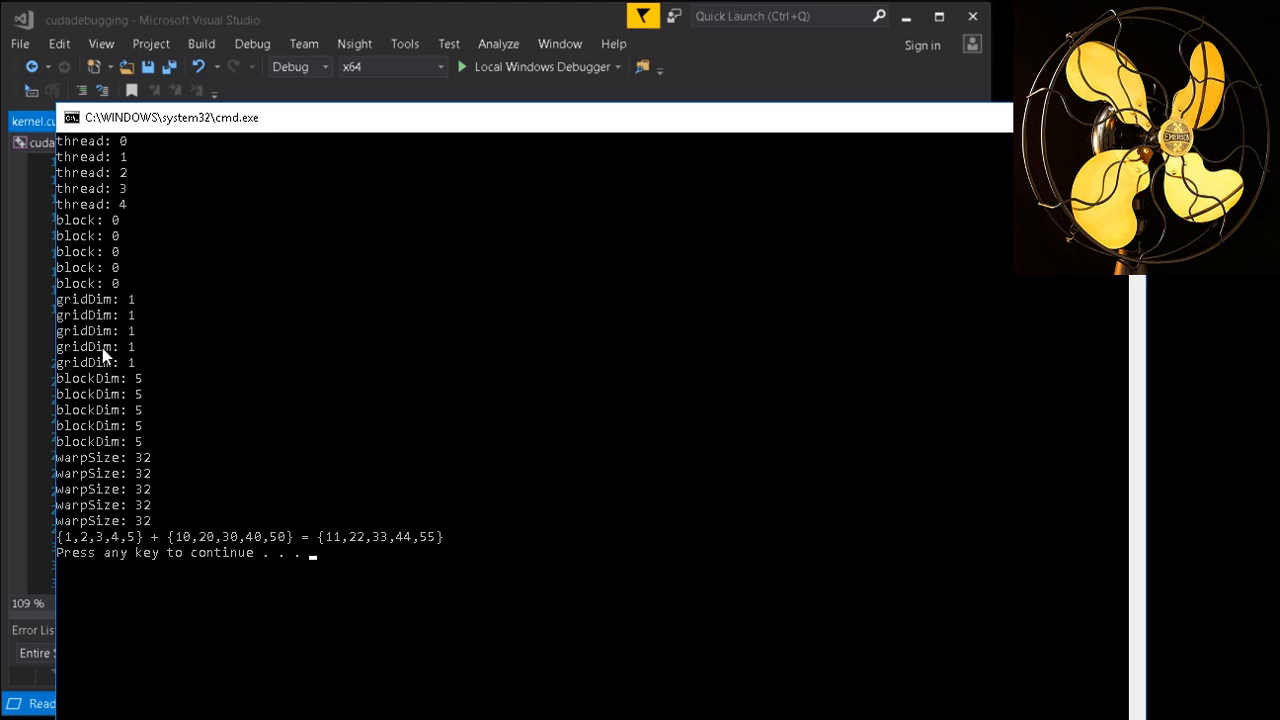
{"action": "mouse_move", "coordinate": [93, 394]}
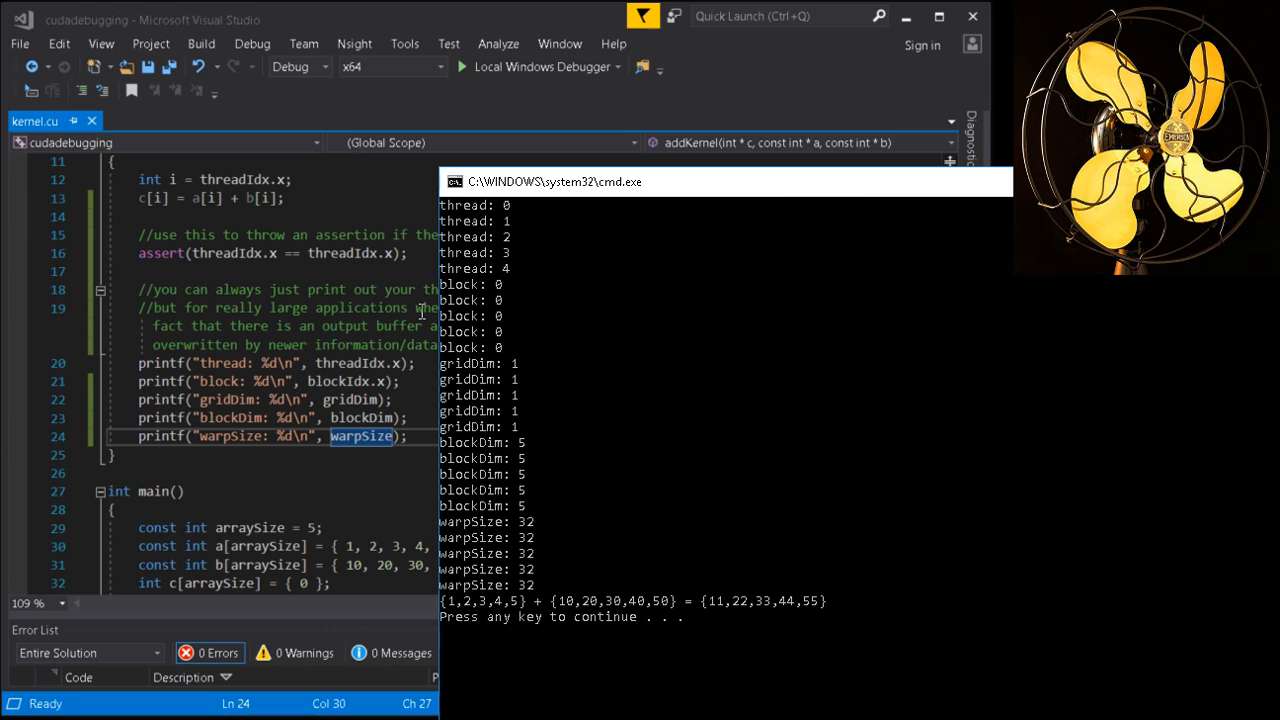
{"action": "mouse_move", "coordinate": [660, 228]}
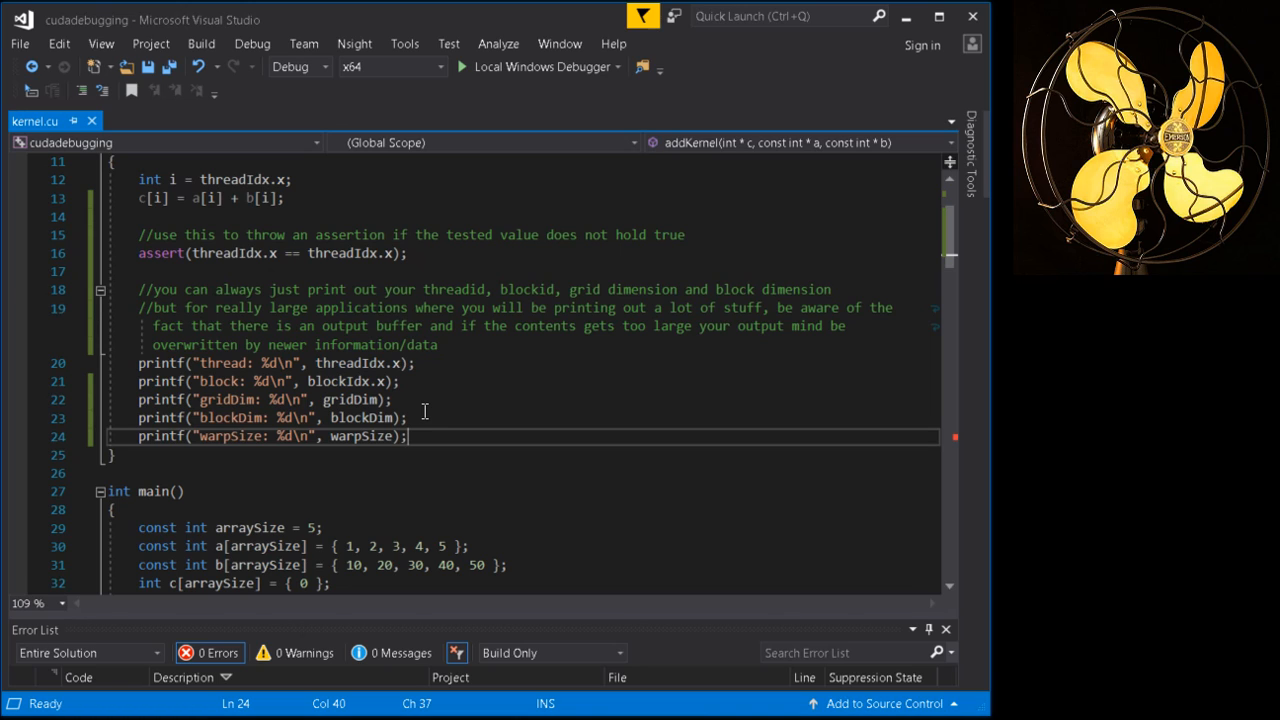
{"action": "mouse_move", "coordinate": [393, 500]}
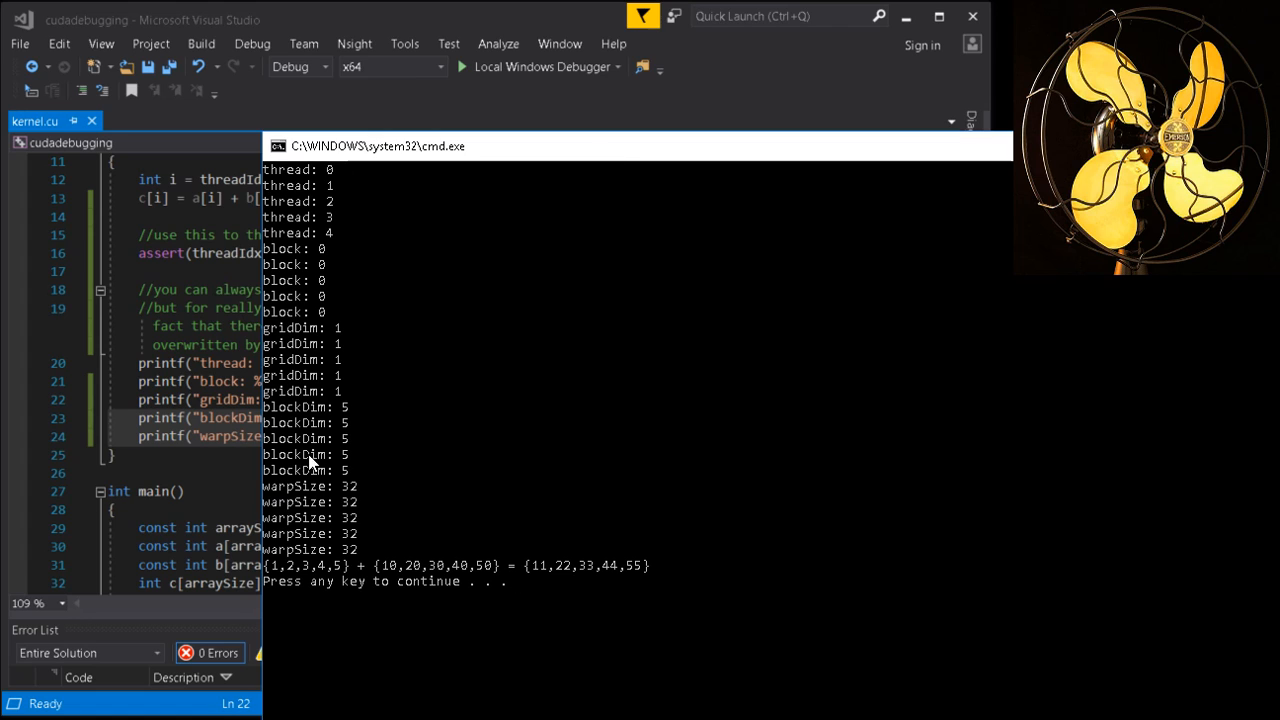
{"action": "mouse_move", "coordinate": [215, 517]}
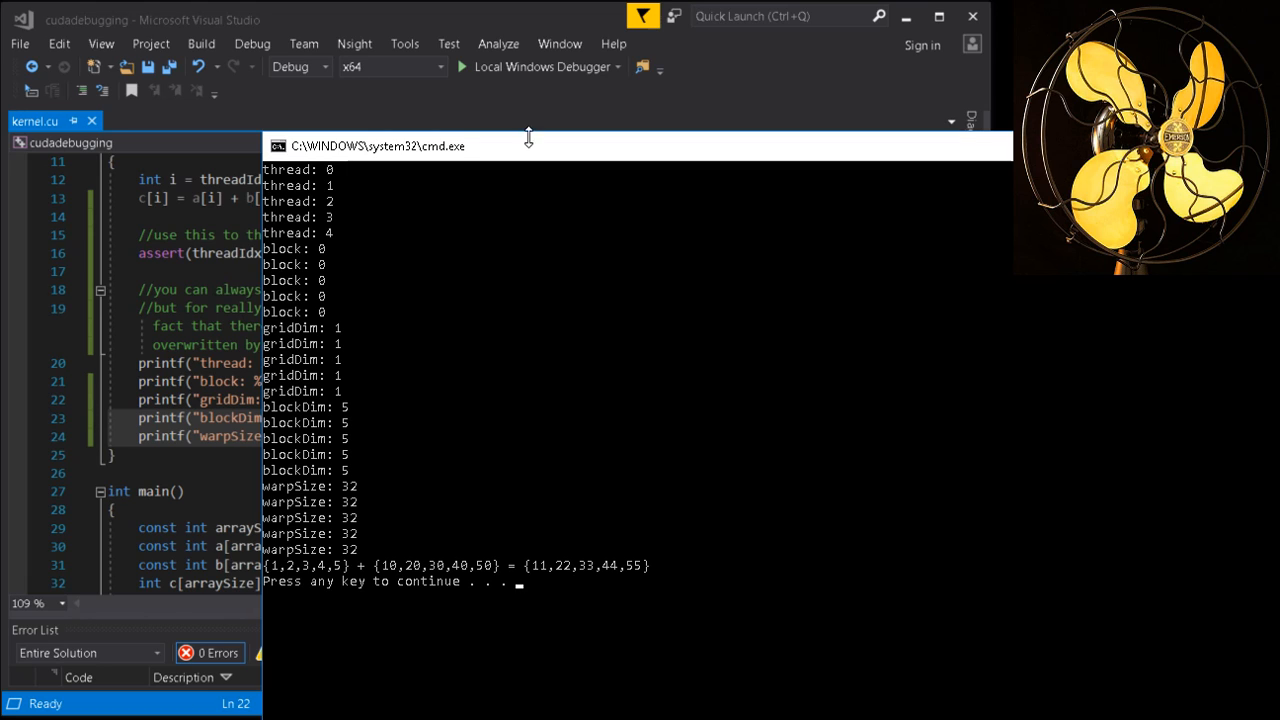
{"action": "mouse_move", "coordinate": [350, 177]}
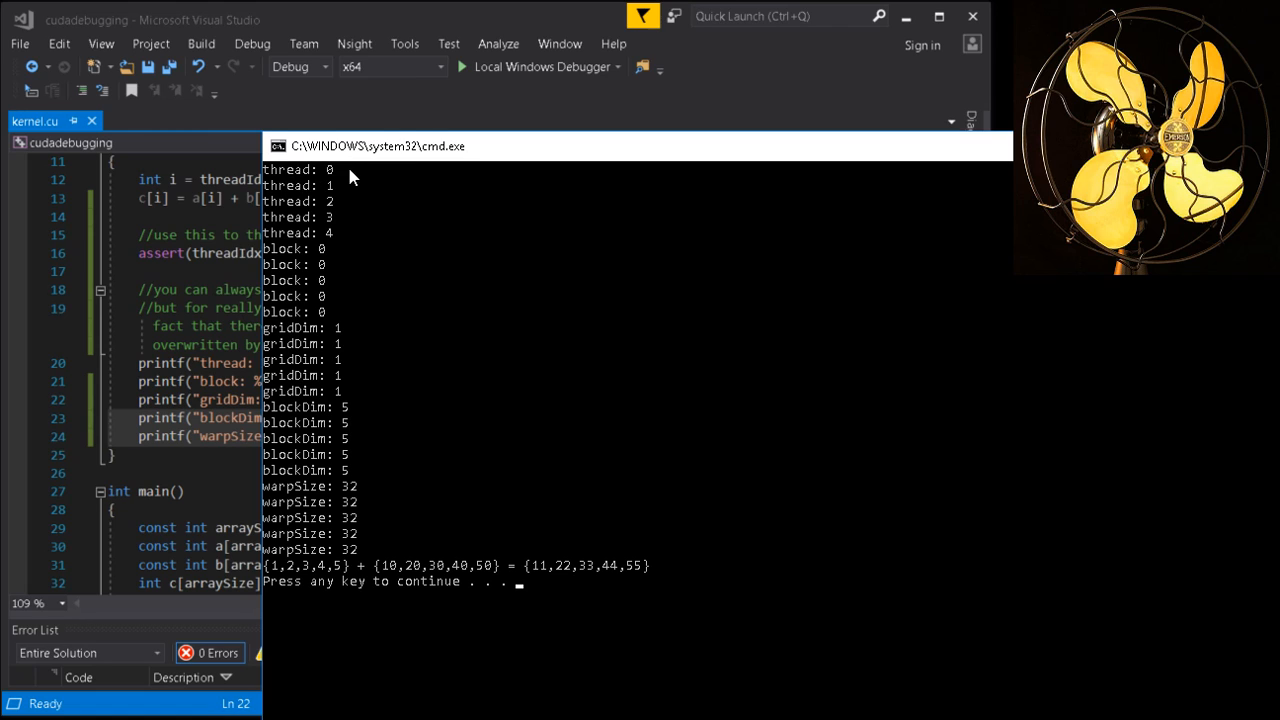
{"action": "mouse_move", "coordinate": [300, 245]}
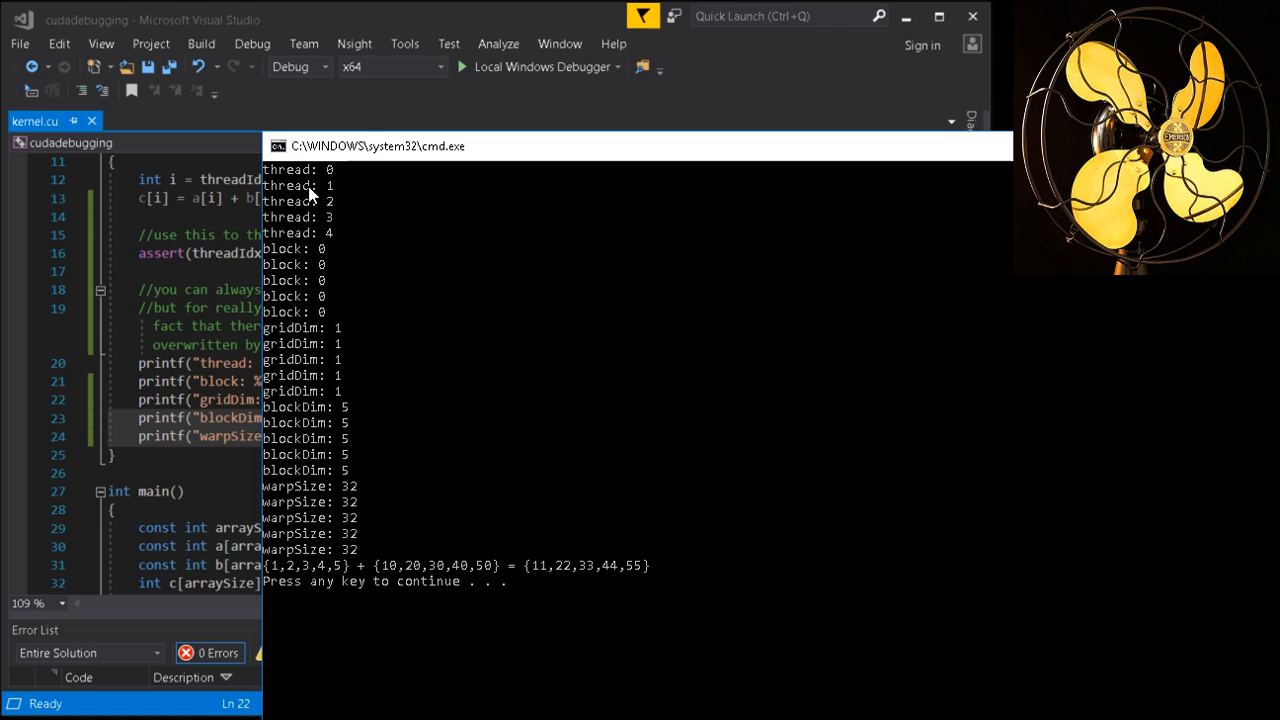
{"action": "mouse_move", "coordinate": [296, 210]}
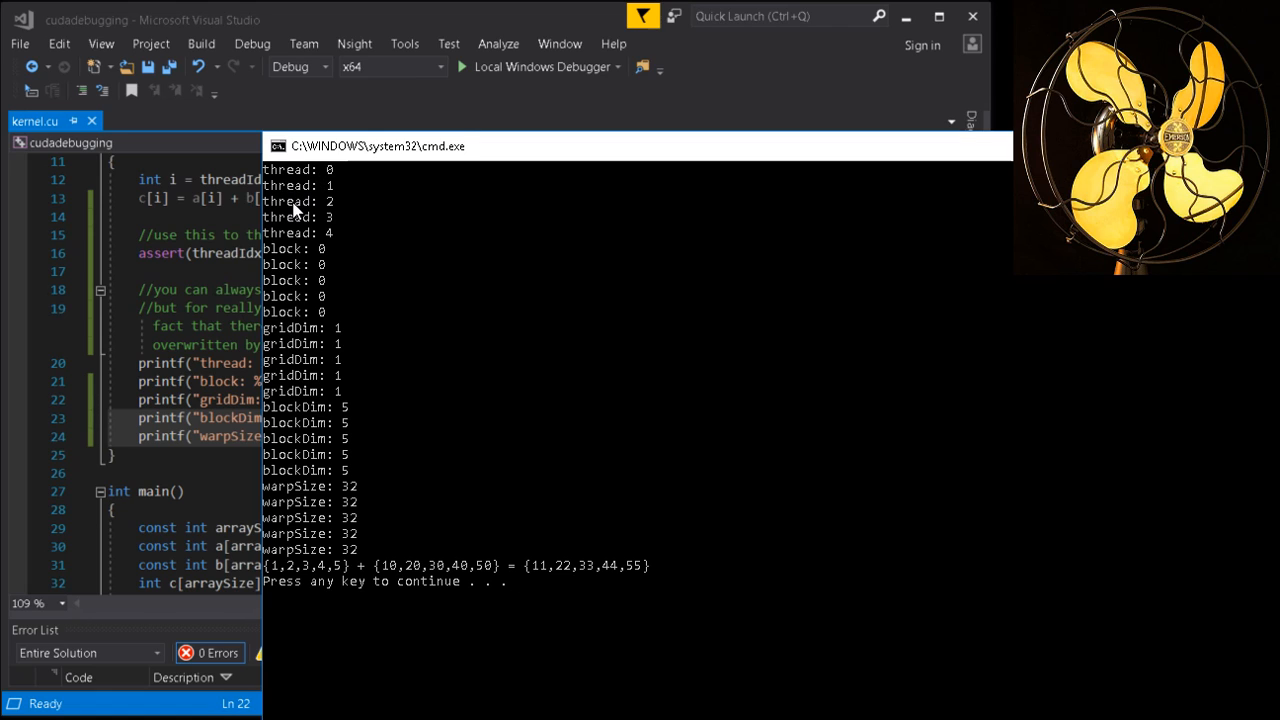
{"action": "mouse_move", "coordinate": [307, 231]}
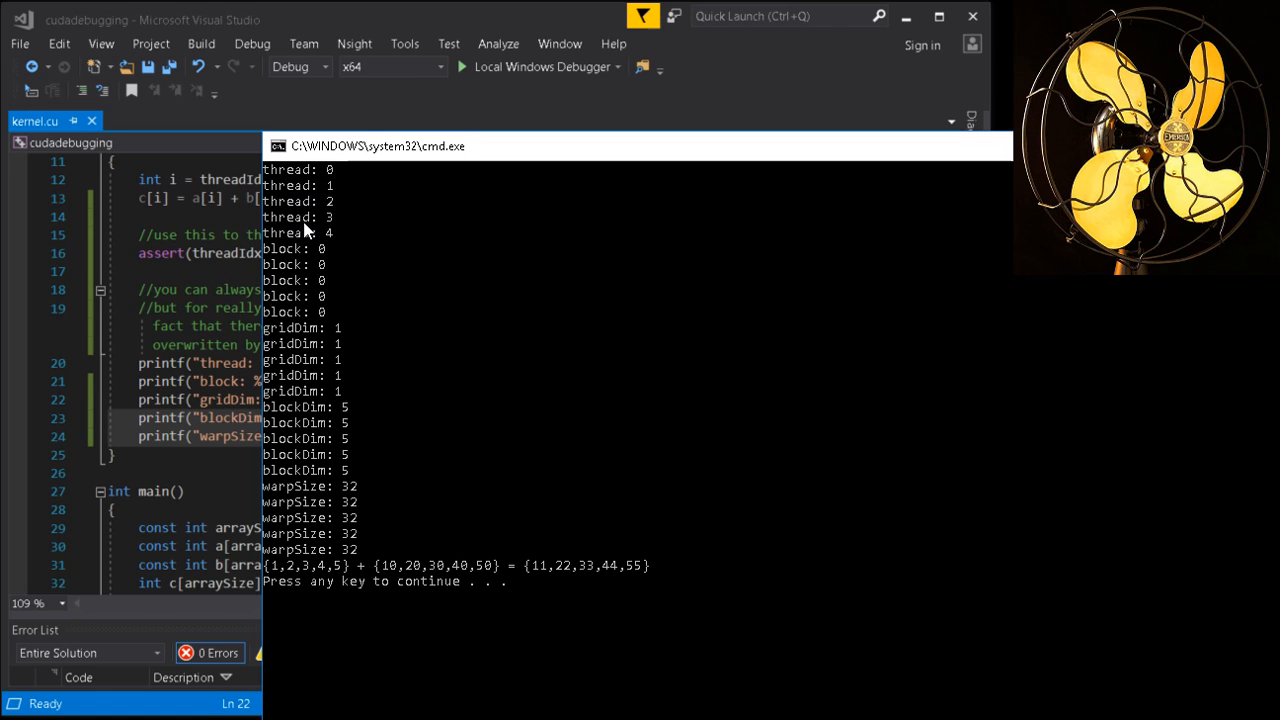
{"action": "mouse_move", "coordinate": [320, 225]}
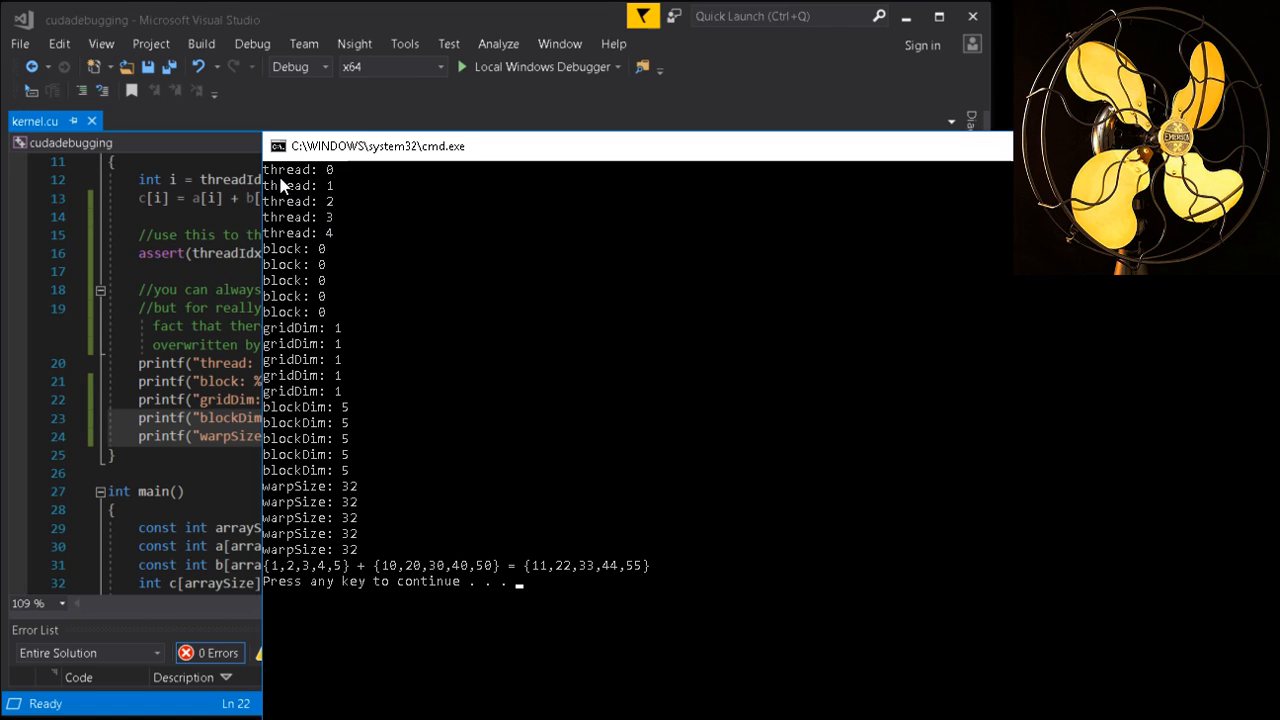
{"action": "mouse_move", "coordinate": [344, 300]}
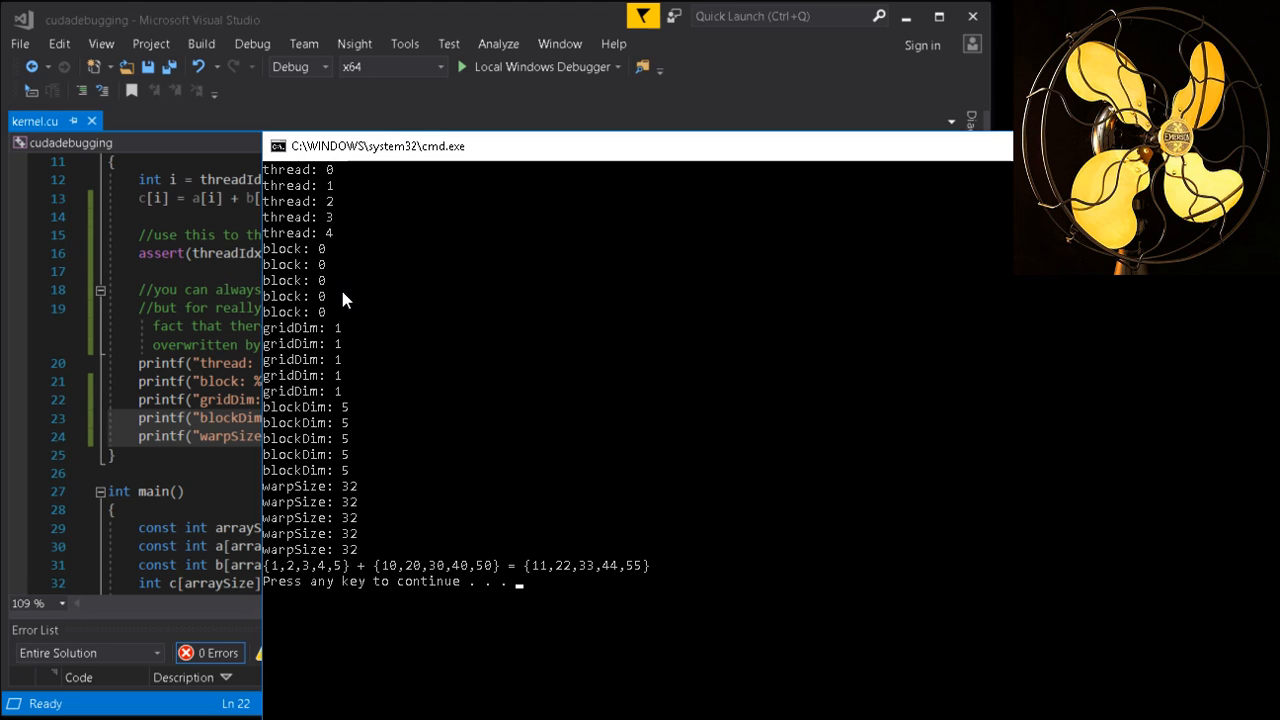
{"action": "mouse_move", "coordinate": [810, 168]}
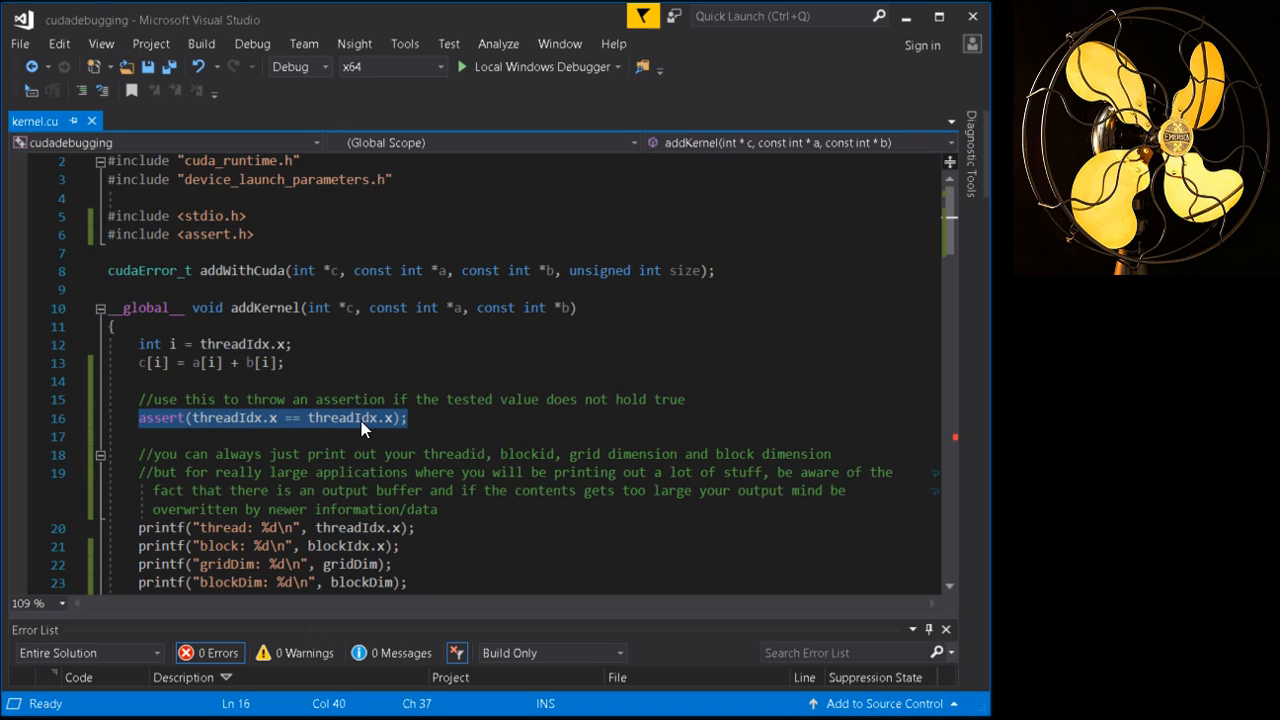
{"action": "mouse_move", "coordinate": [220, 425]}
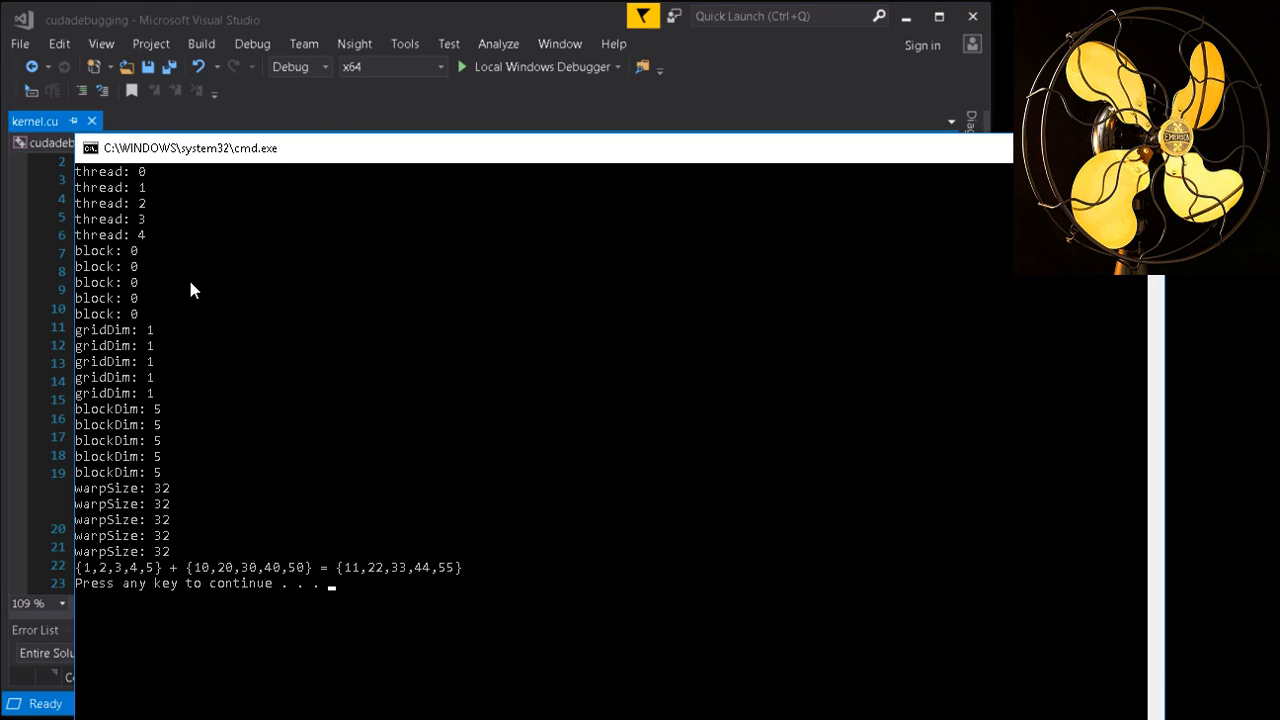
{"action": "mouse_move", "coordinate": [143, 210]}
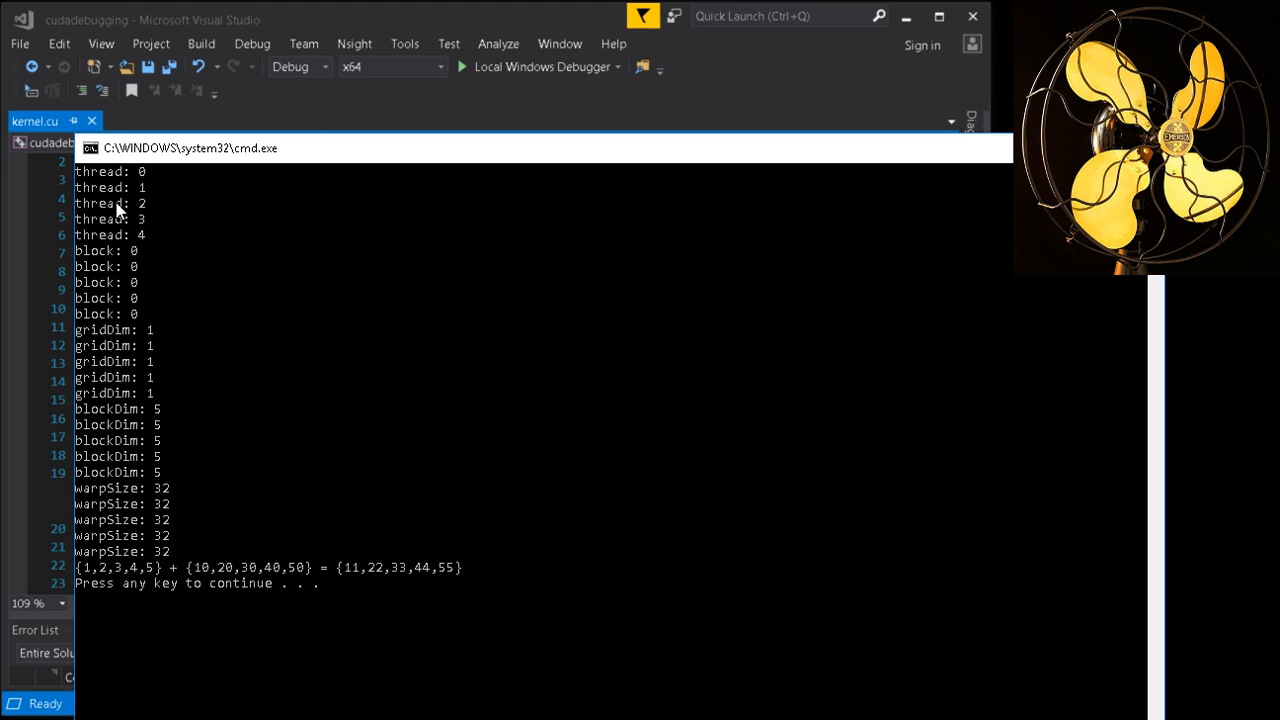
{"action": "mouse_move", "coordinate": [125, 218]}
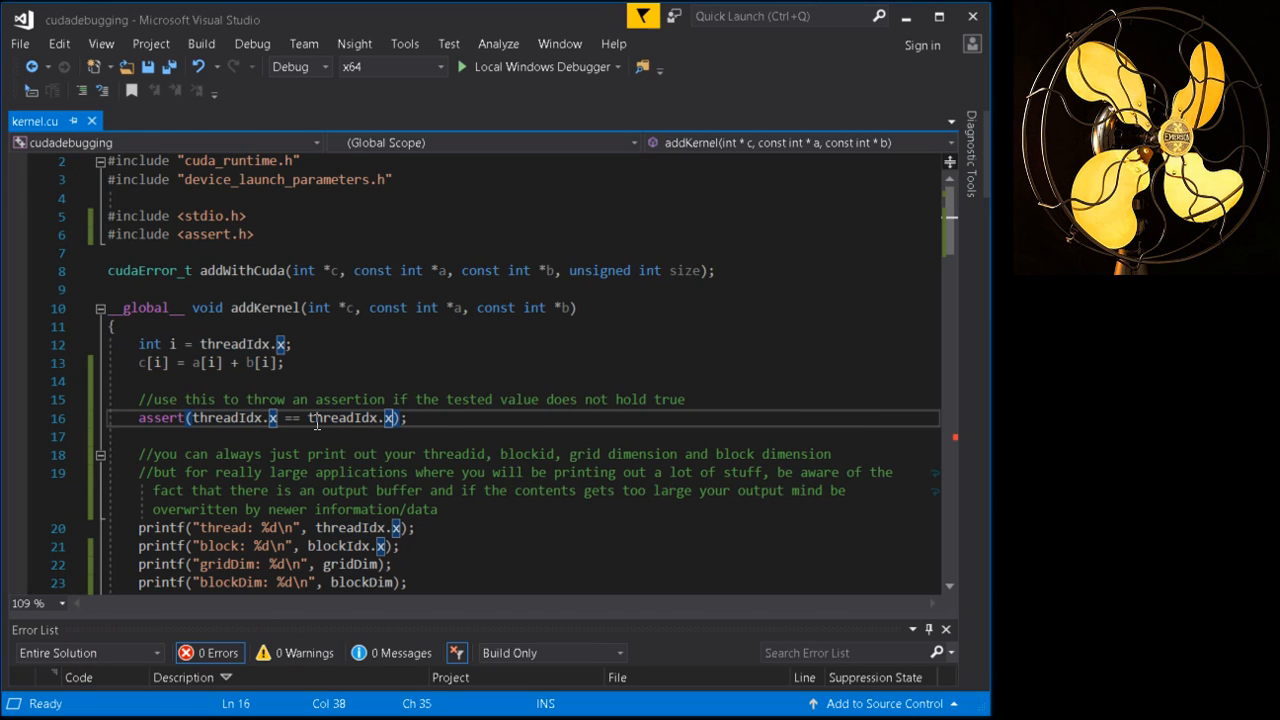
Change the assert to threadIdx.x == 0, save kernel.cu, and rerun the program
{"action": "double_click", "coordinate": [350, 417]}
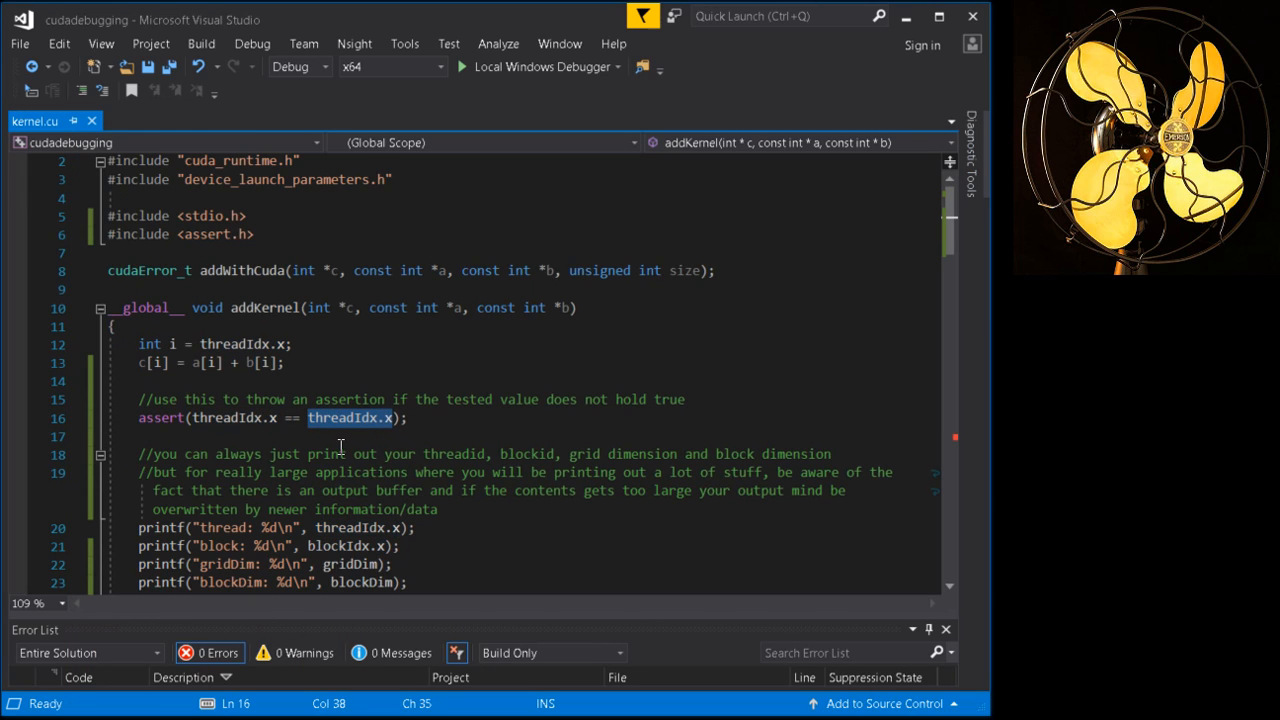
{"action": "type", "text": "0"}
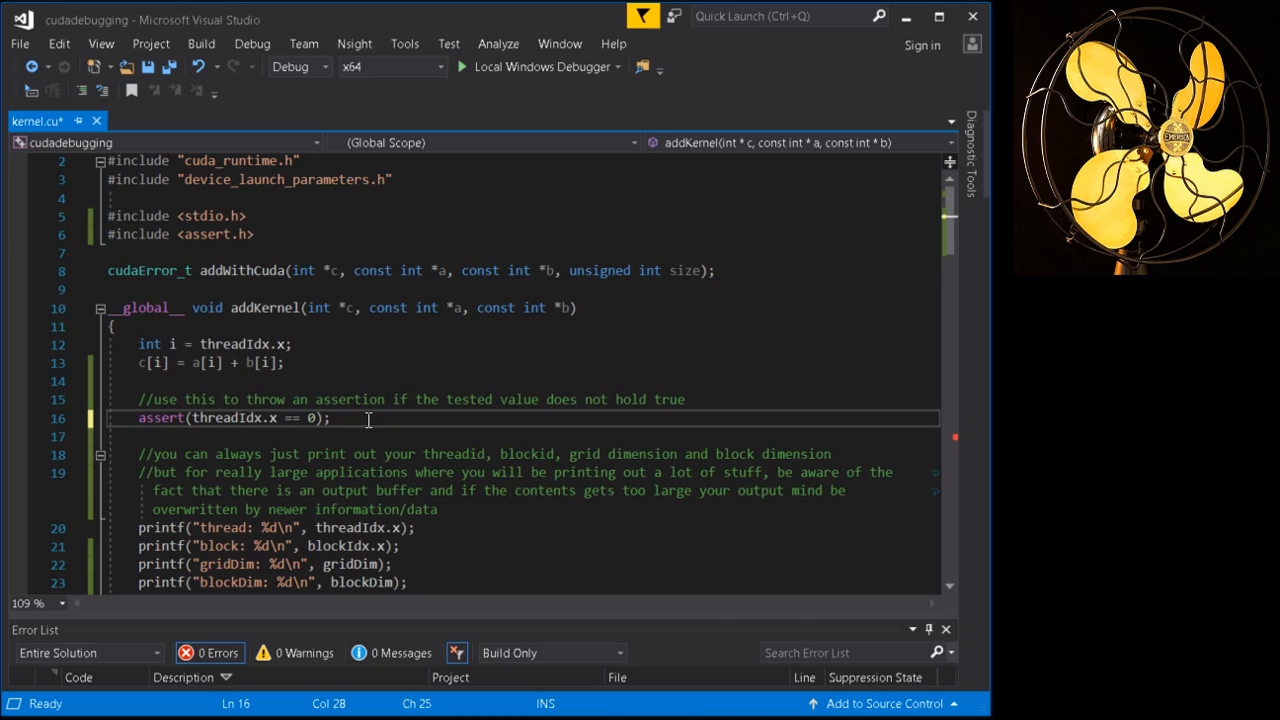
{"action": "key", "text": "ctrl+s"}
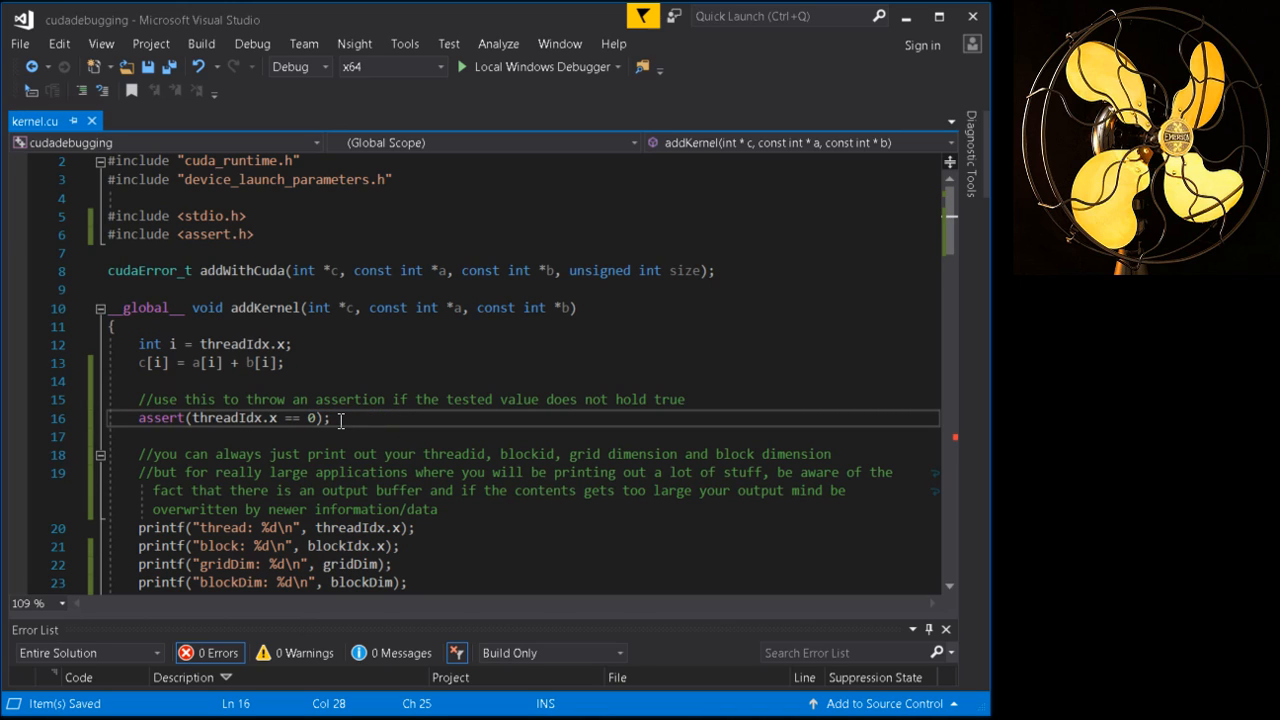
{"action": "left_click", "coordinate": [461, 66]}
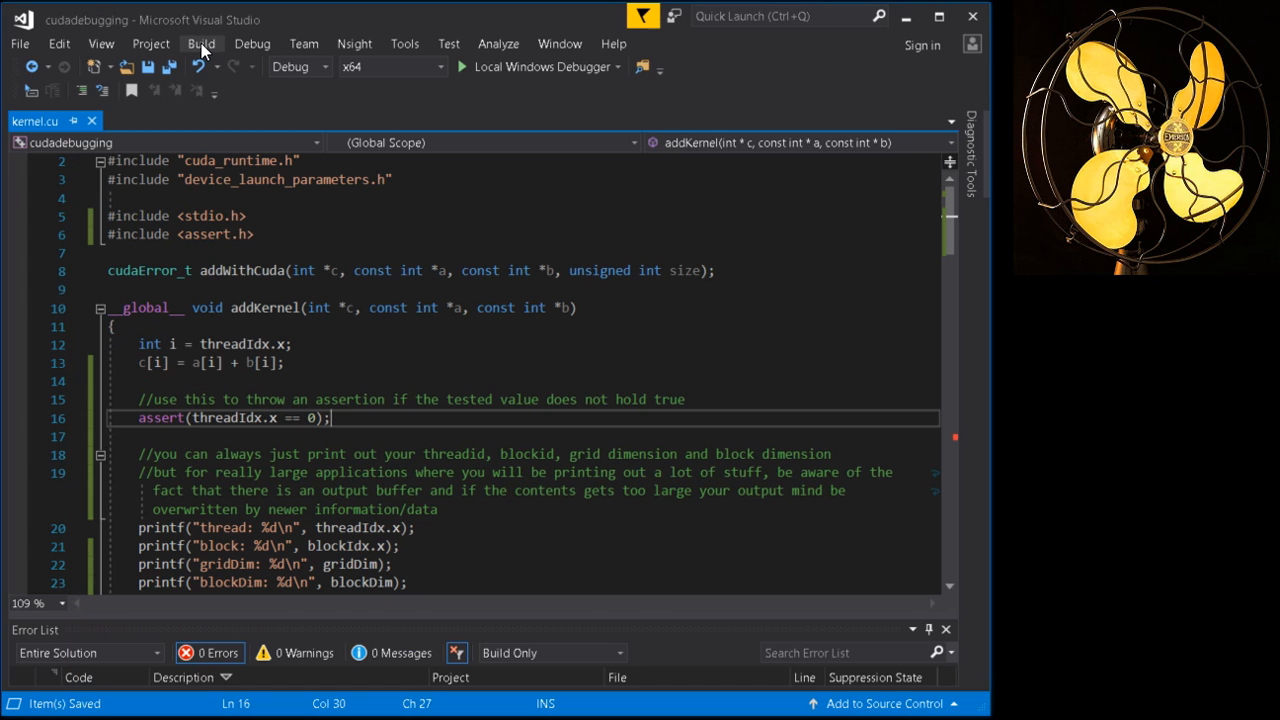
{"action": "left_click", "coordinate": [201, 43]}
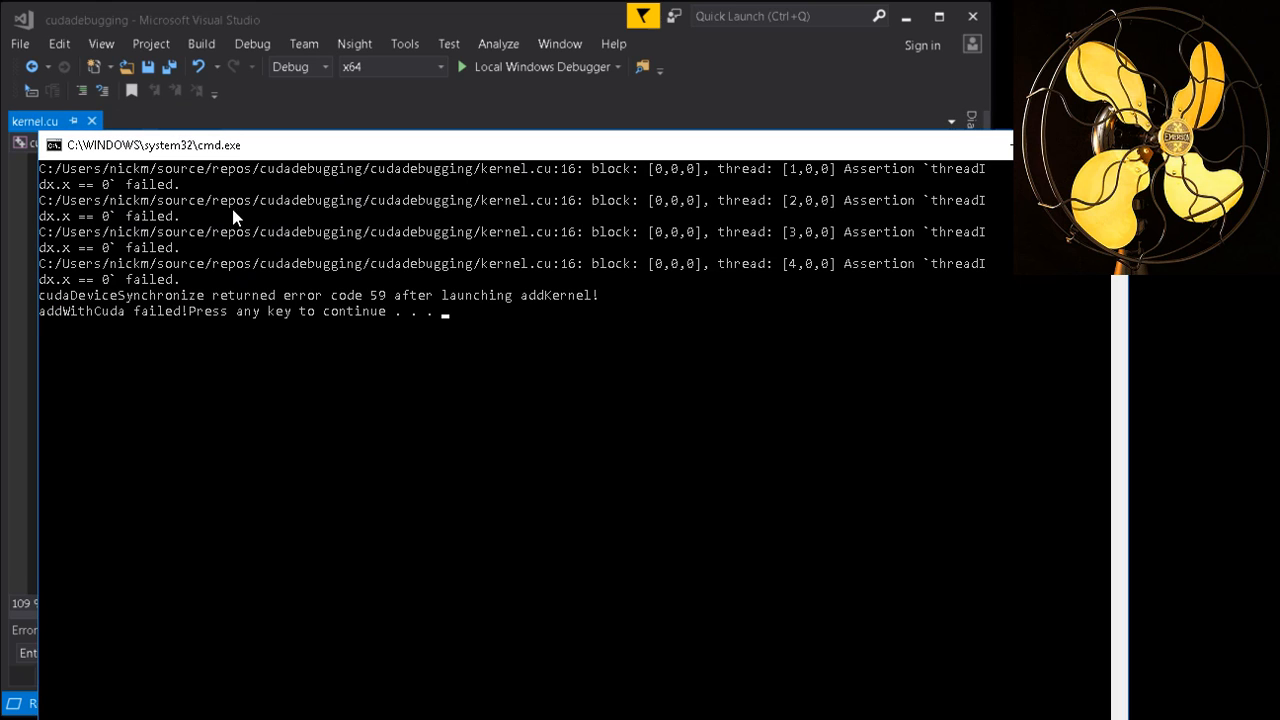
{"action": "mouse_move", "coordinate": [150, 194]}
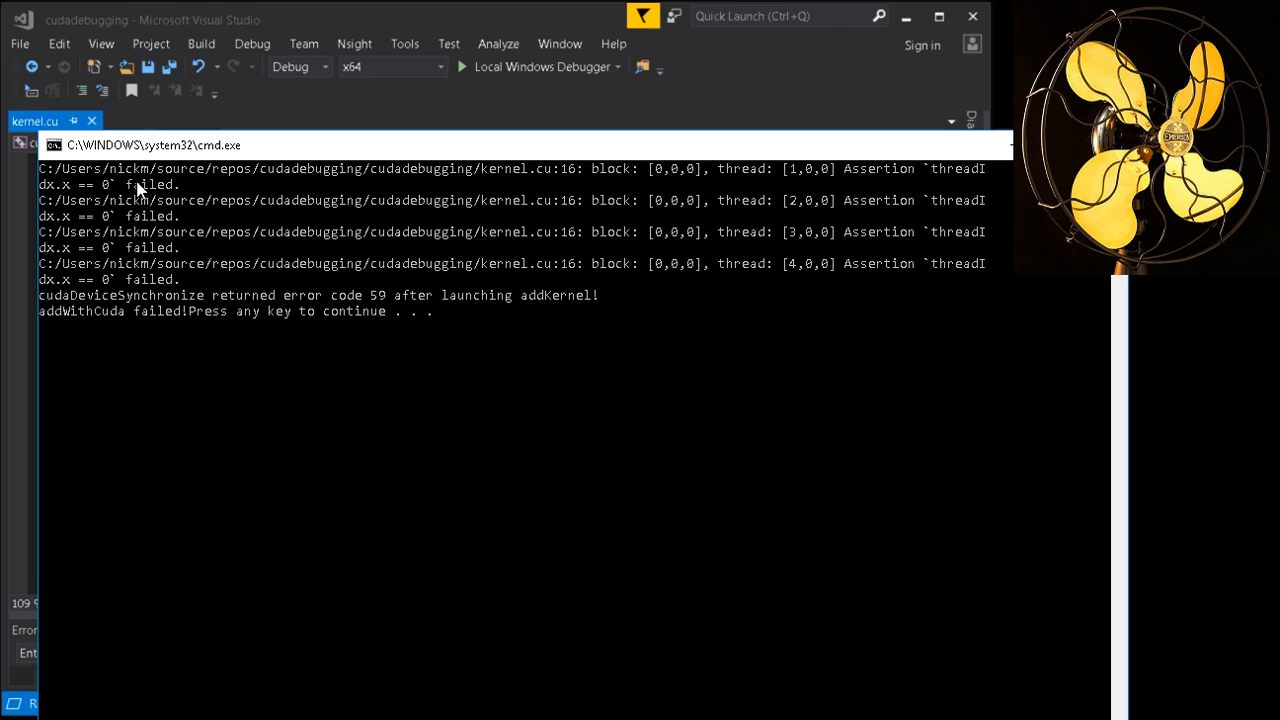
{"action": "mouse_move", "coordinate": [155, 215]}
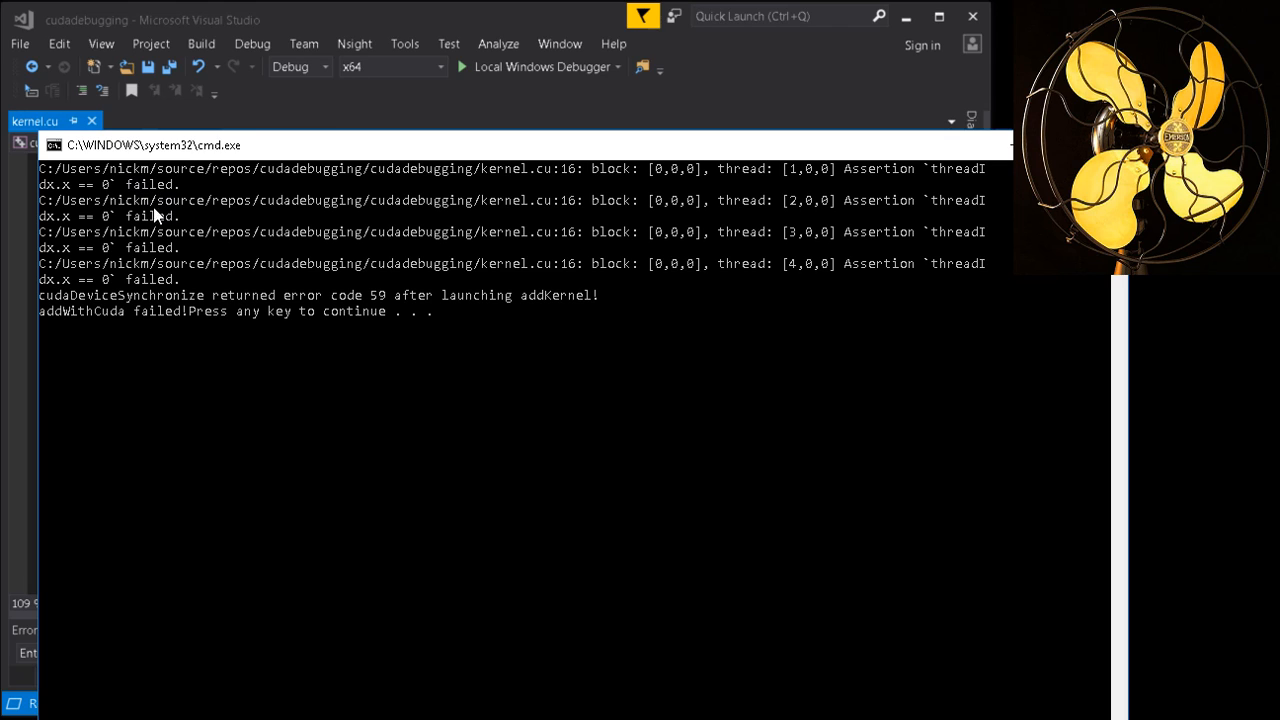
{"action": "mouse_move", "coordinate": [193, 277]}
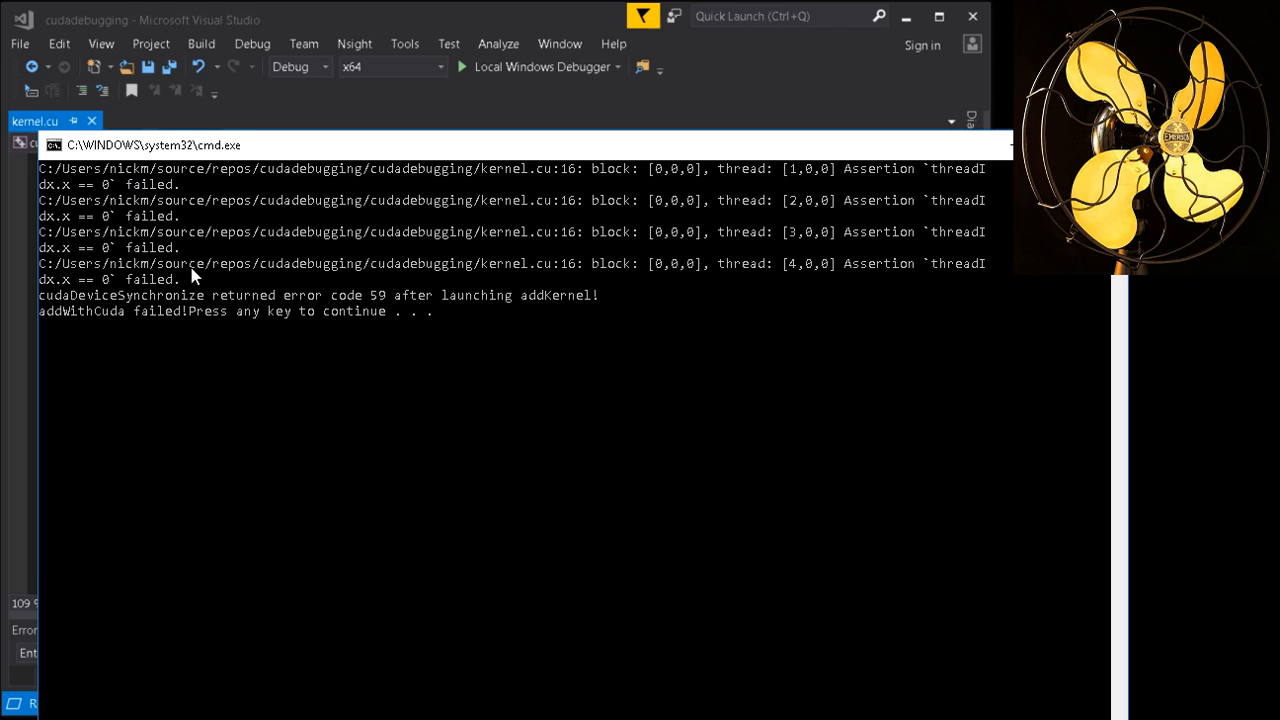
{"action": "mouse_move", "coordinate": [78, 330]}
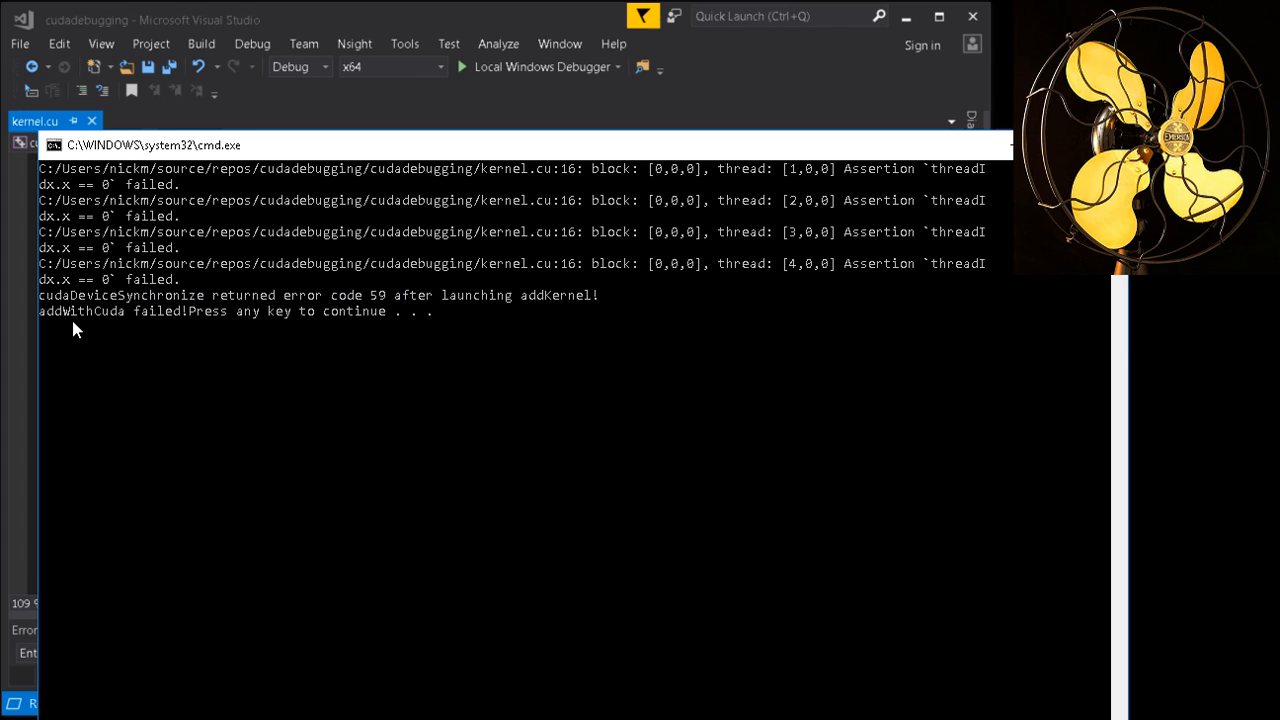
{"action": "mouse_move", "coordinate": [155, 283]}
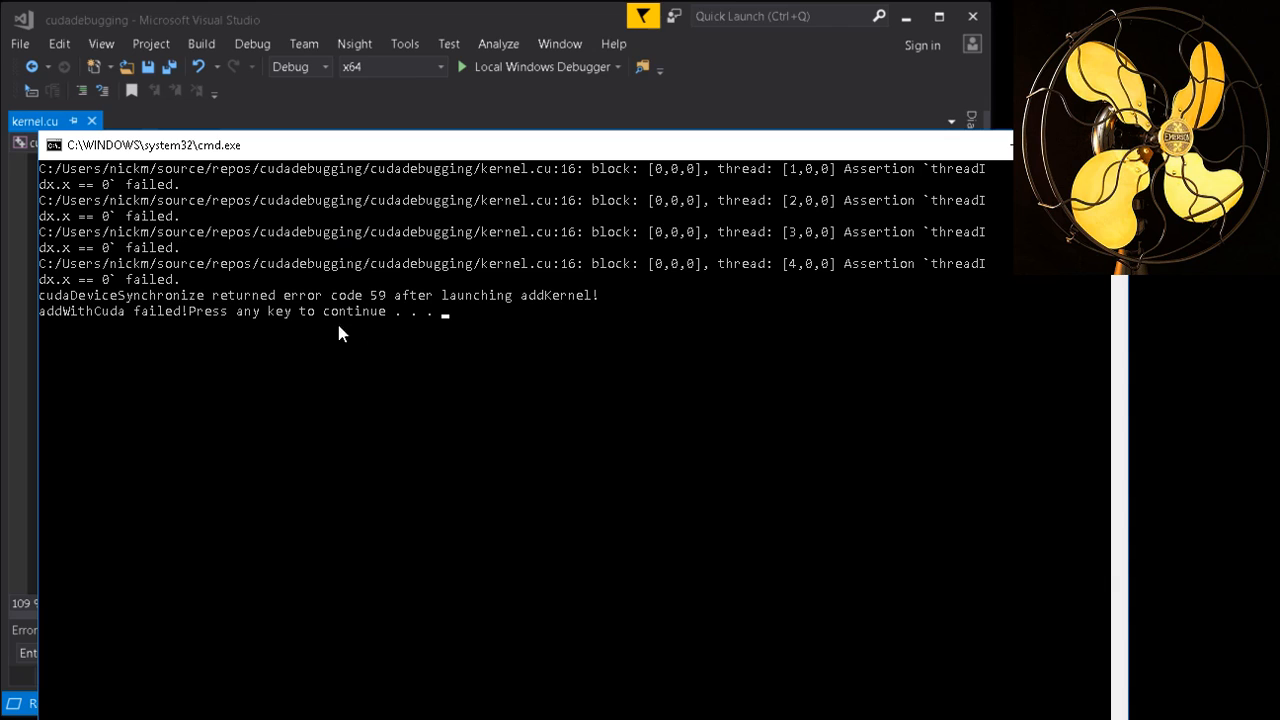
{"action": "mouse_move", "coordinate": [275, 318]}
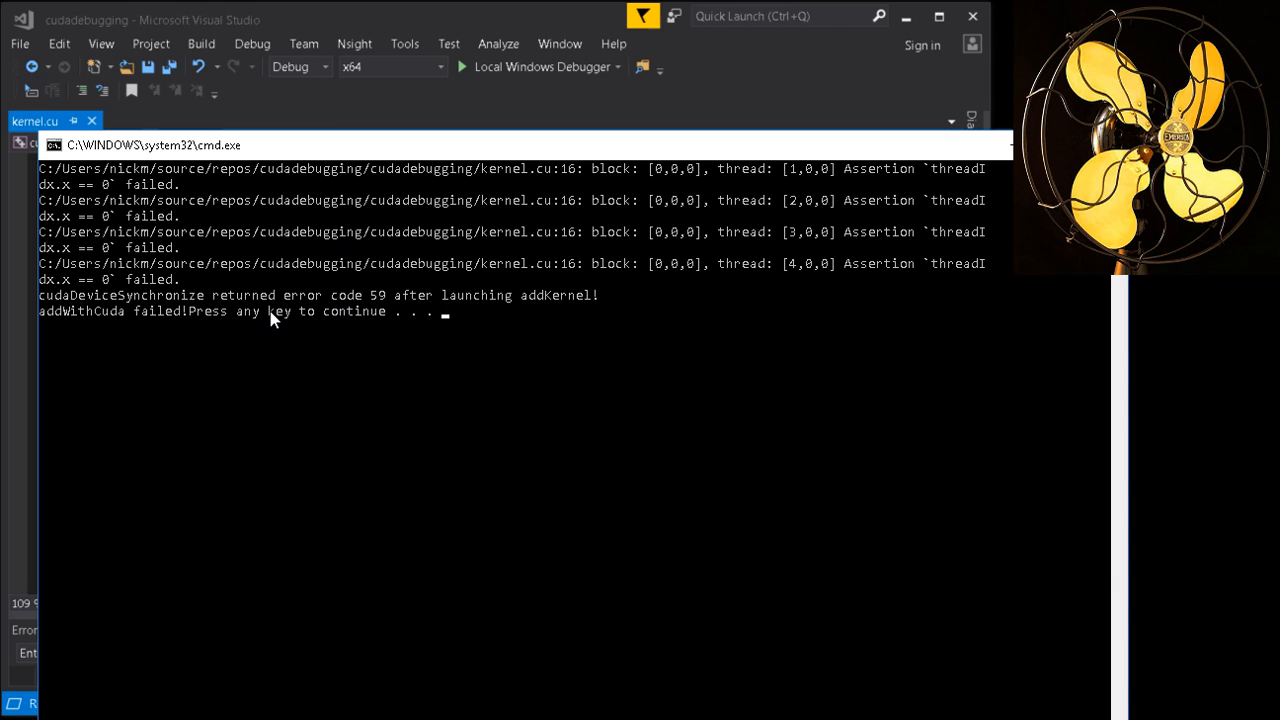
{"action": "mouse_move", "coordinate": [278, 310]}
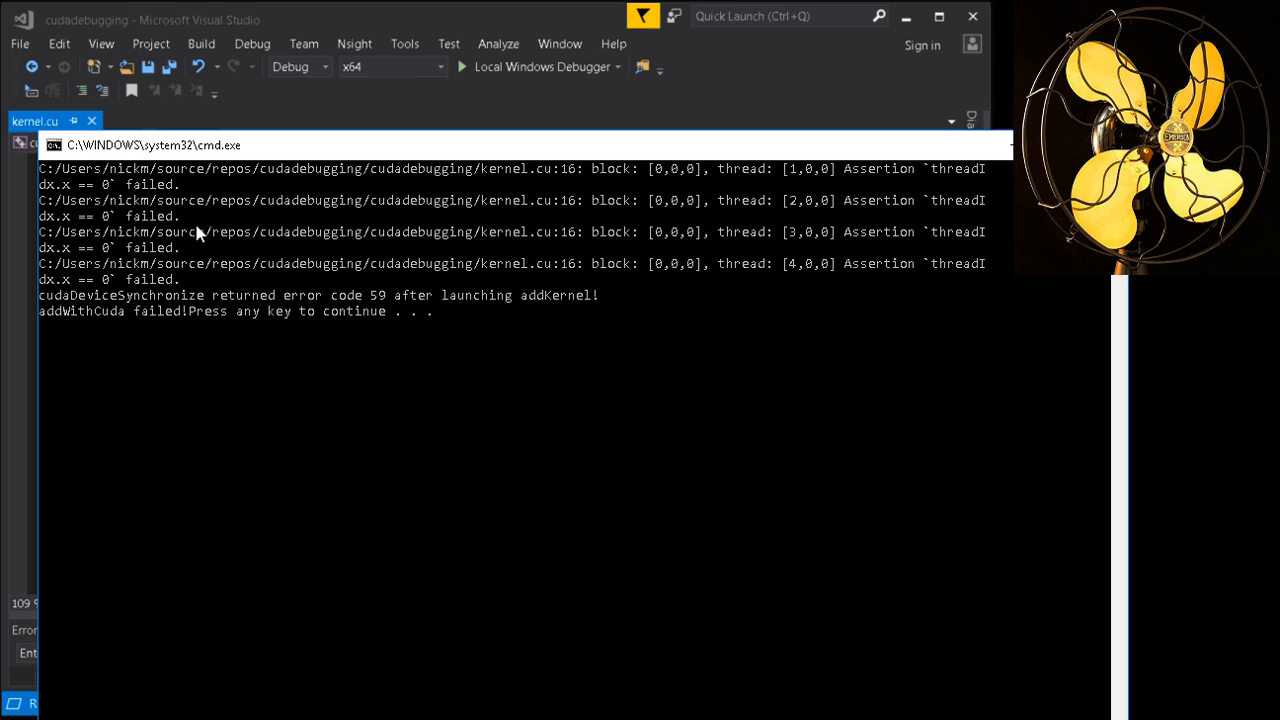
{"action": "mouse_move", "coordinate": [155, 279]}
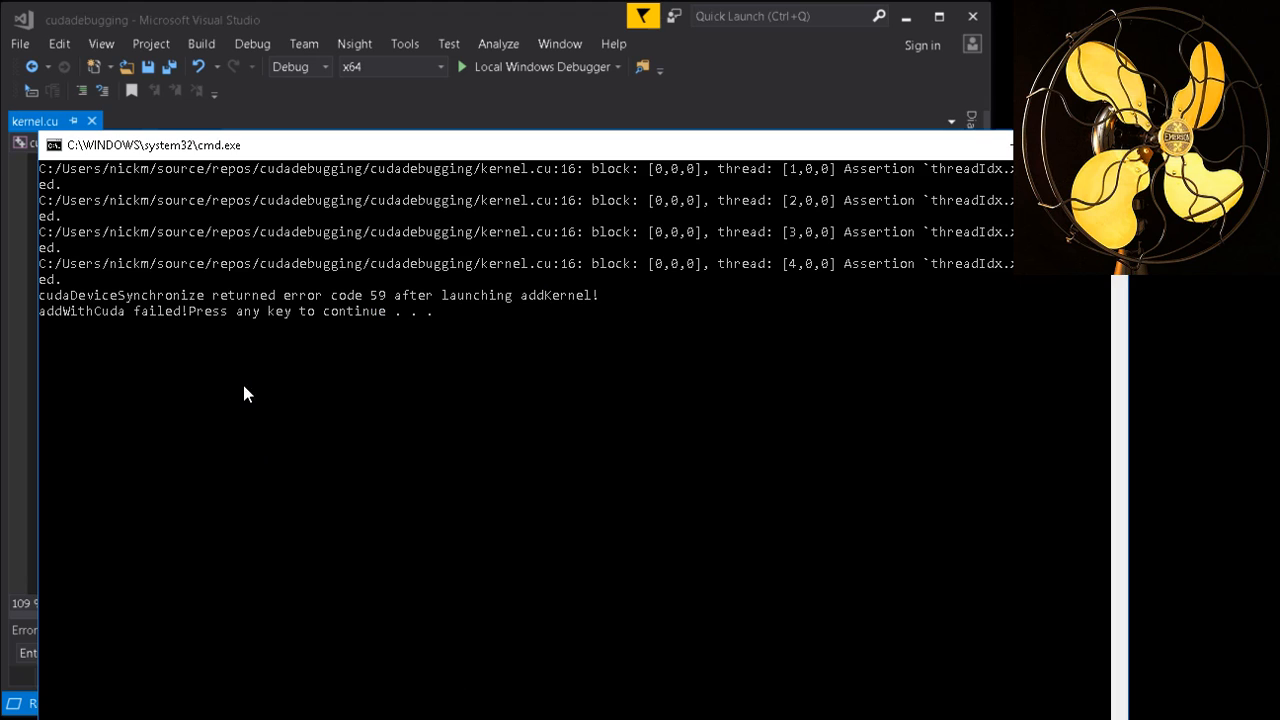
{"action": "mouse_move", "coordinate": [687, 211]}
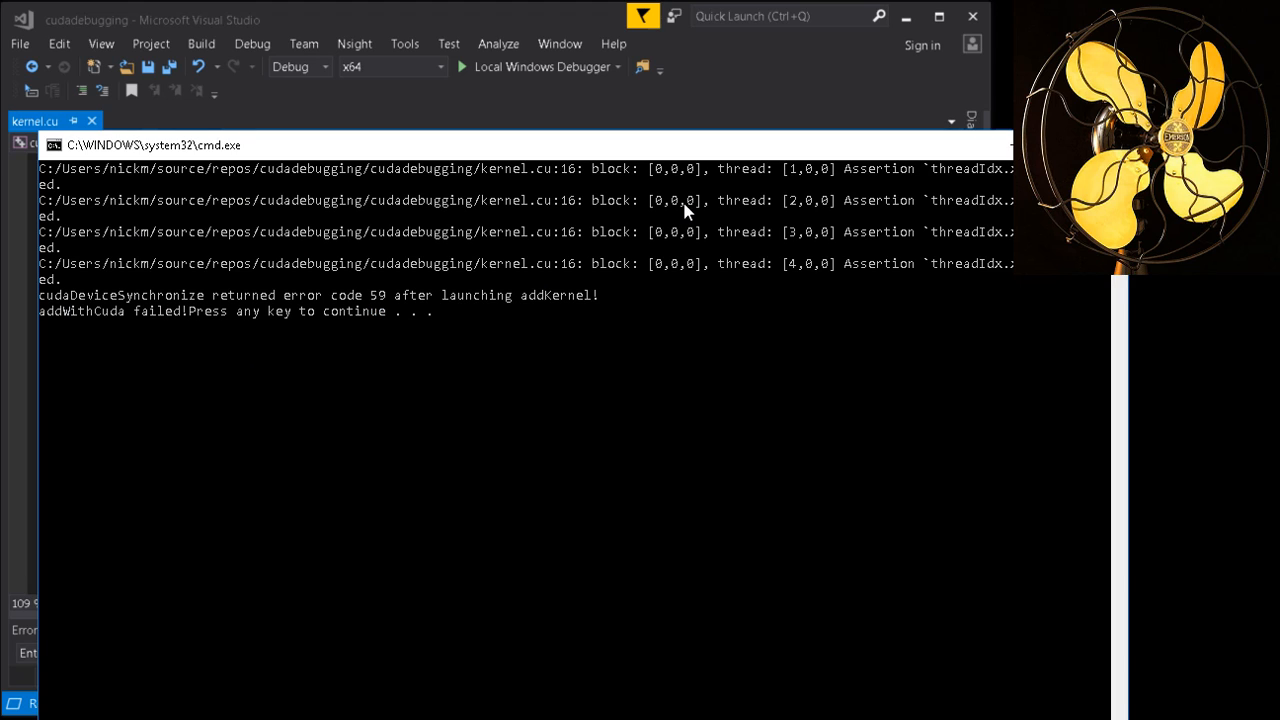
{"action": "mouse_move", "coordinate": [155, 458]}
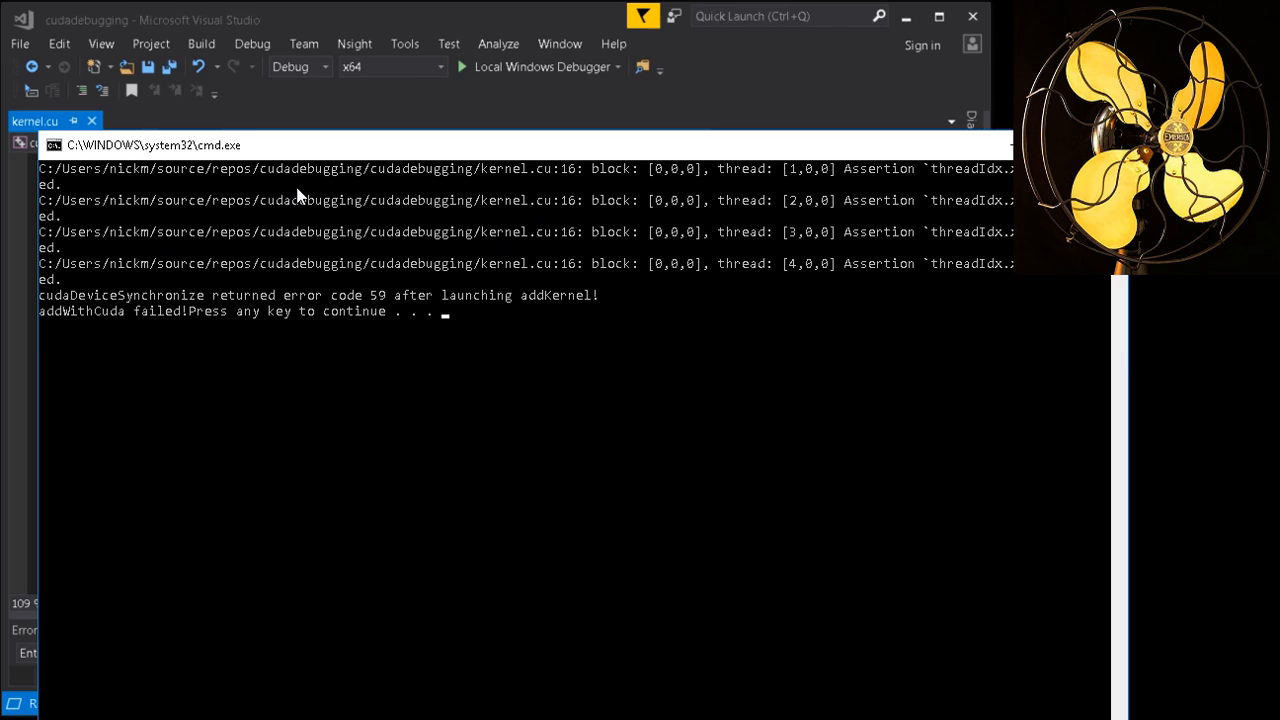
{"action": "mouse_move", "coordinate": [880, 130]}
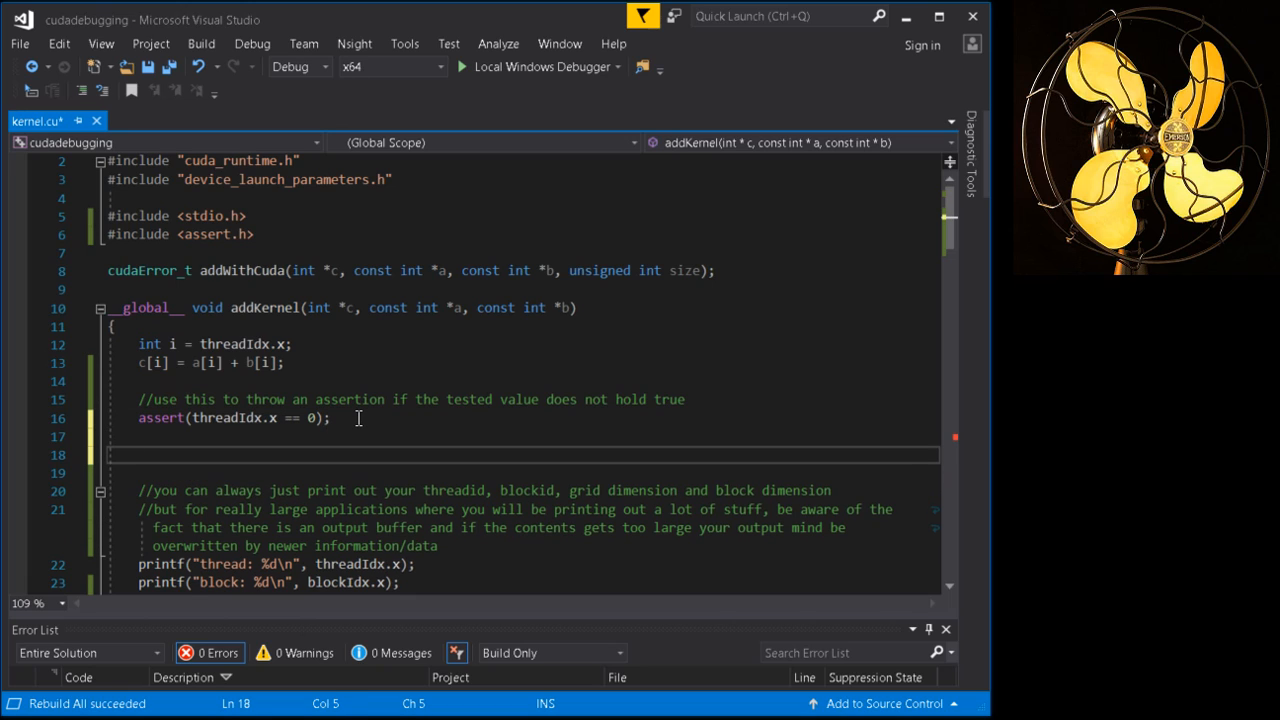
Type a //cuda-gdb comment below the assert and select the word
{"action": "type", "text": "//cuda"}
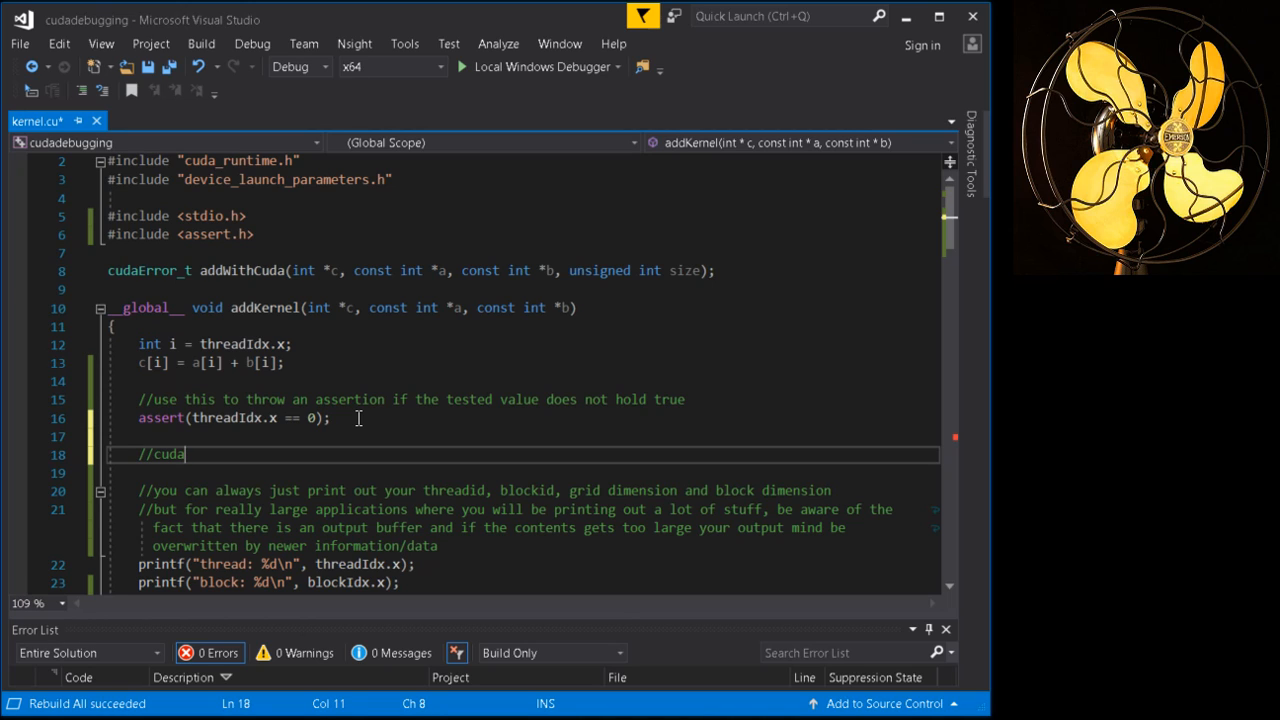
{"action": "type", "text": "-gdb"}
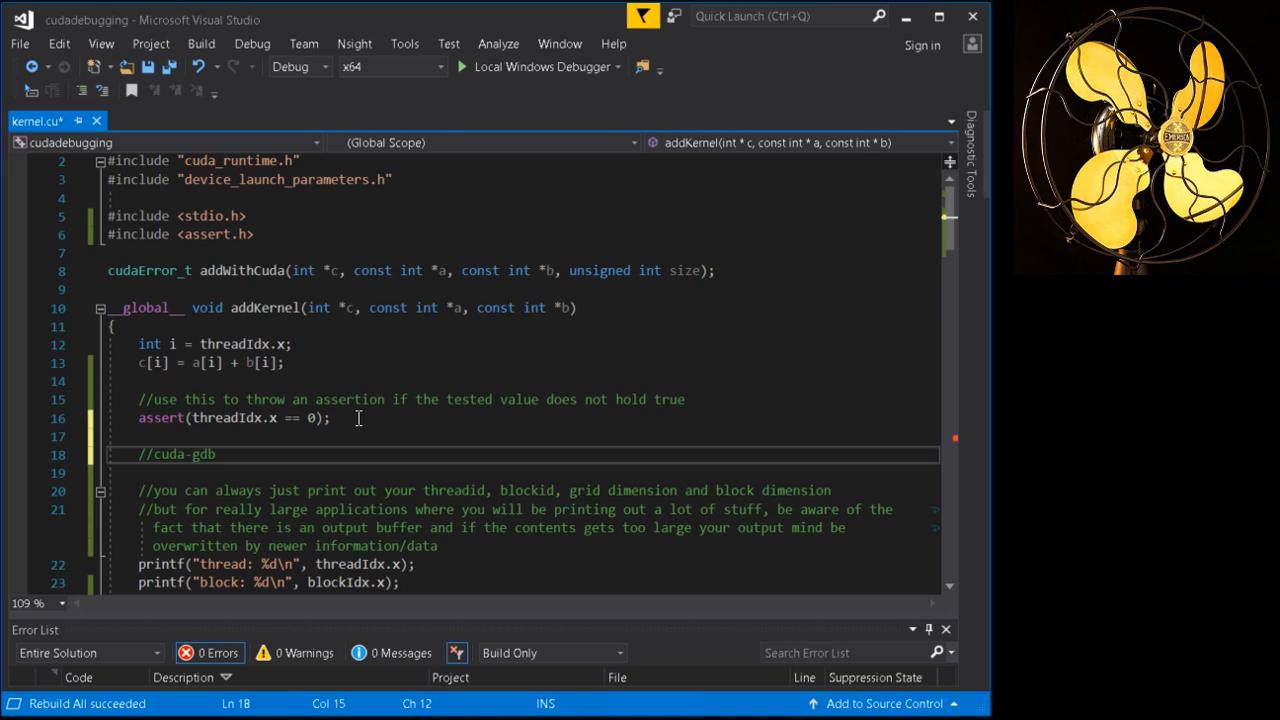
{"action": "mouse_move", "coordinate": [494, 408]}
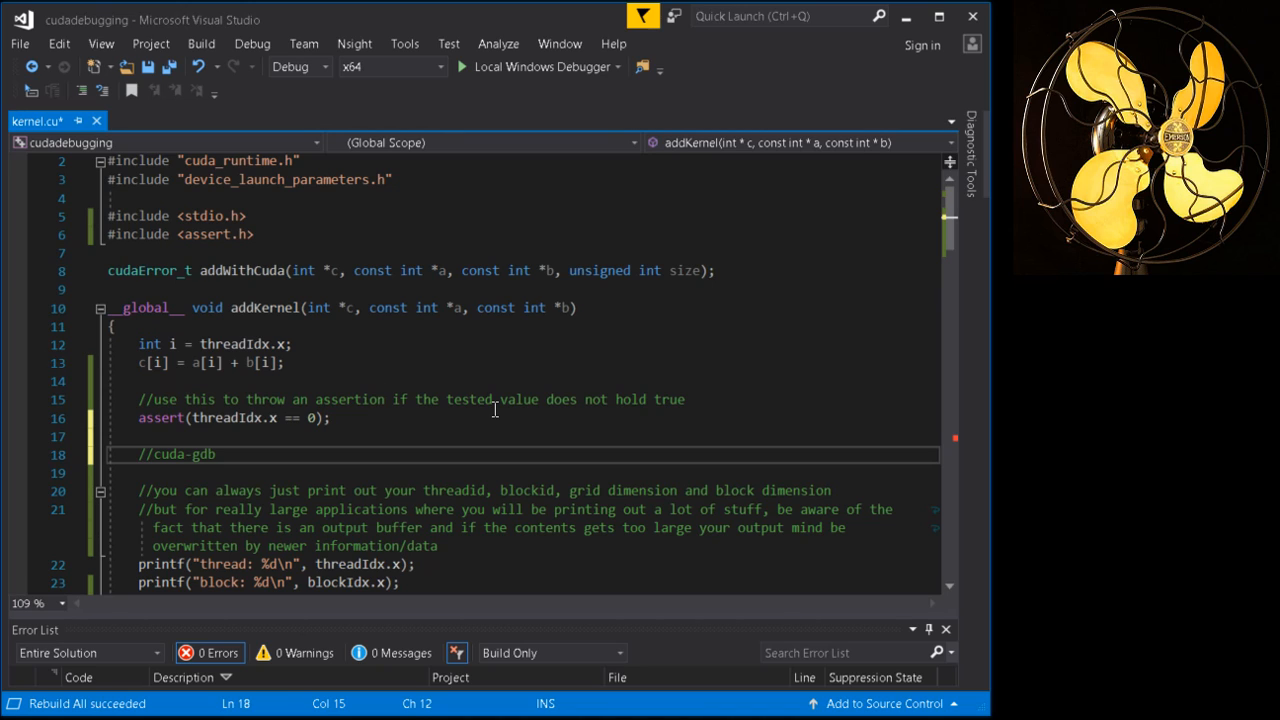
{"action": "double_click", "coordinate": [184, 454]}
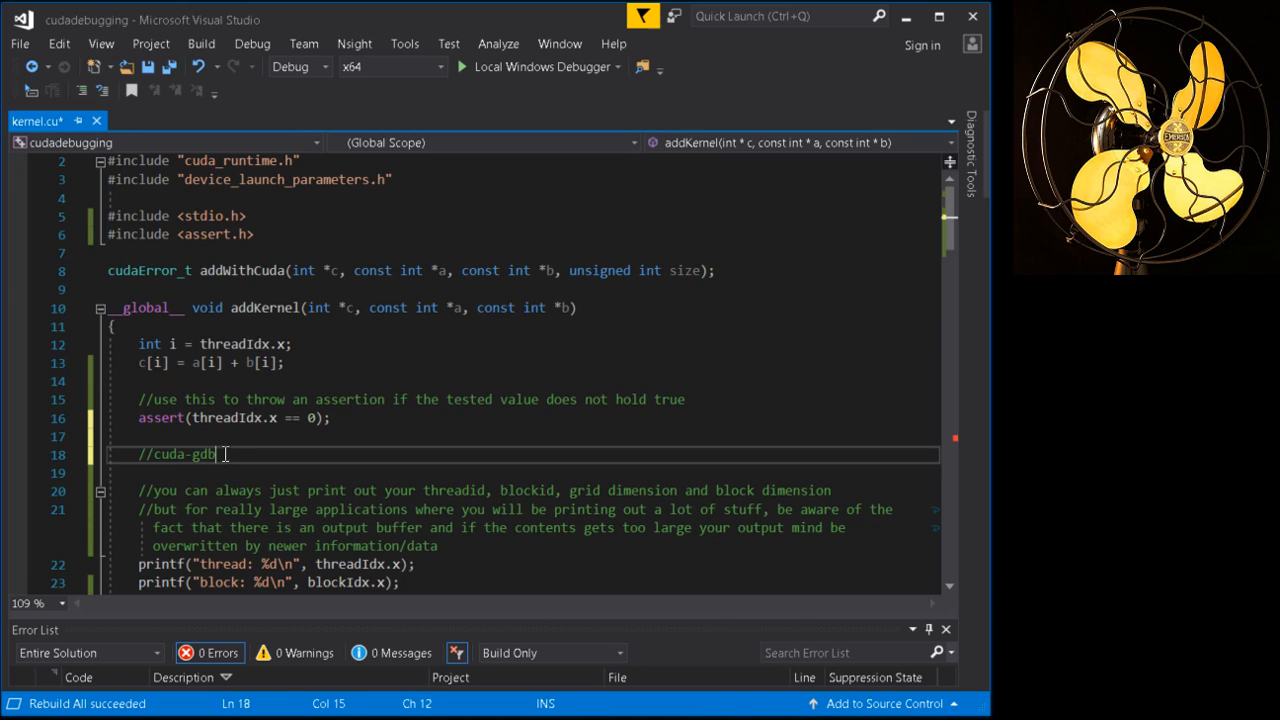
{"action": "double_click", "coordinate": [183, 454]}
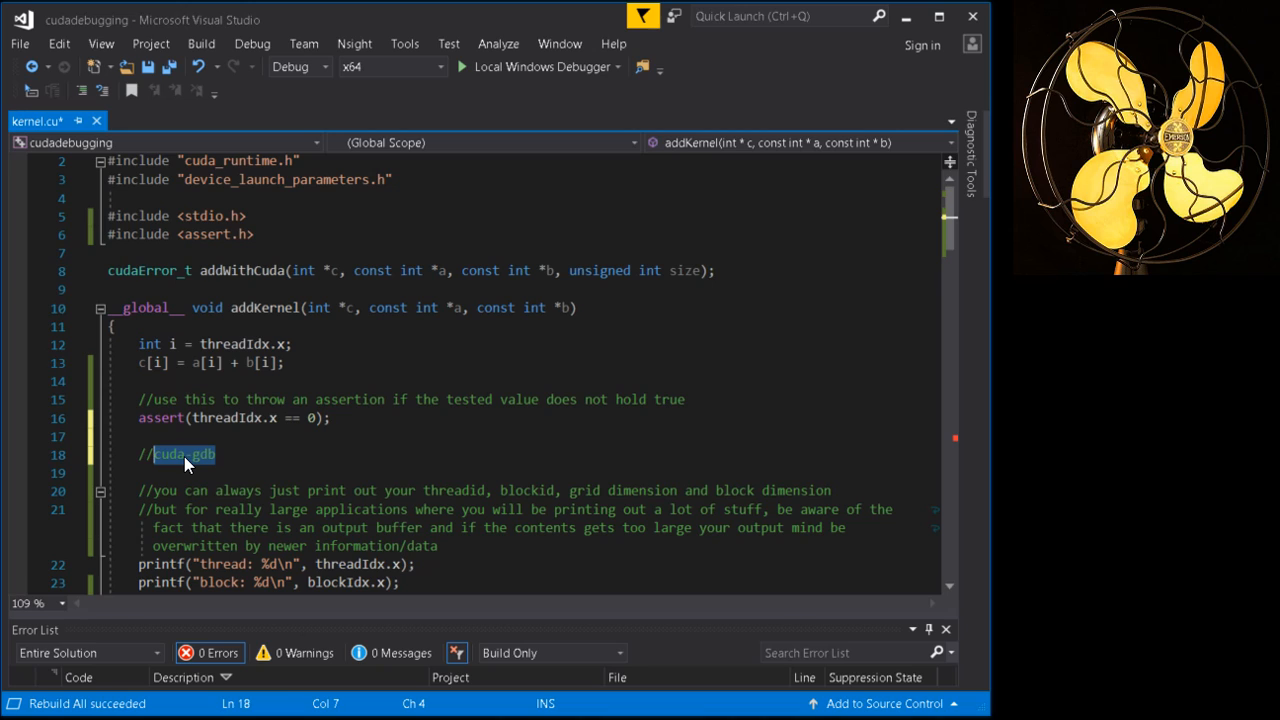
{"action": "mouse_move", "coordinate": [205, 463]}
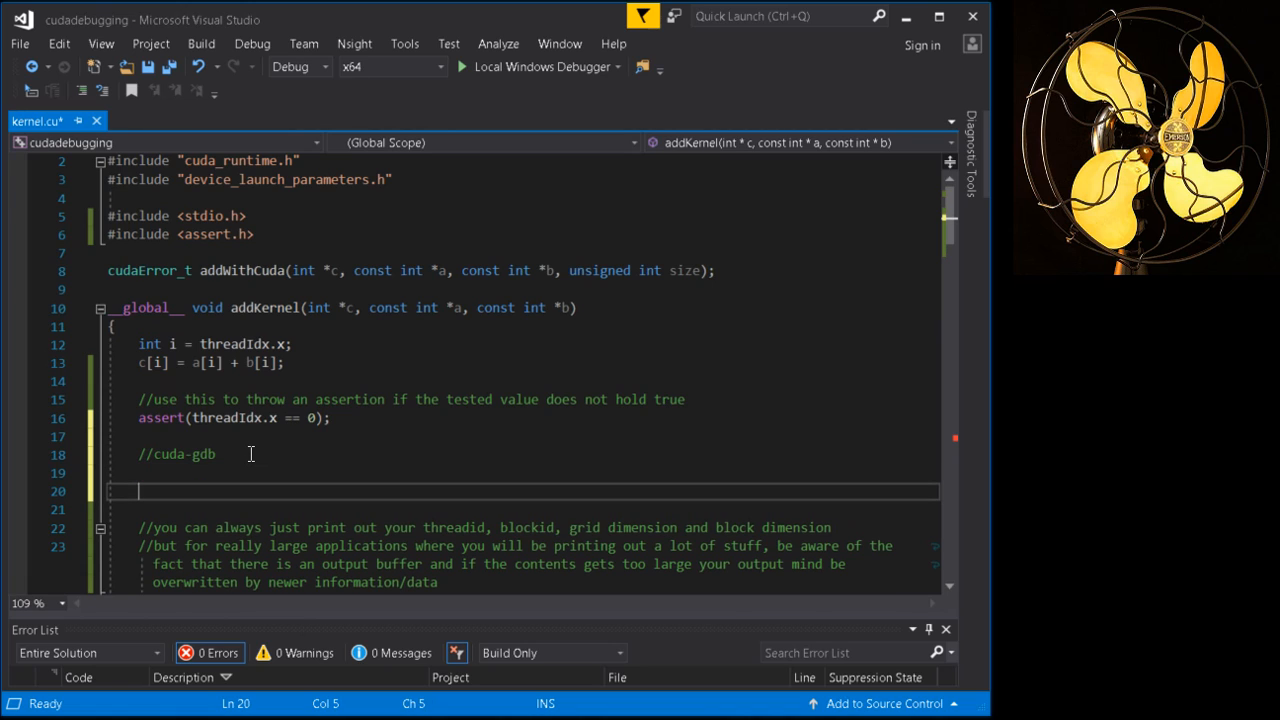
Add //memcheck and //racecheck comment lines after //cuda-gdb
{"action": "type", "text": "//mem"}
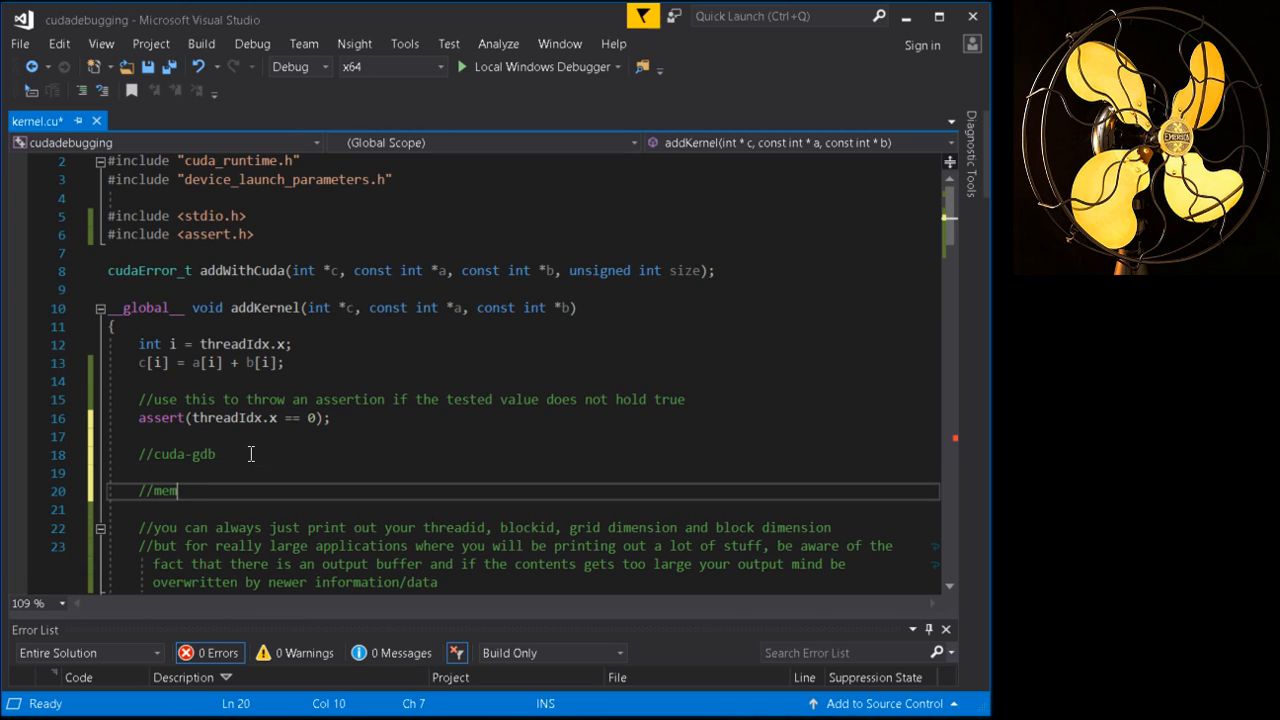
{"action": "type", "text": "check"}
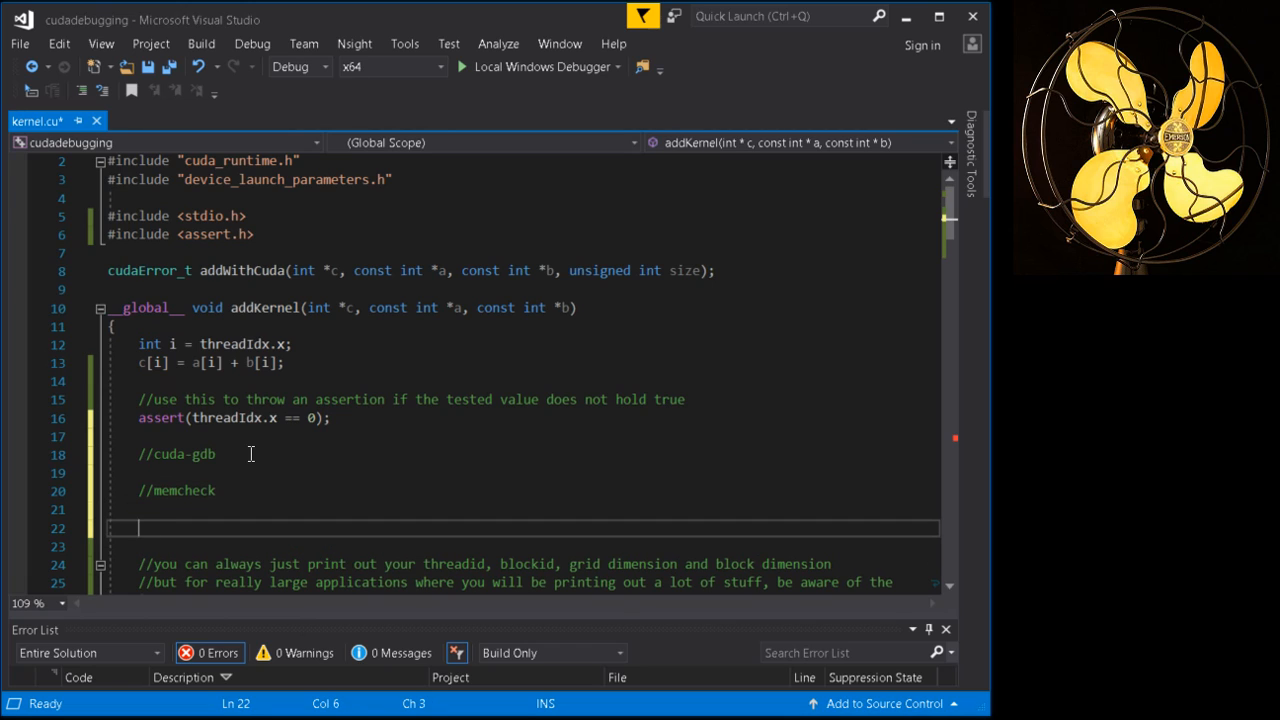
{"action": "type", "text": "//racecheck"}
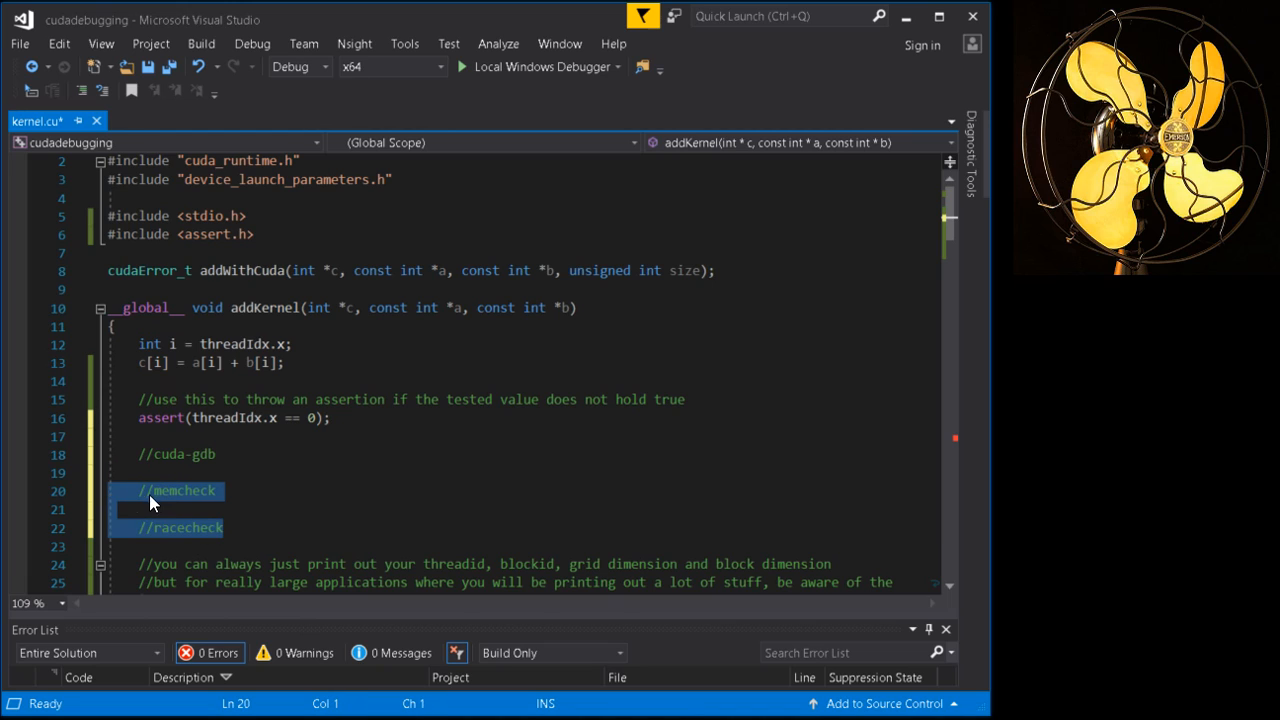
Insert blank lines between the memcheck and racecheck comments and above //cuda-gdb
{"action": "left_click", "coordinate": [186, 509]}
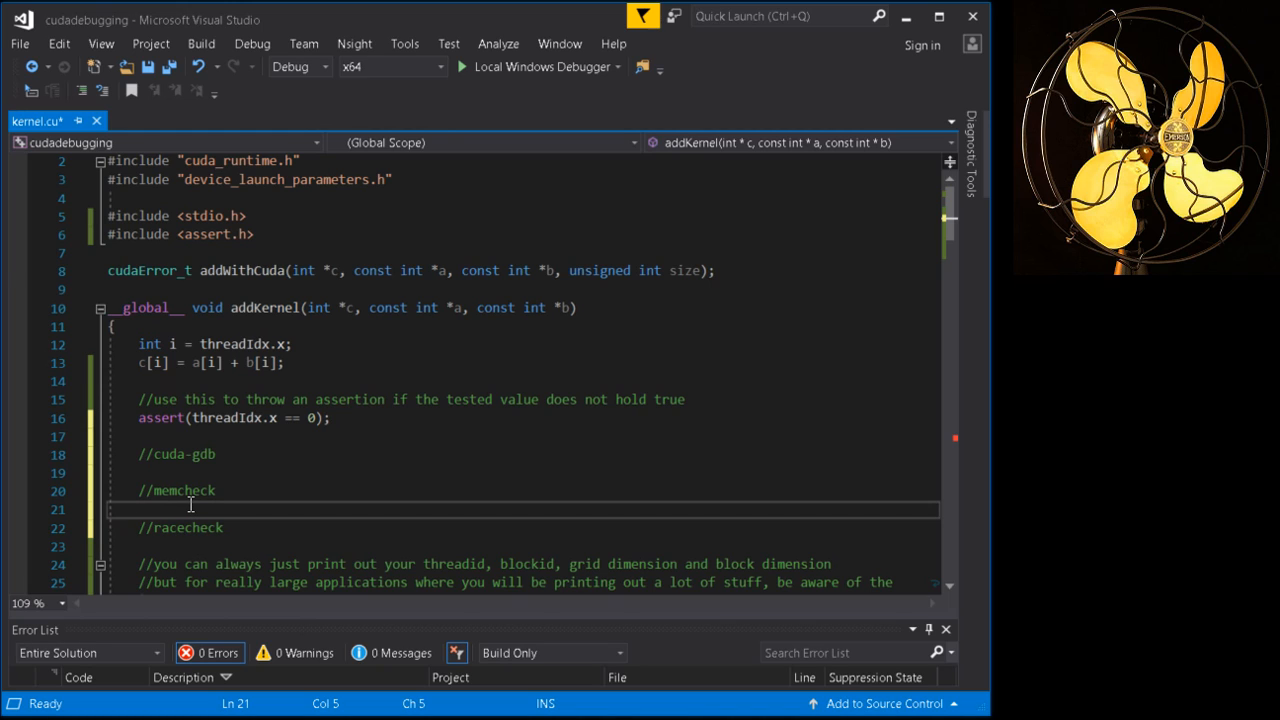
{"action": "left_click_drag", "start_coordinate": [190, 509], "coordinate": [160, 490]}
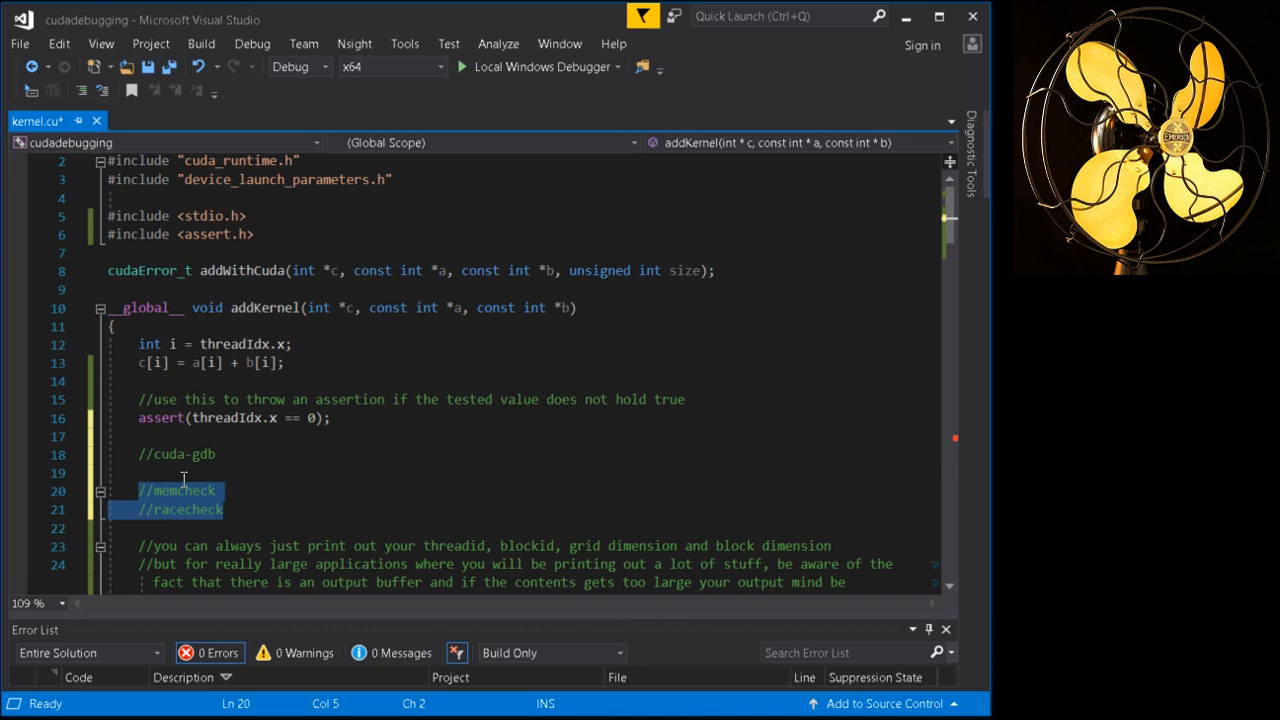
{"action": "left_click", "coordinate": [185, 473]}
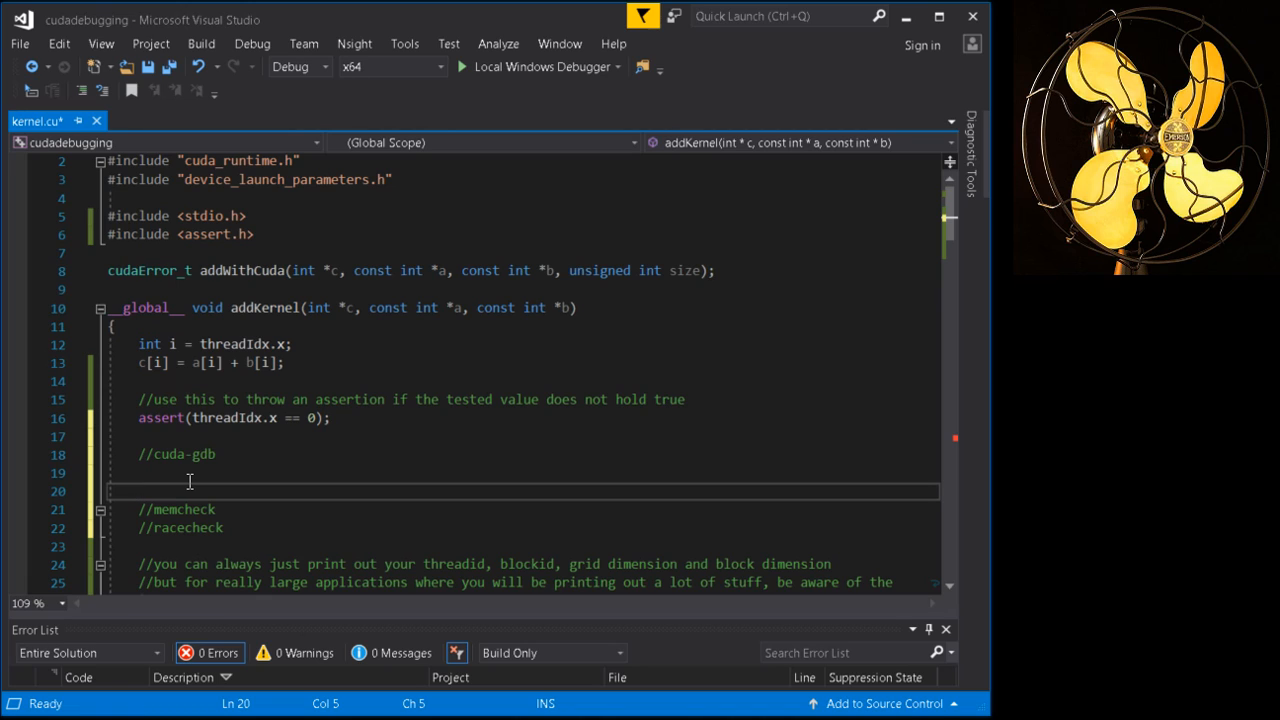
{"action": "left_click", "coordinate": [226, 528]}
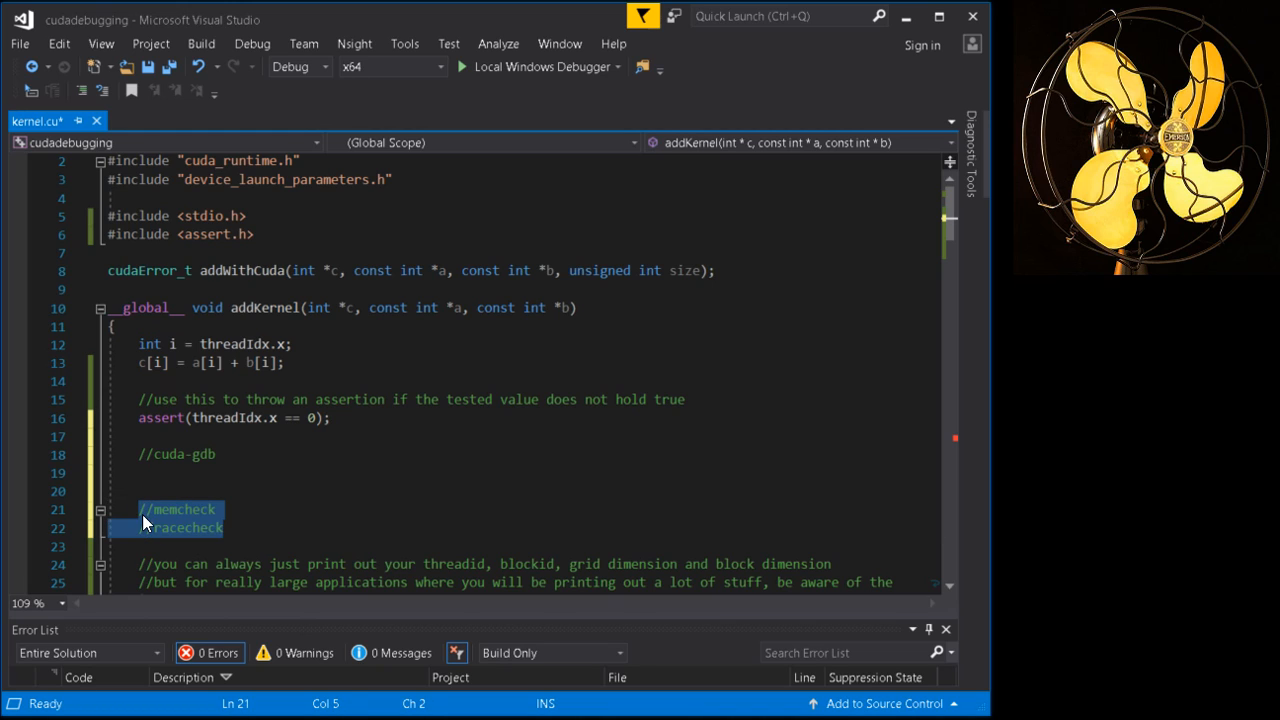
{"action": "left_click", "coordinate": [185, 491]}
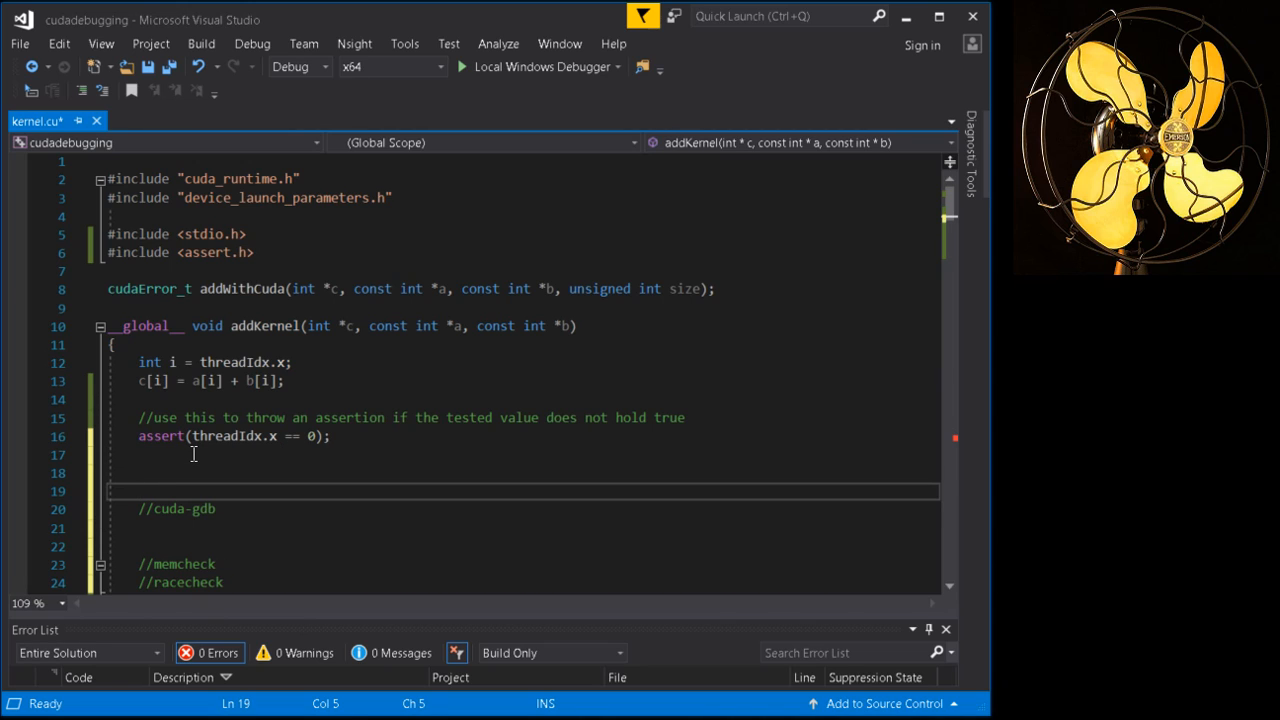
Add the comment '//use this only on linux and mac systems' above //cuda-gdb
{"action": "type", "text": "//use this o"}
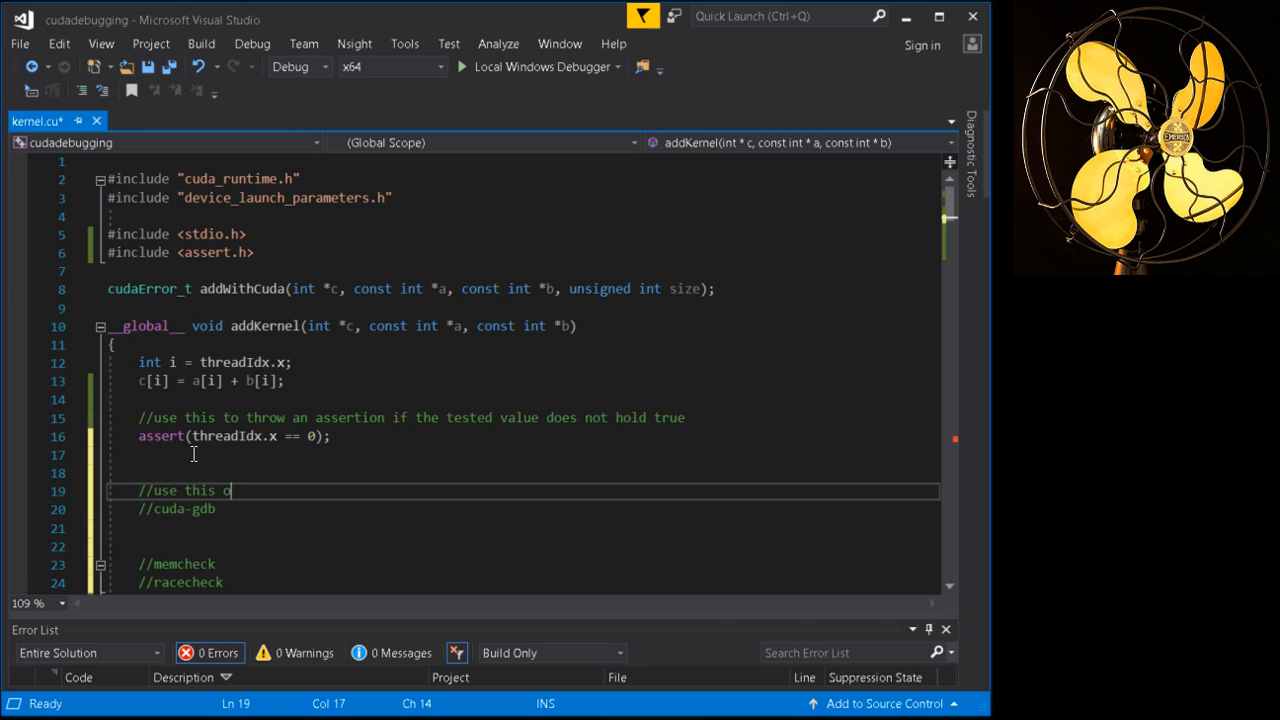
{"action": "type", "text": "nly on"}
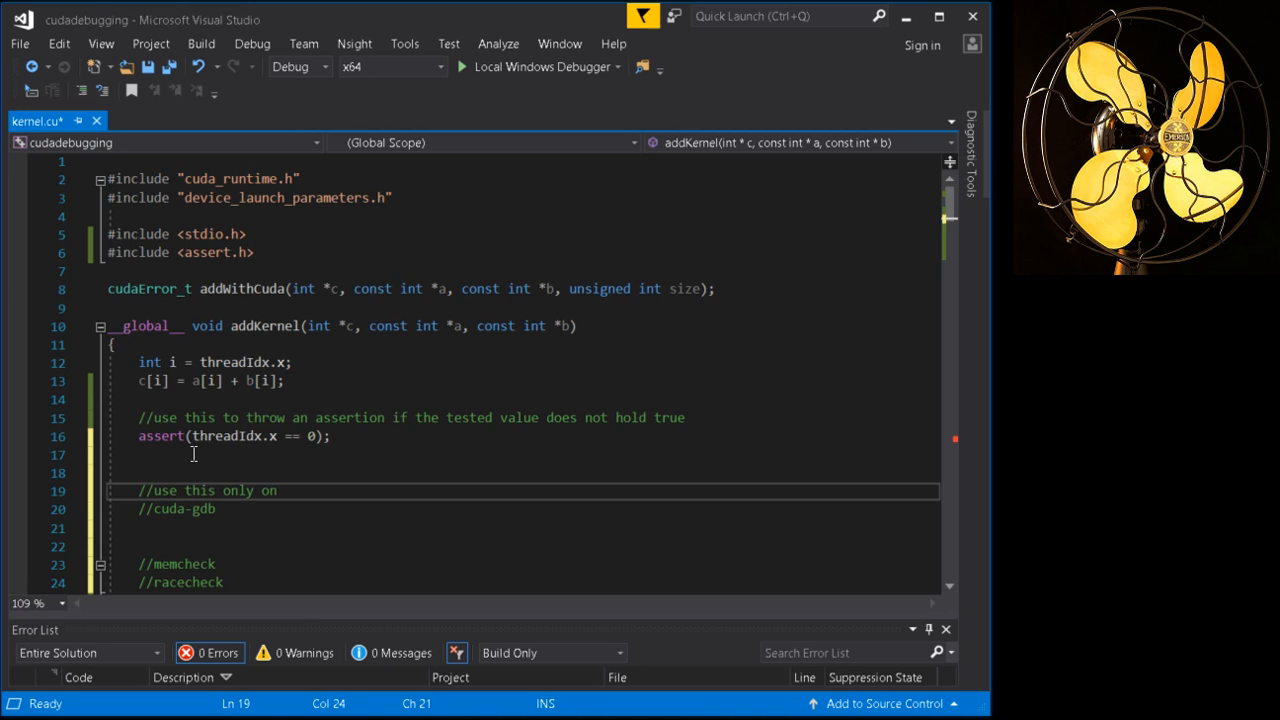
{"action": "type", "text": "linux and mac systems"}
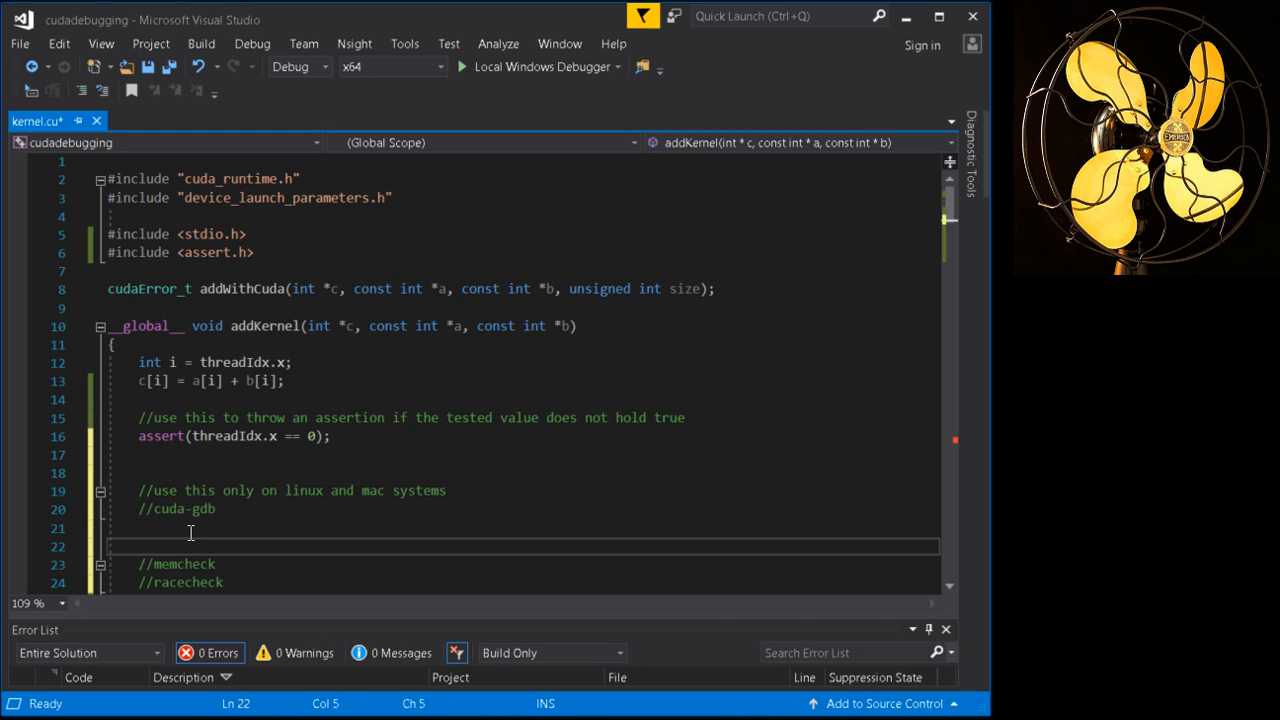
Add '//other tools that you can use to check memory status etc.' above //memcheck
{"action": "type", "text": "//other too"}
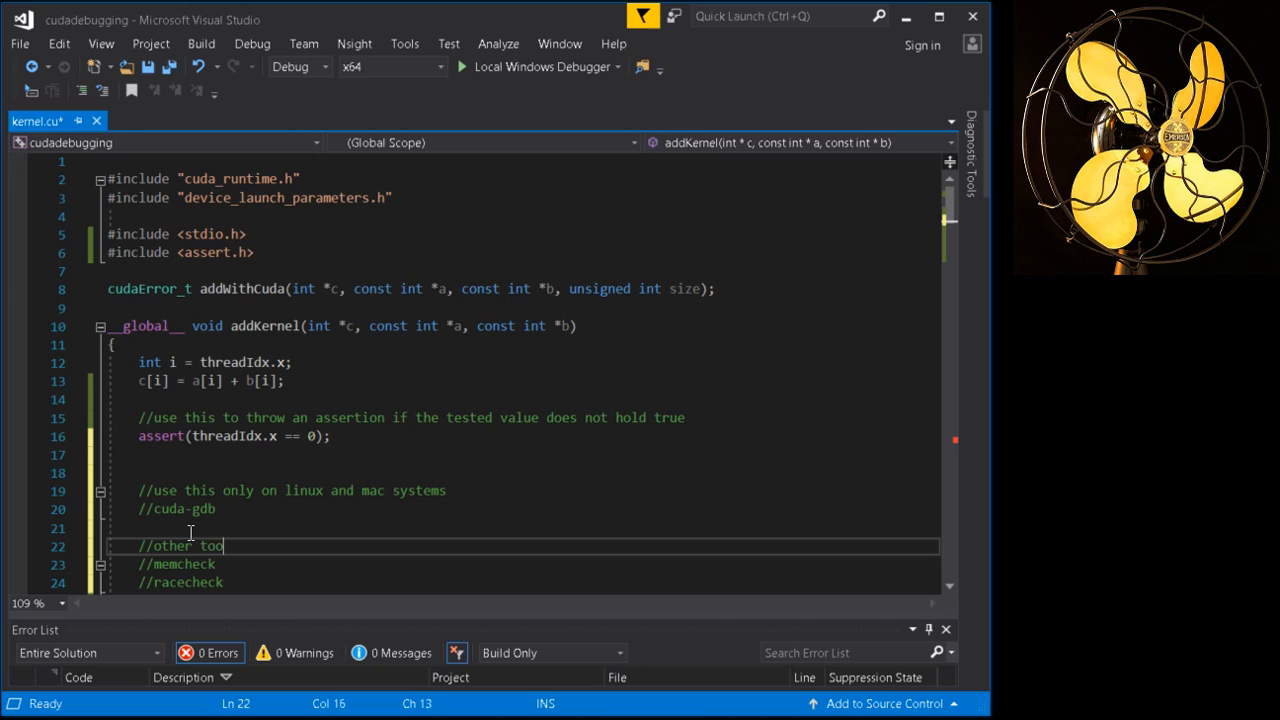
{"action": "type", "text": "ls"}
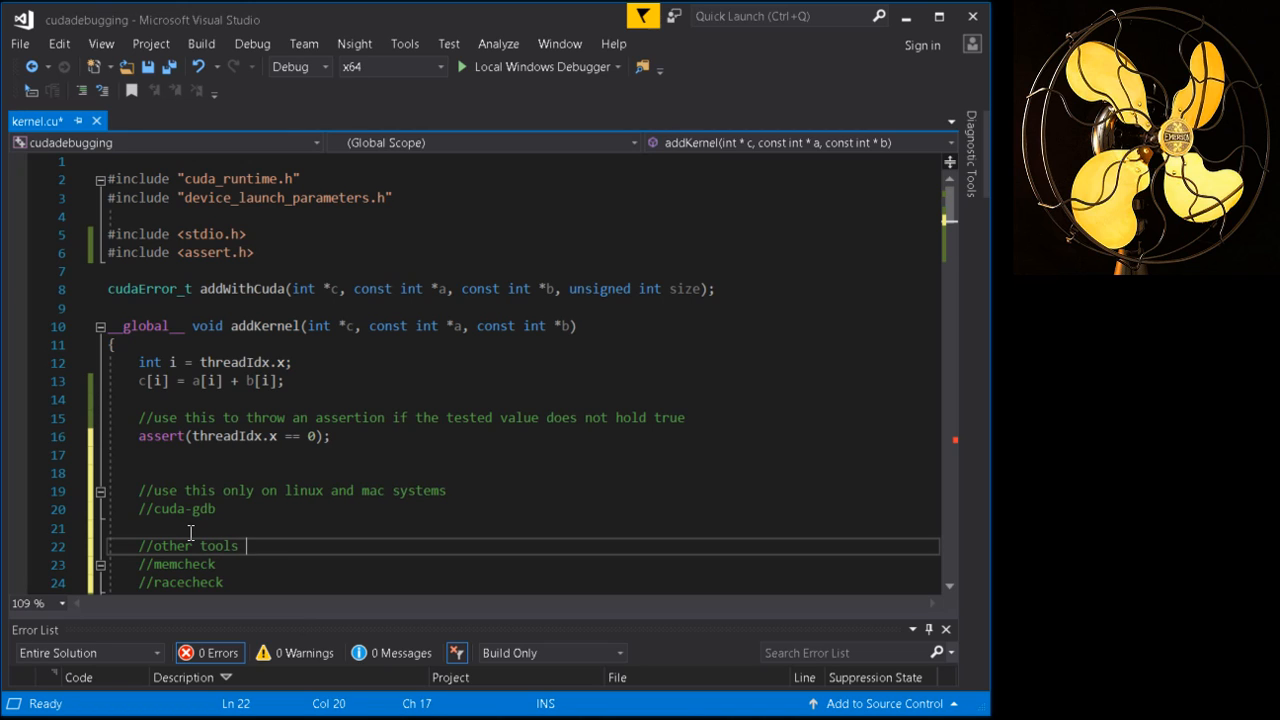
{"action": "type", "text": "that you can use to"}
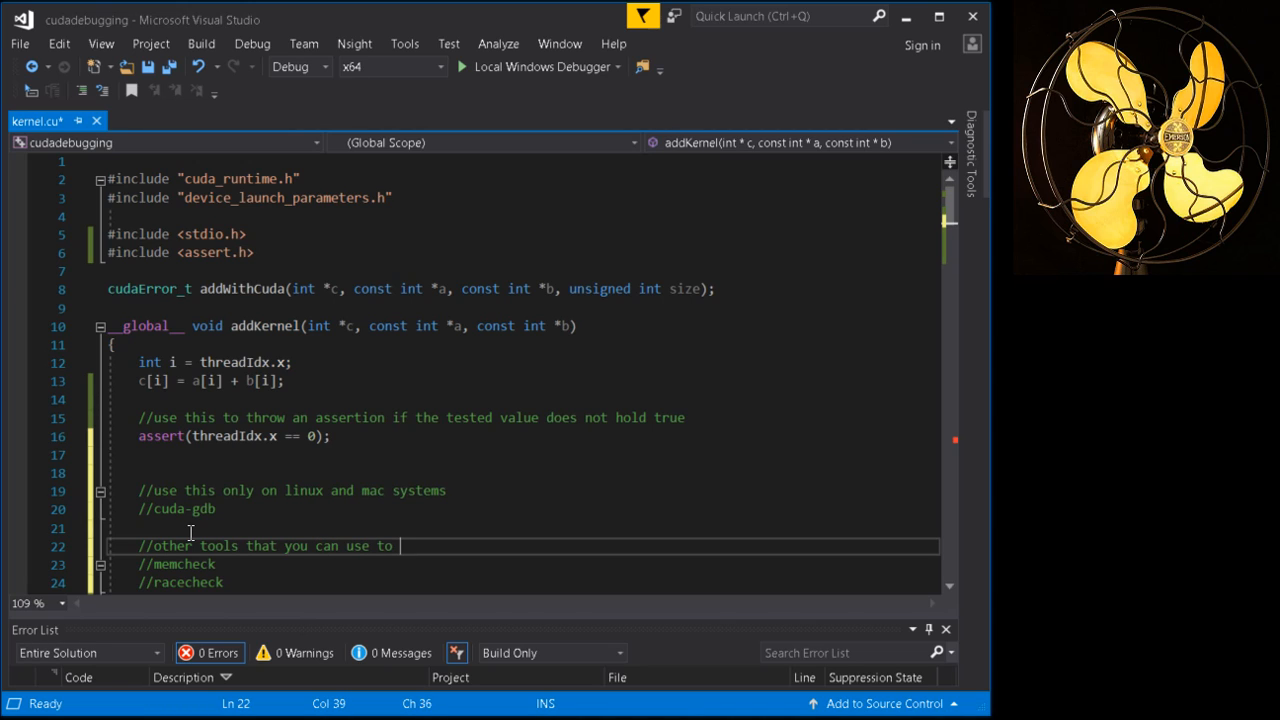
{"action": "type", "text": "check memo"}
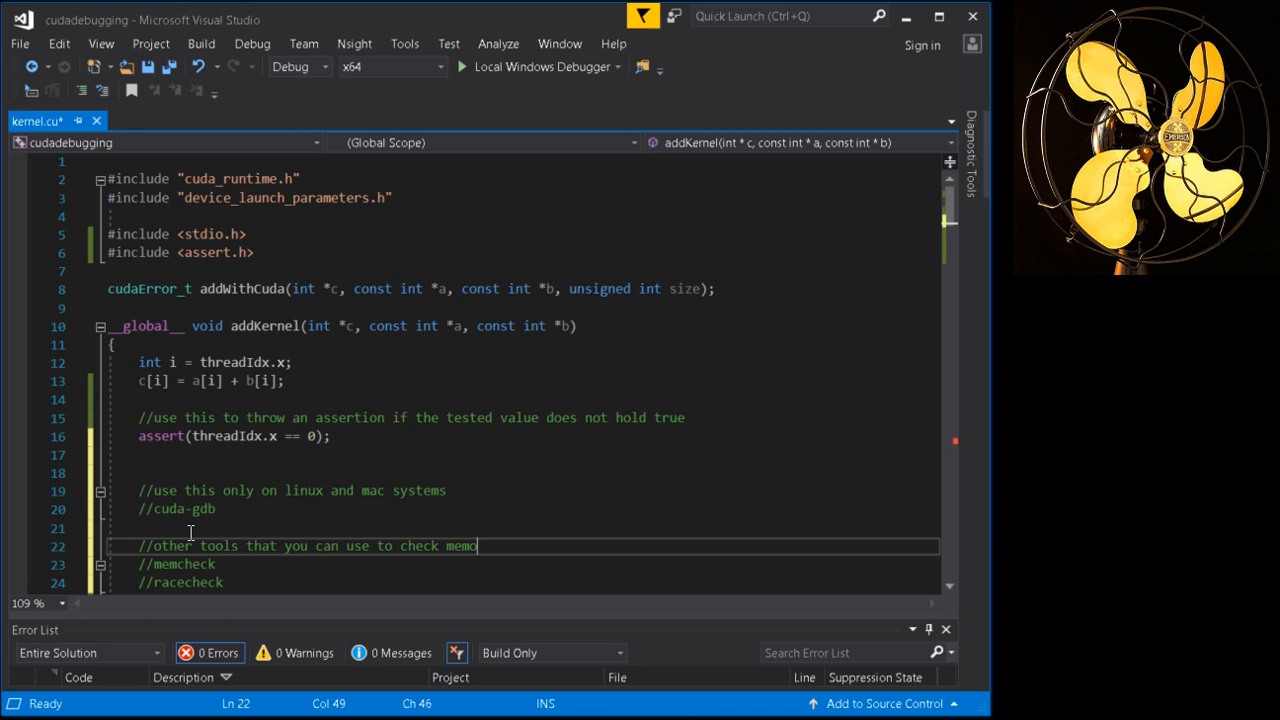
{"action": "type", "text": "ry status etc."}
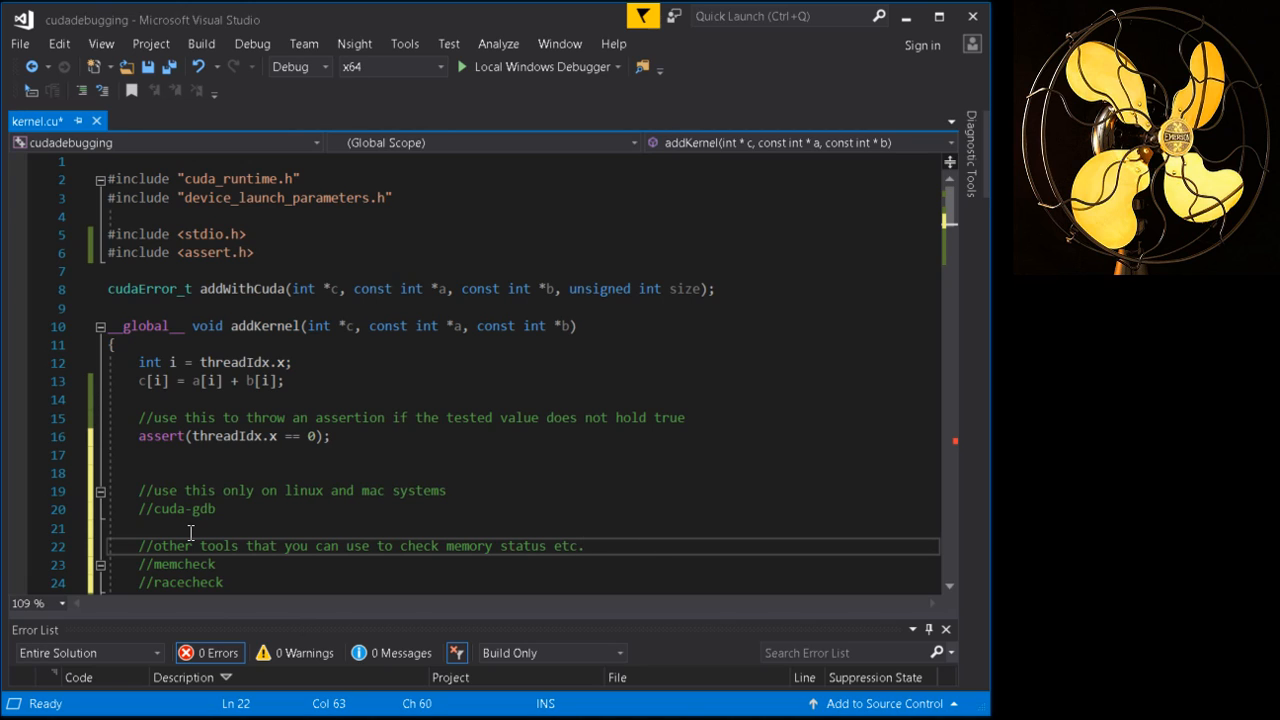
{"action": "mouse_move", "coordinate": [235, 355]}
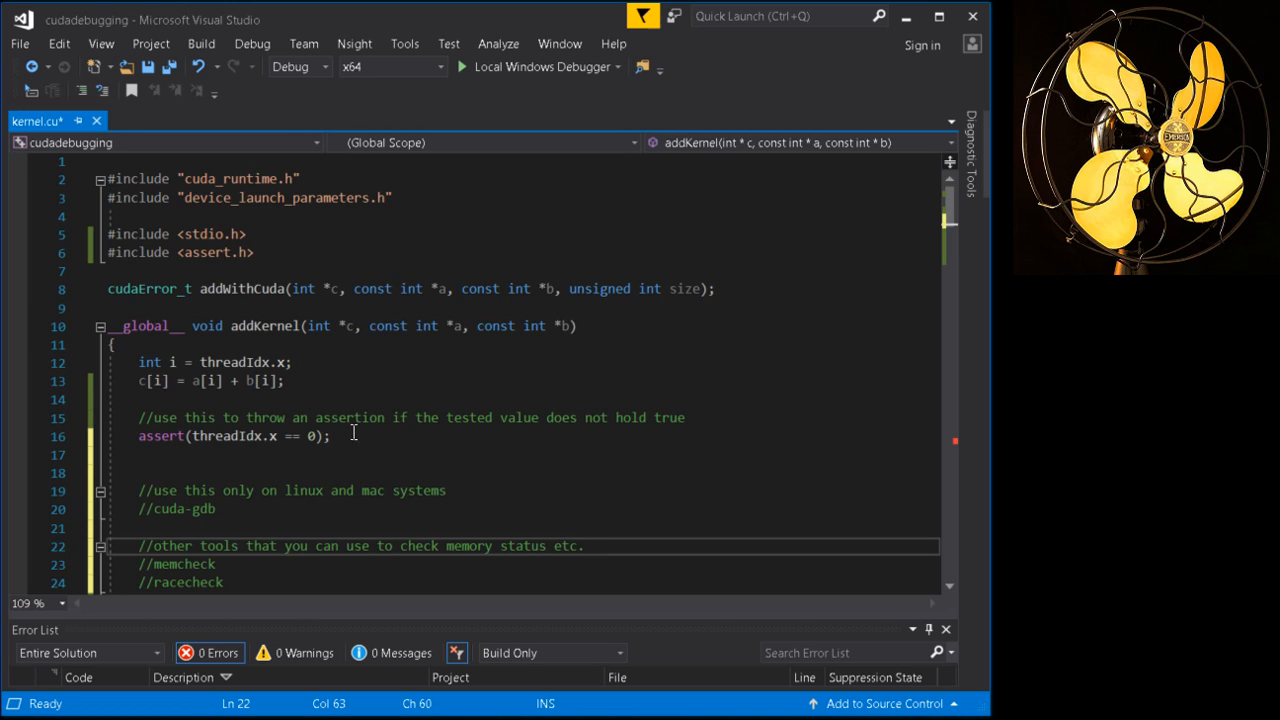
Scroll to main's cudaDeviceGetLimit and printf buffer-size lines and save kernel.cu
{"action": "scroll", "scroll_direction": "down", "scroll_amount": 3}
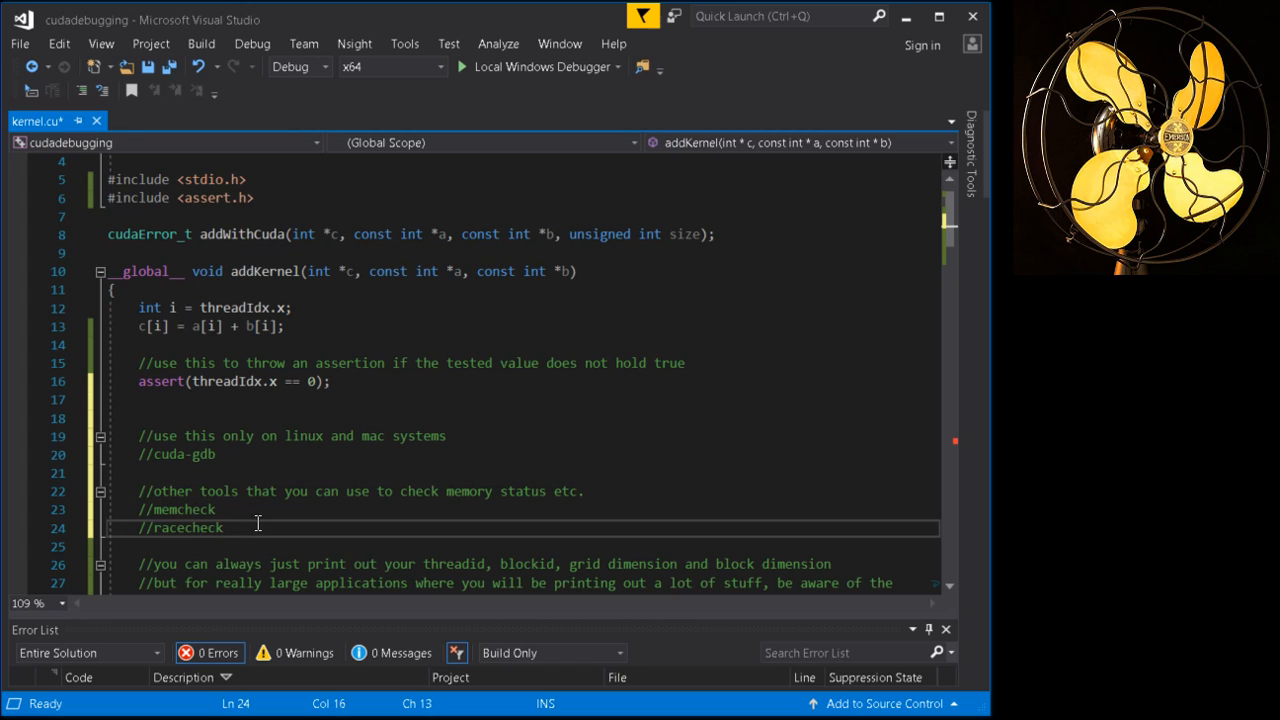
{"action": "scroll", "scroll_direction": "down", "scroll_amount": 3}
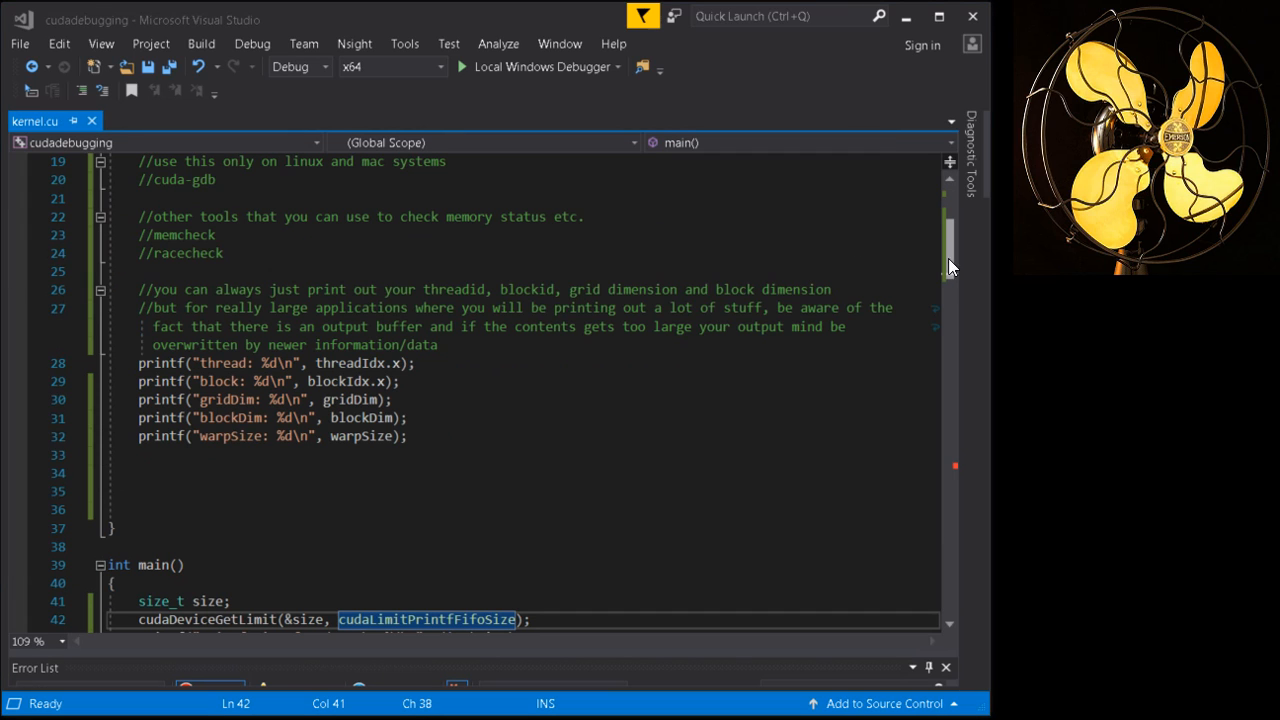
{"action": "scroll", "scroll_direction": "down", "scroll_amount": 3}
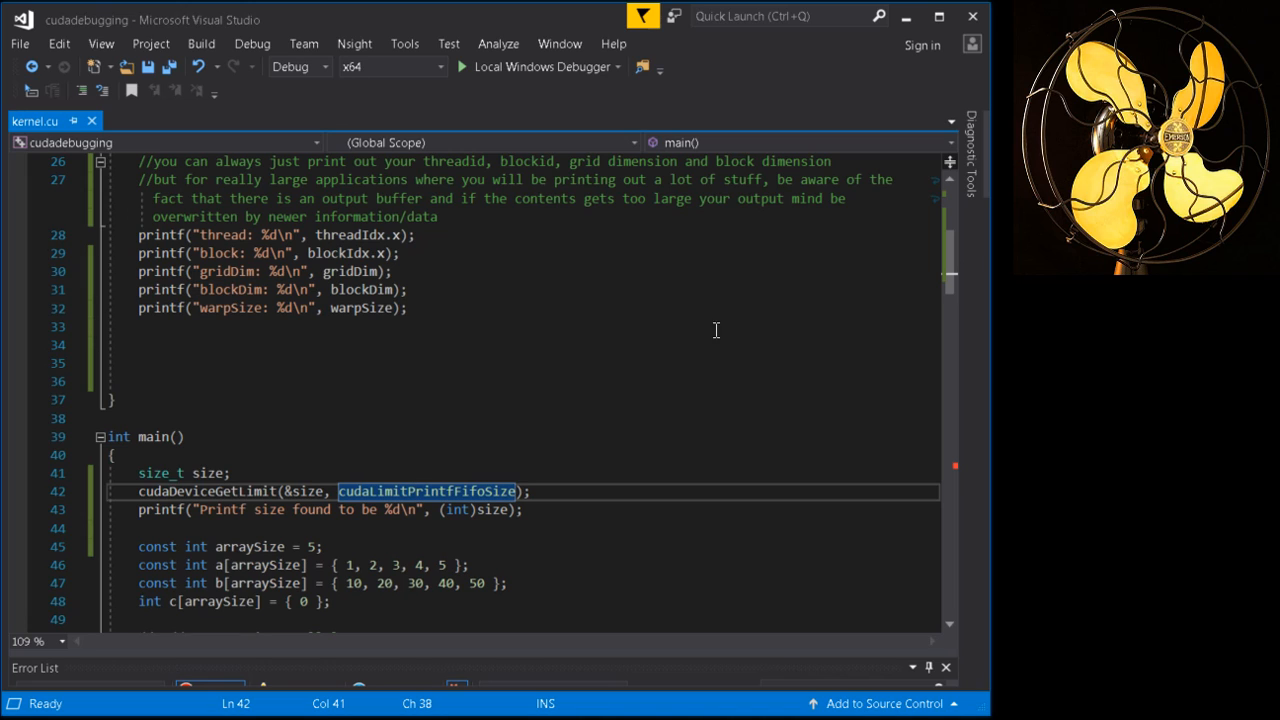
{"action": "left_click", "coordinate": [115, 455]}
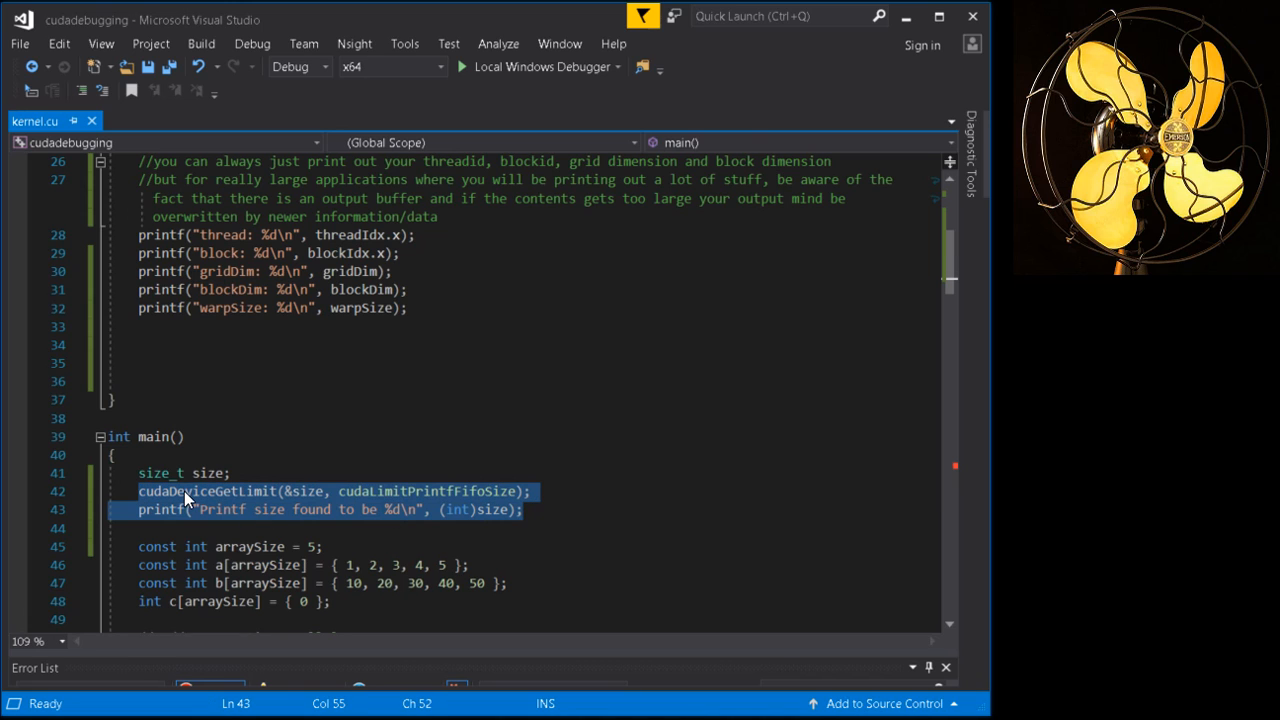
{"action": "left_click", "coordinate": [200, 509]}
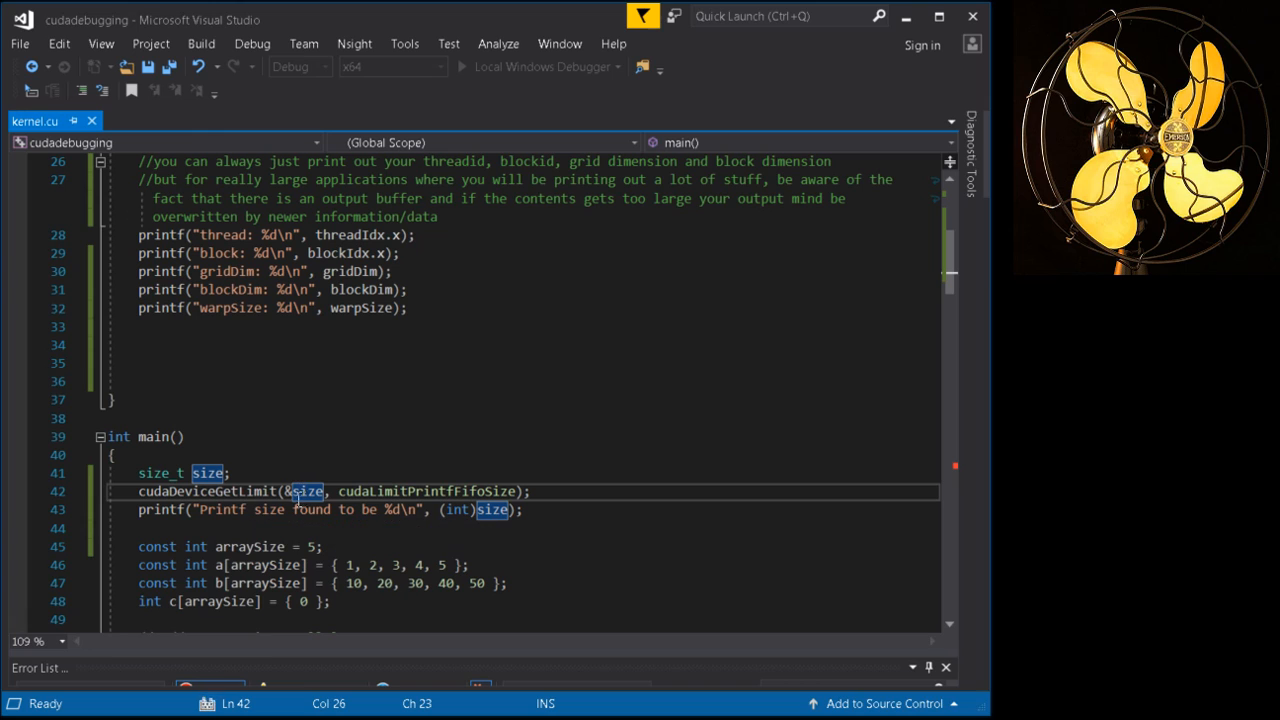
Rebuild and run the program, showing a printf buffer size of 1048576
{"action": "left_click", "coordinate": [252, 43]}
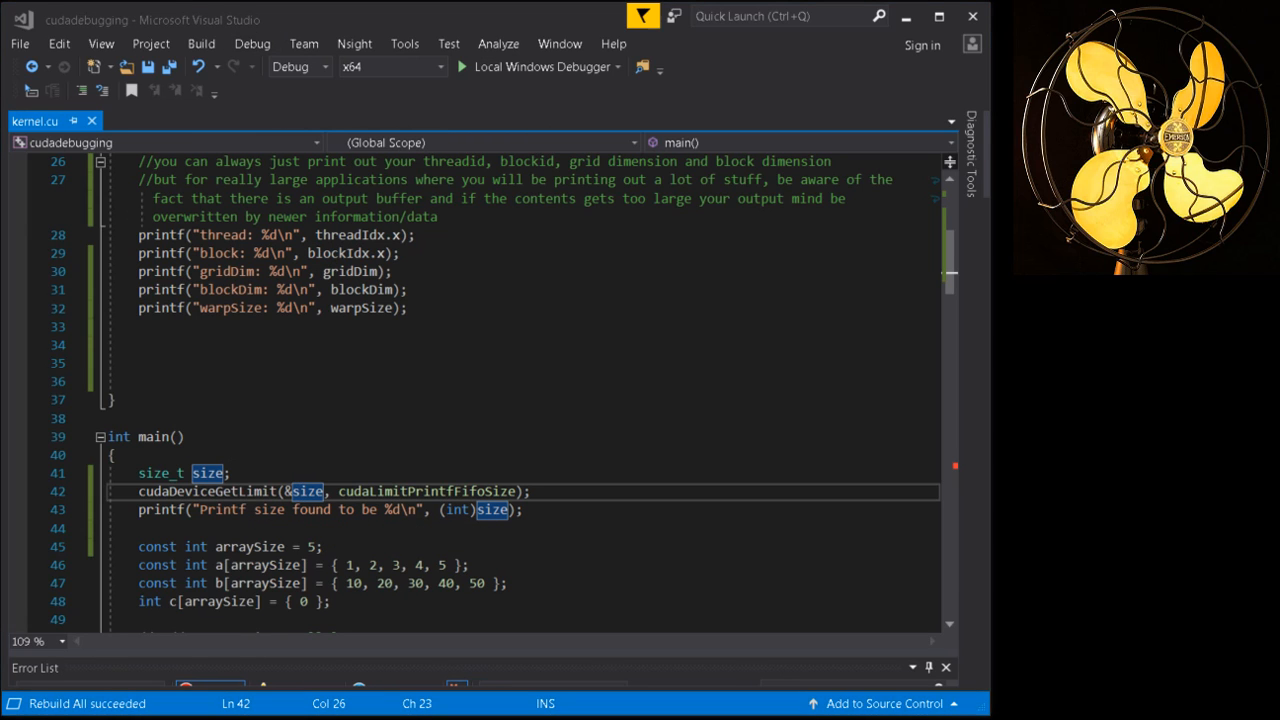
{"action": "left_click", "coordinate": [461, 66]}
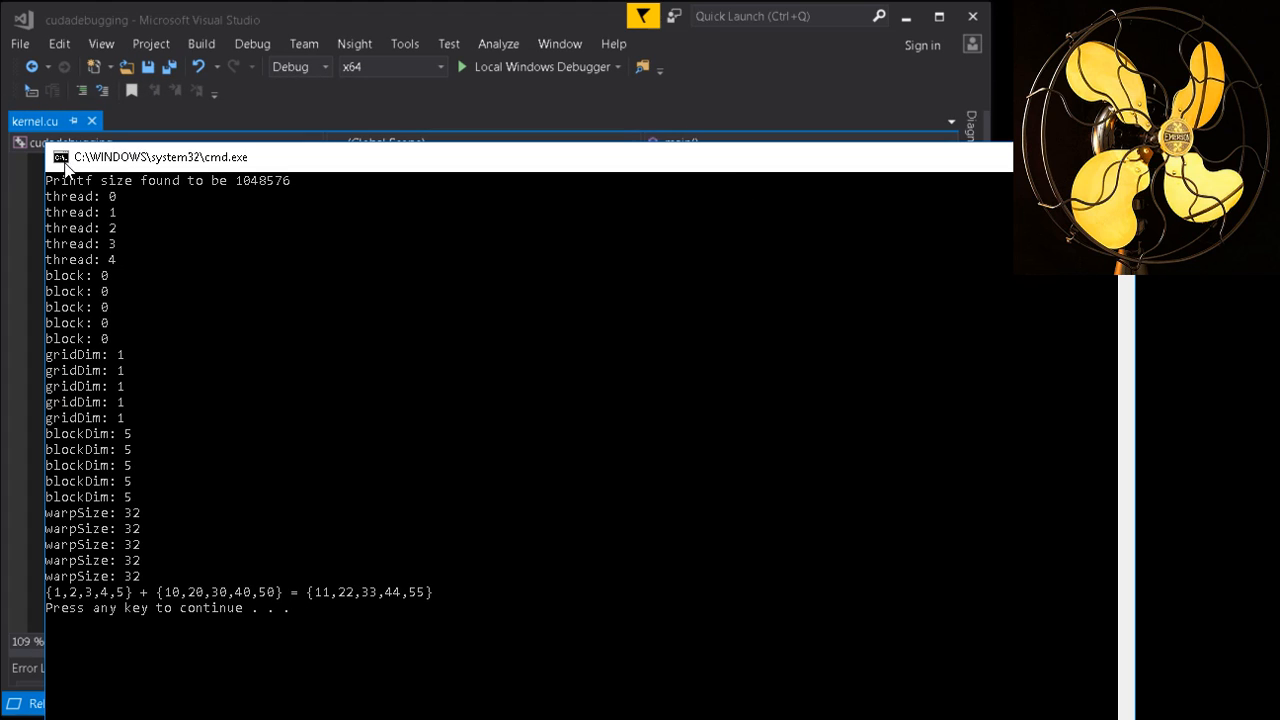
{"action": "mouse_move", "coordinate": [248, 190]}
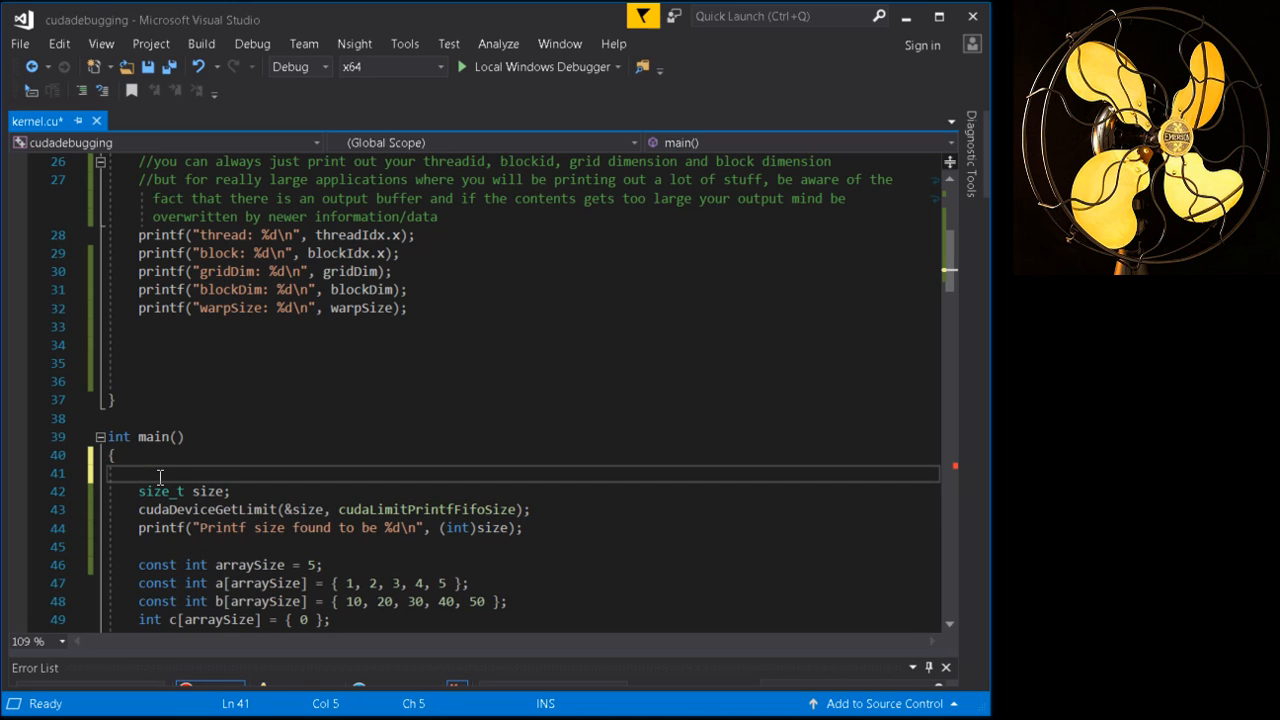
Type the comment '//find out how large the printf buffer is' at the top of main()
{"action": "type", "text": "//"}
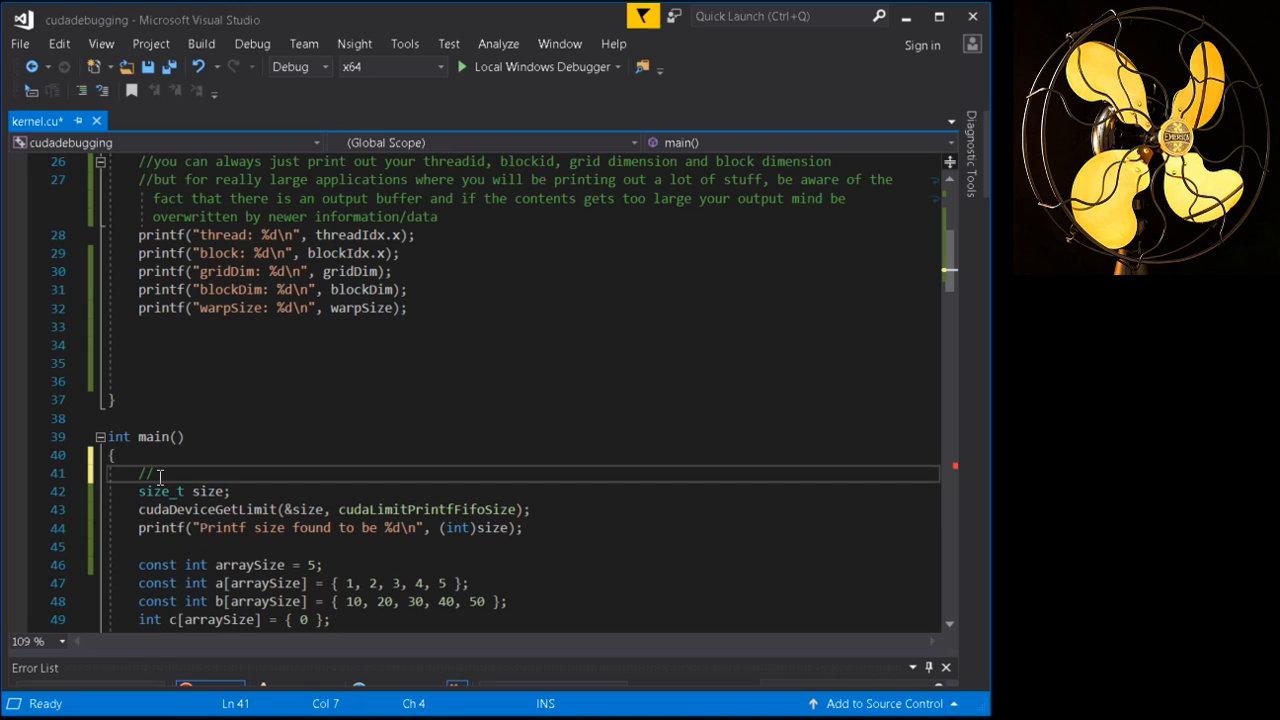
{"action": "type", "text": "find out how large the"}
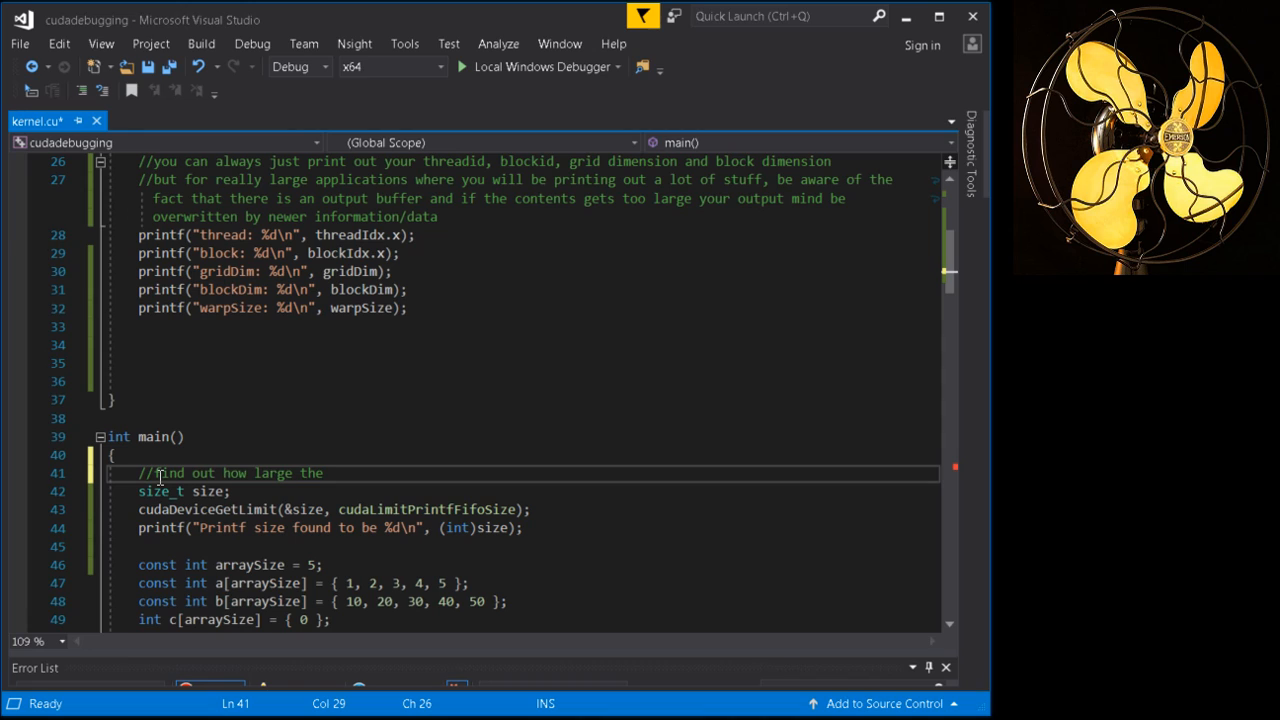
{"action": "type", "text": "p"}
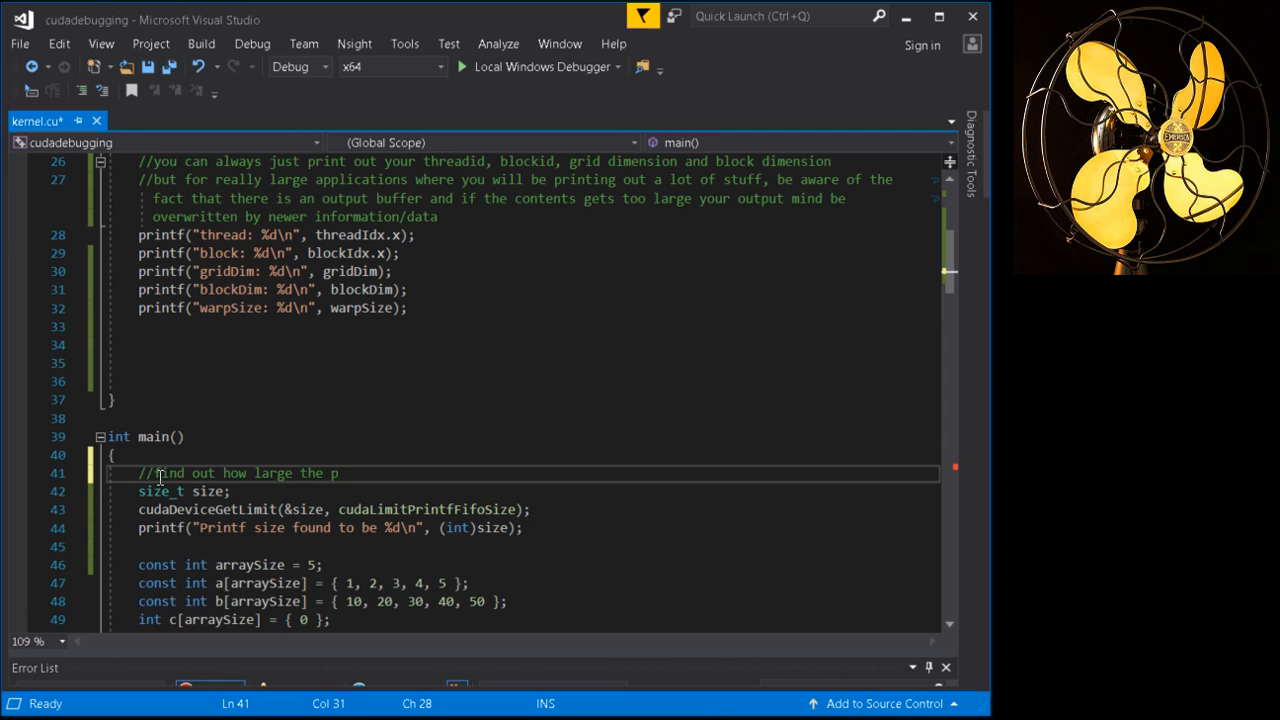
{"action": "type", "text": "rint"}
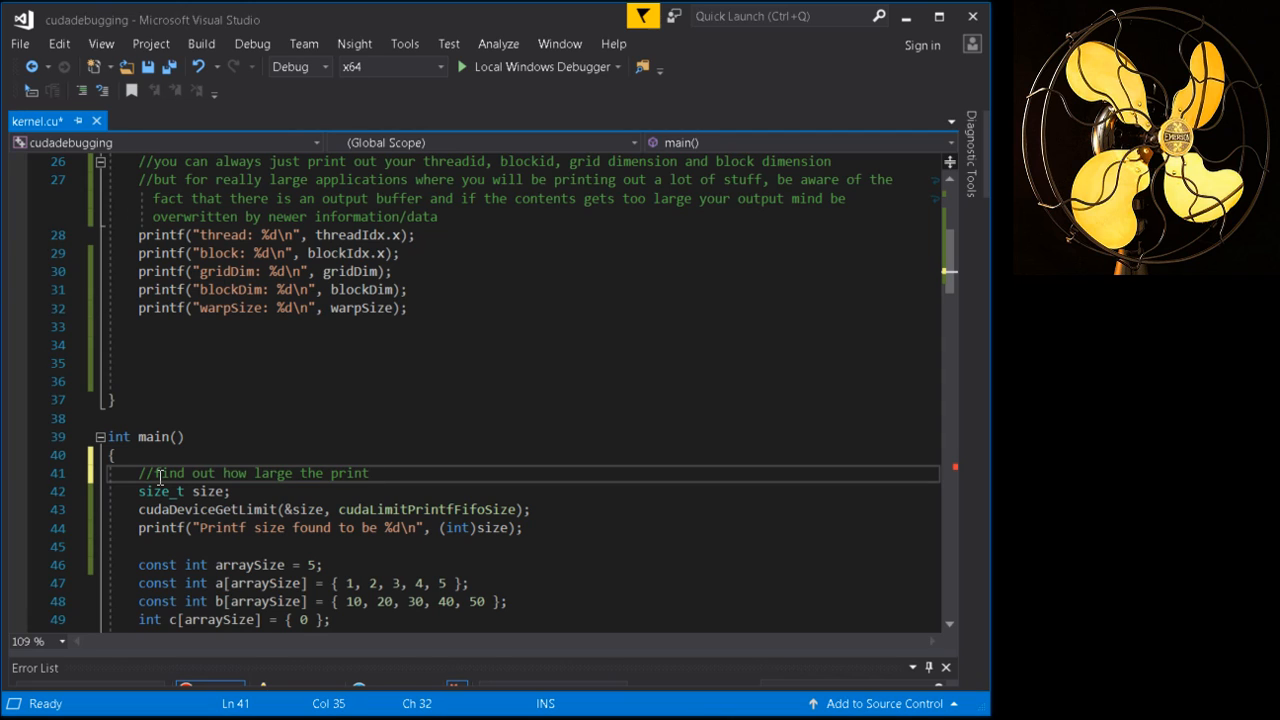
{"action": "type", "text": "f buffer is"}
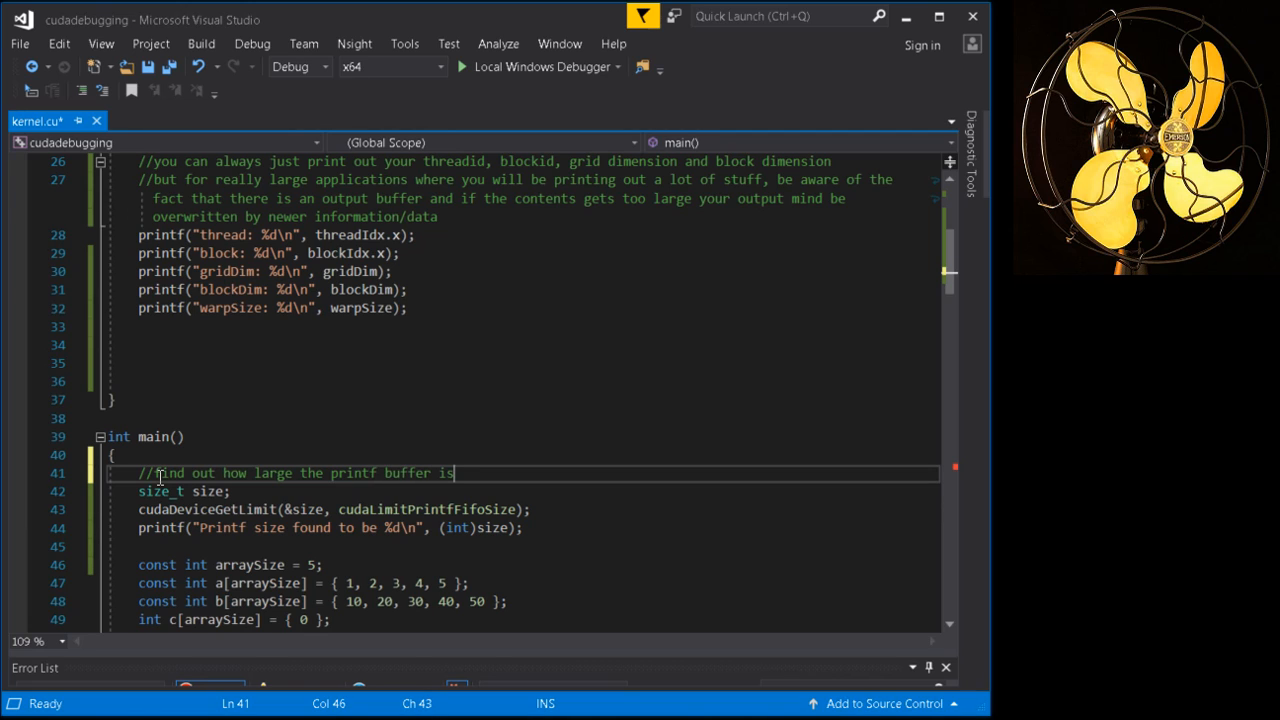